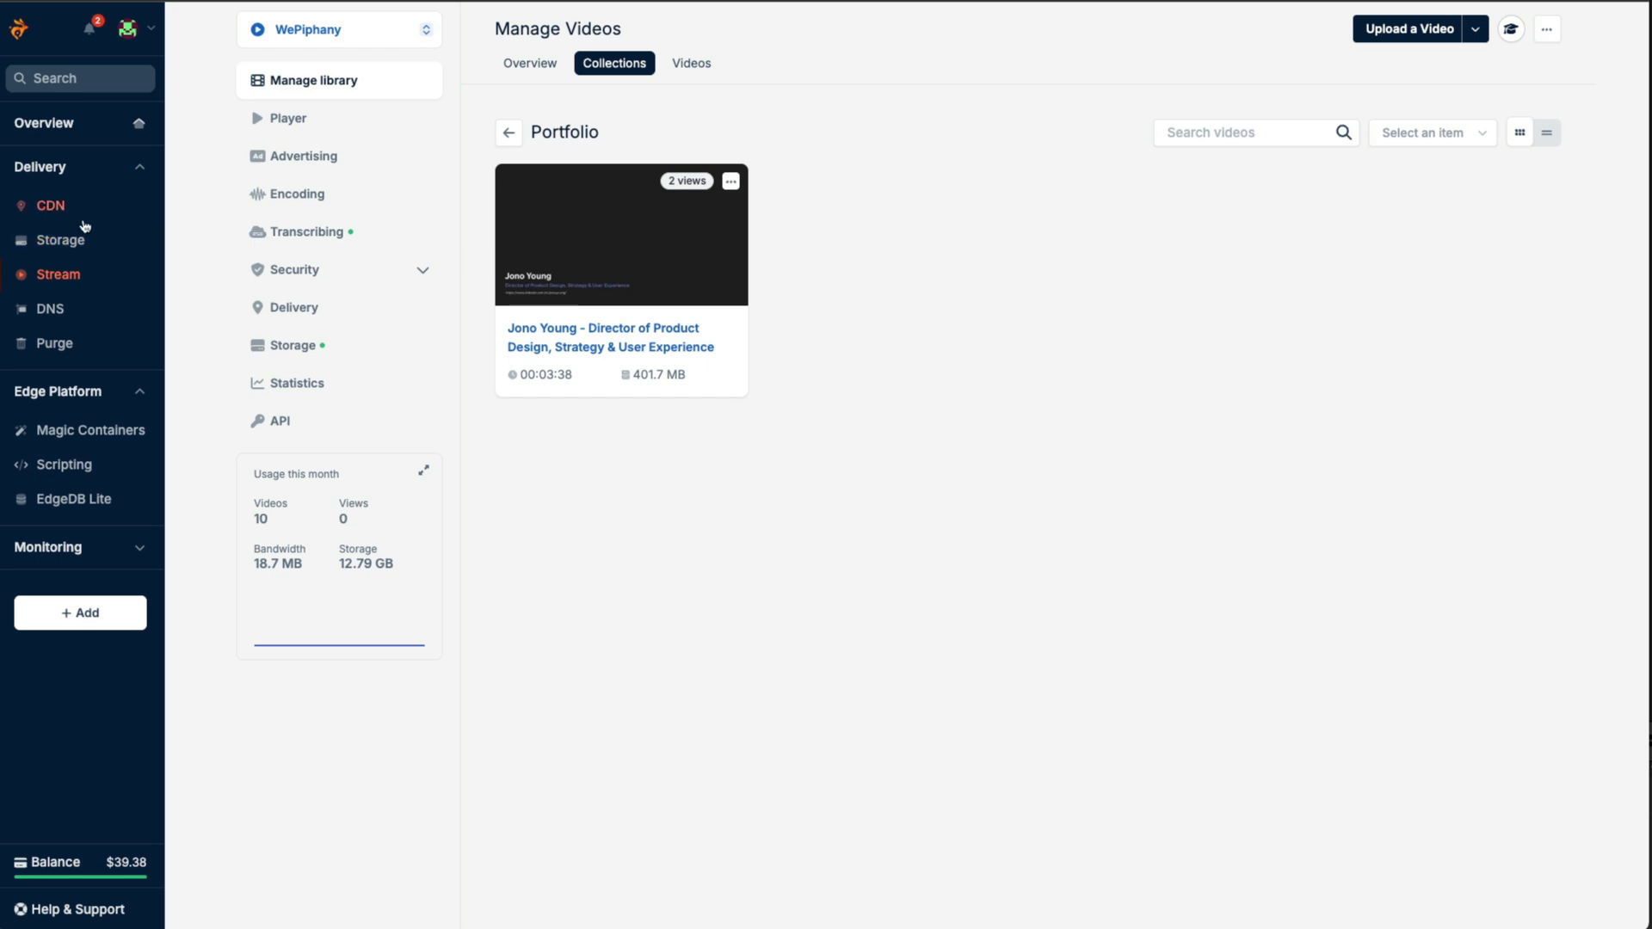
{"action": "mouse_move", "coordinate": [60, 214]}
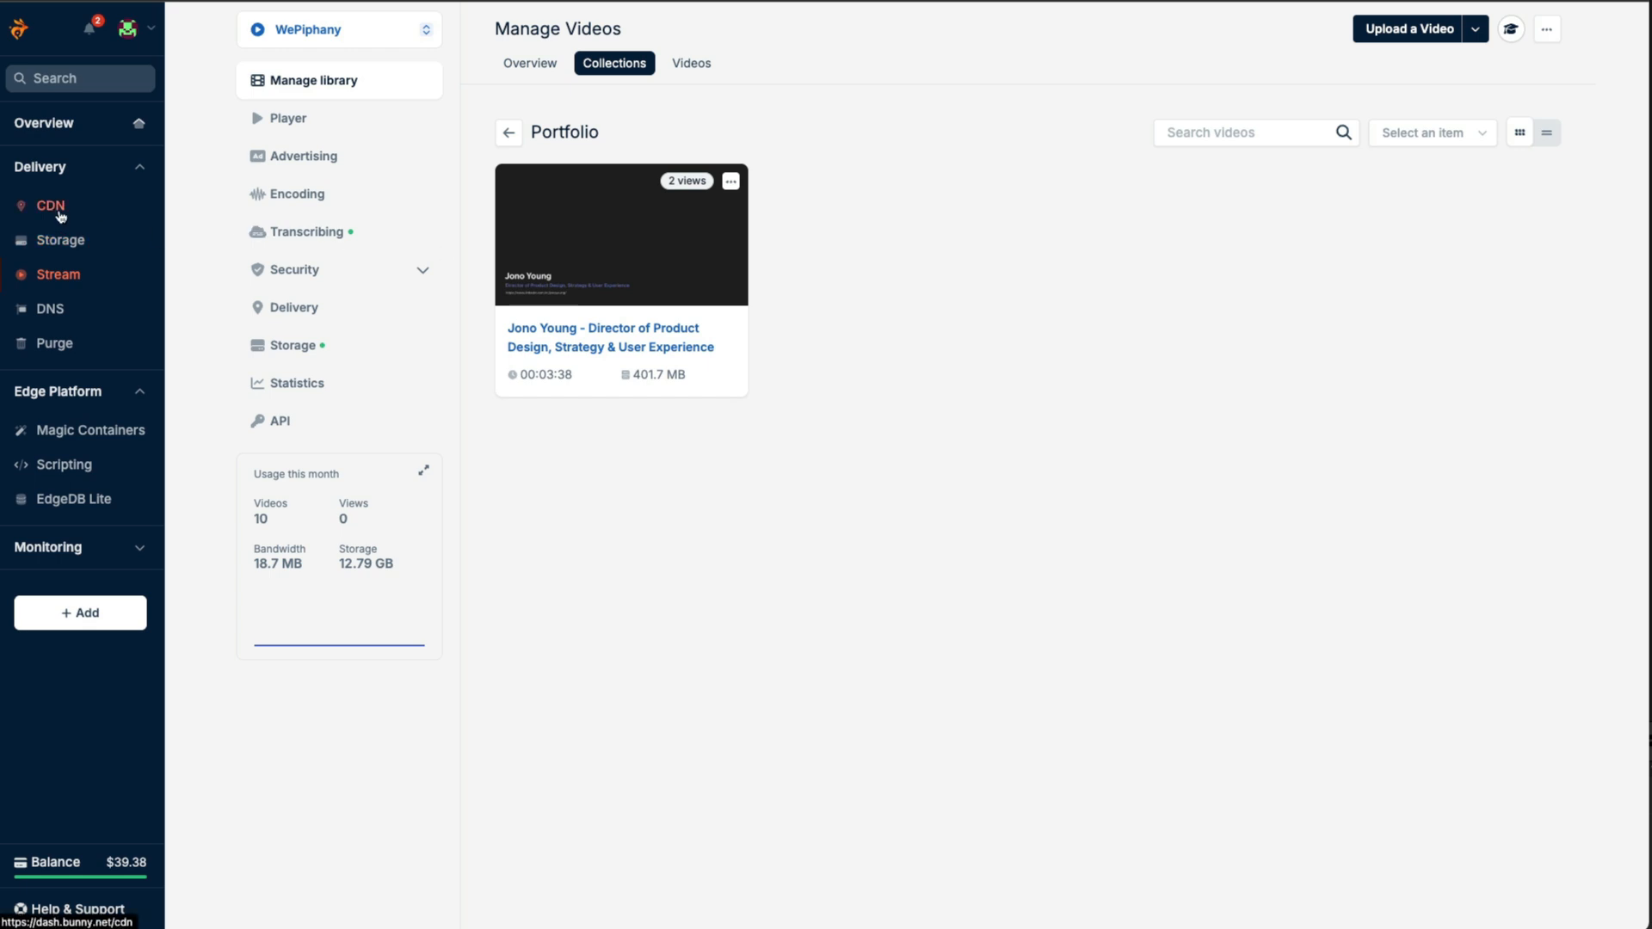
Open the WePiphany video library and its Portfolio collection.
{"action": "left_click", "coordinate": [60, 275]}
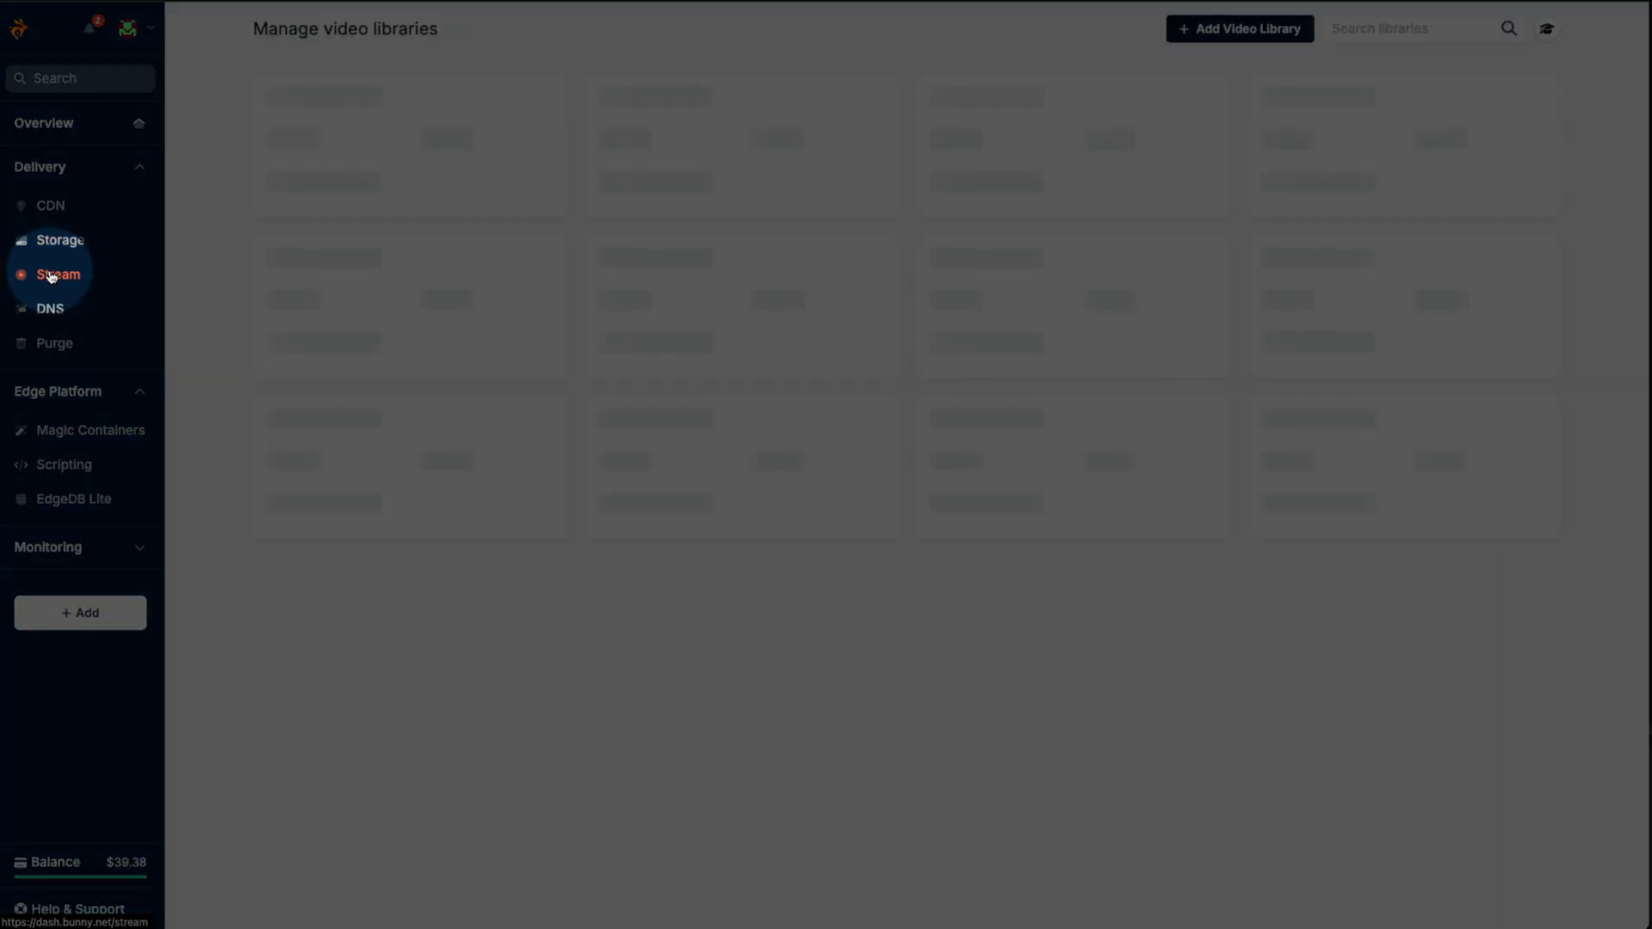
{"action": "left_click", "coordinate": [57, 274]}
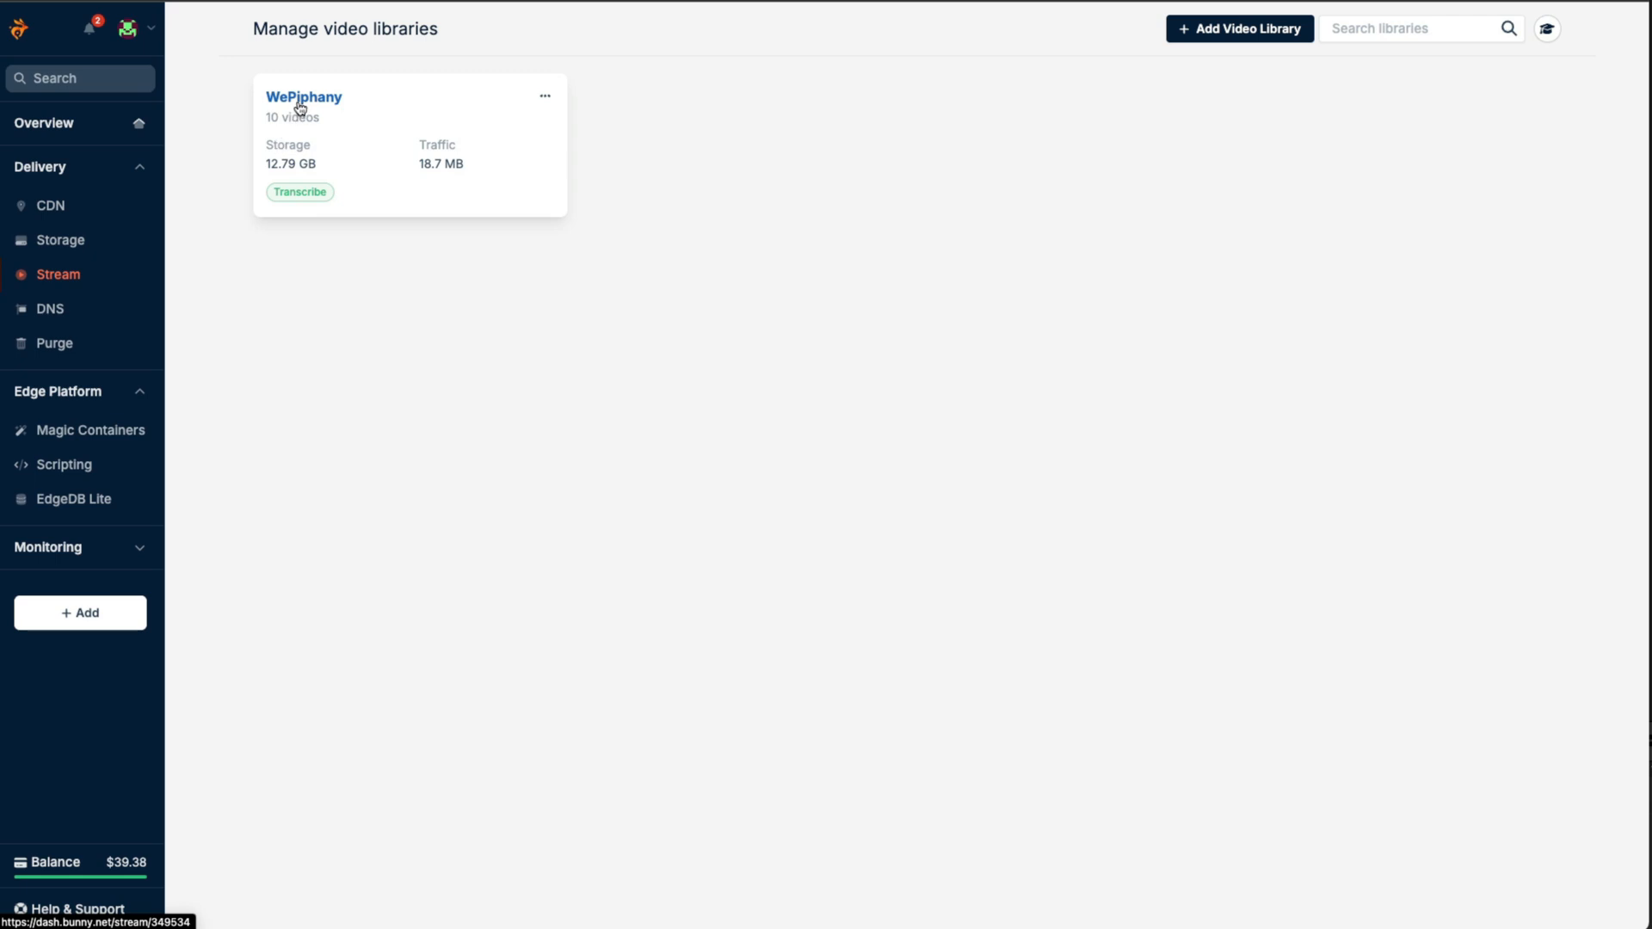
{"action": "mouse_move", "coordinate": [304, 105]}
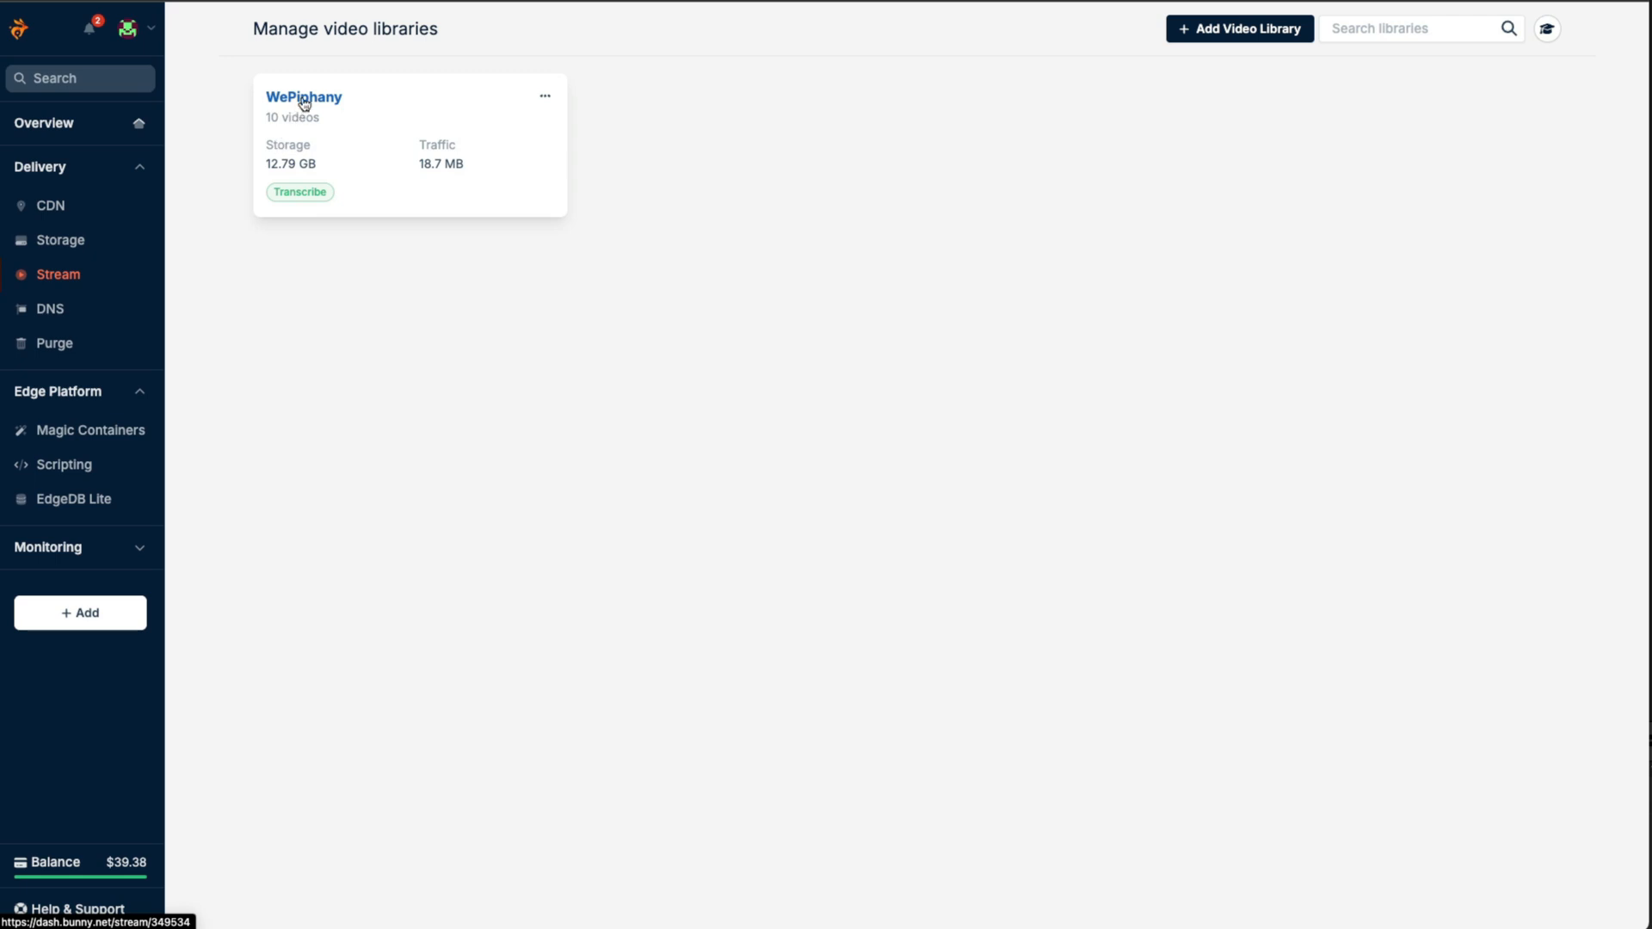
{"action": "left_click", "coordinate": [303, 97]}
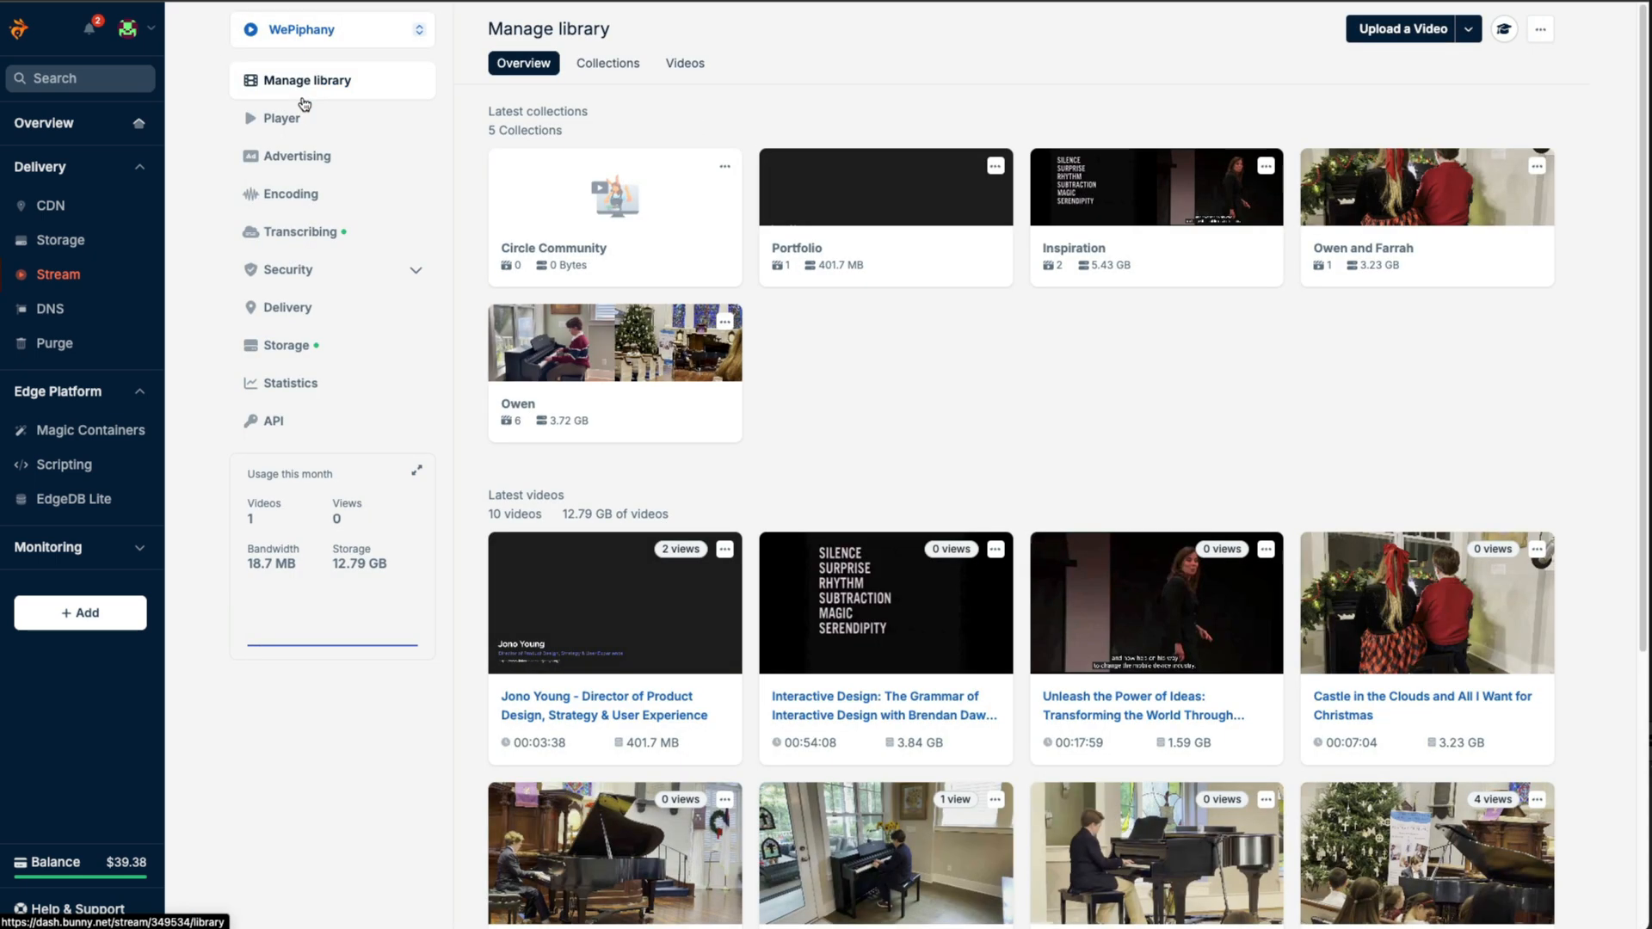
{"action": "left_click", "coordinate": [608, 62]}
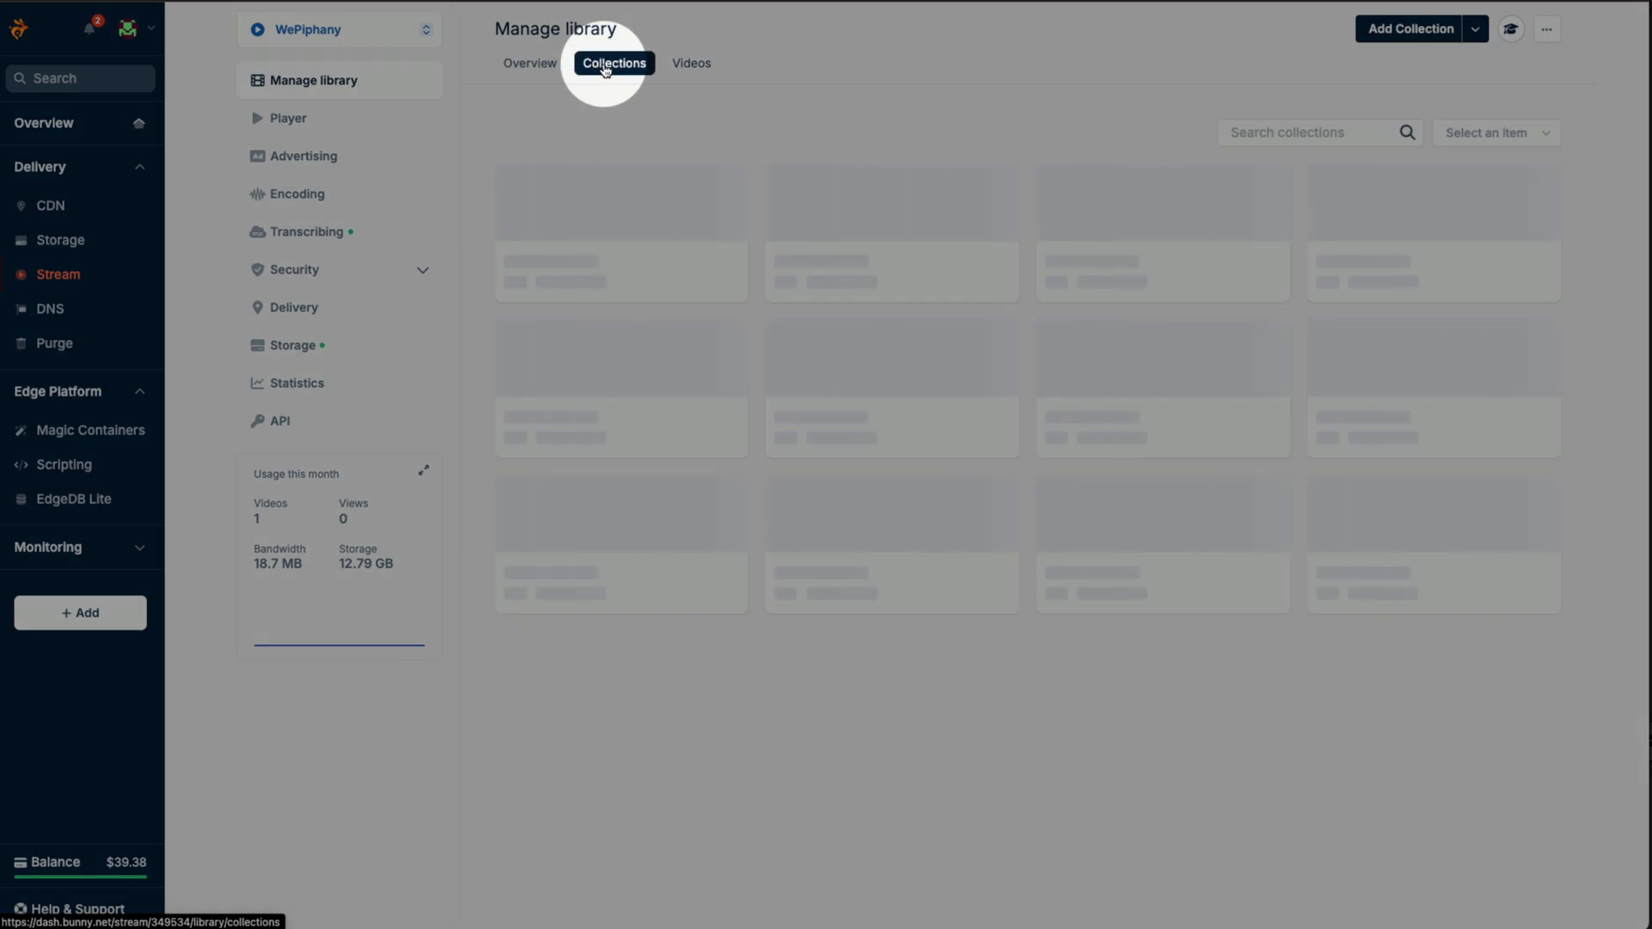
{"action": "left_click", "coordinate": [614, 63]}
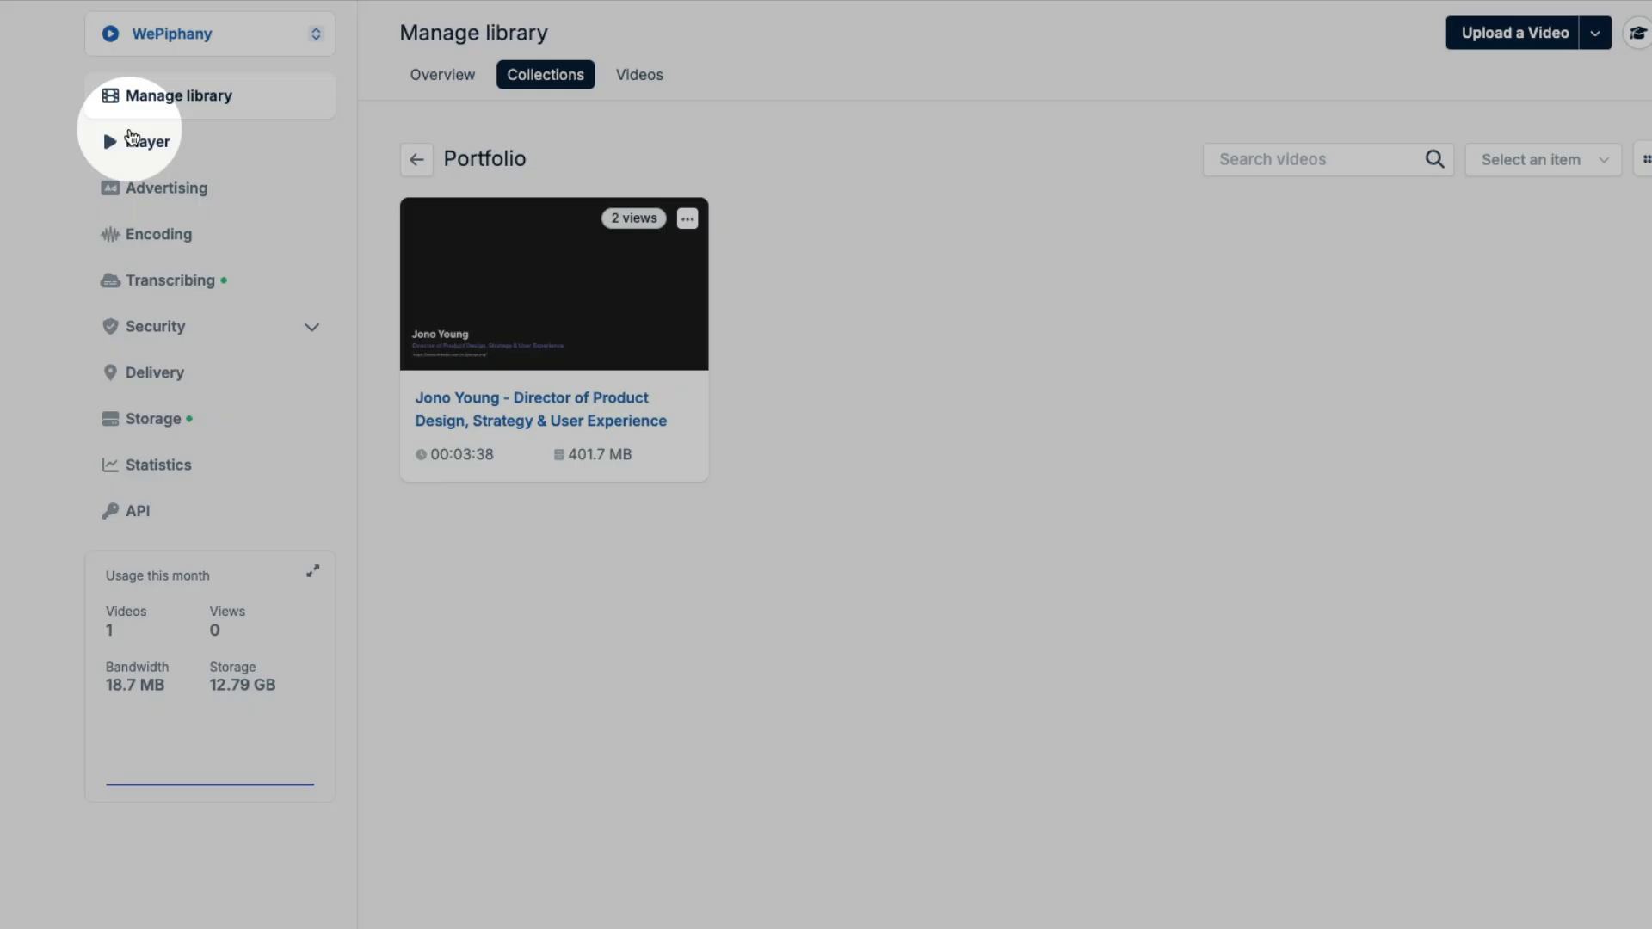
Review the WePiphany player settings: UI language, font, primary colours, captions and controls.
{"action": "left_click", "coordinate": [145, 141]}
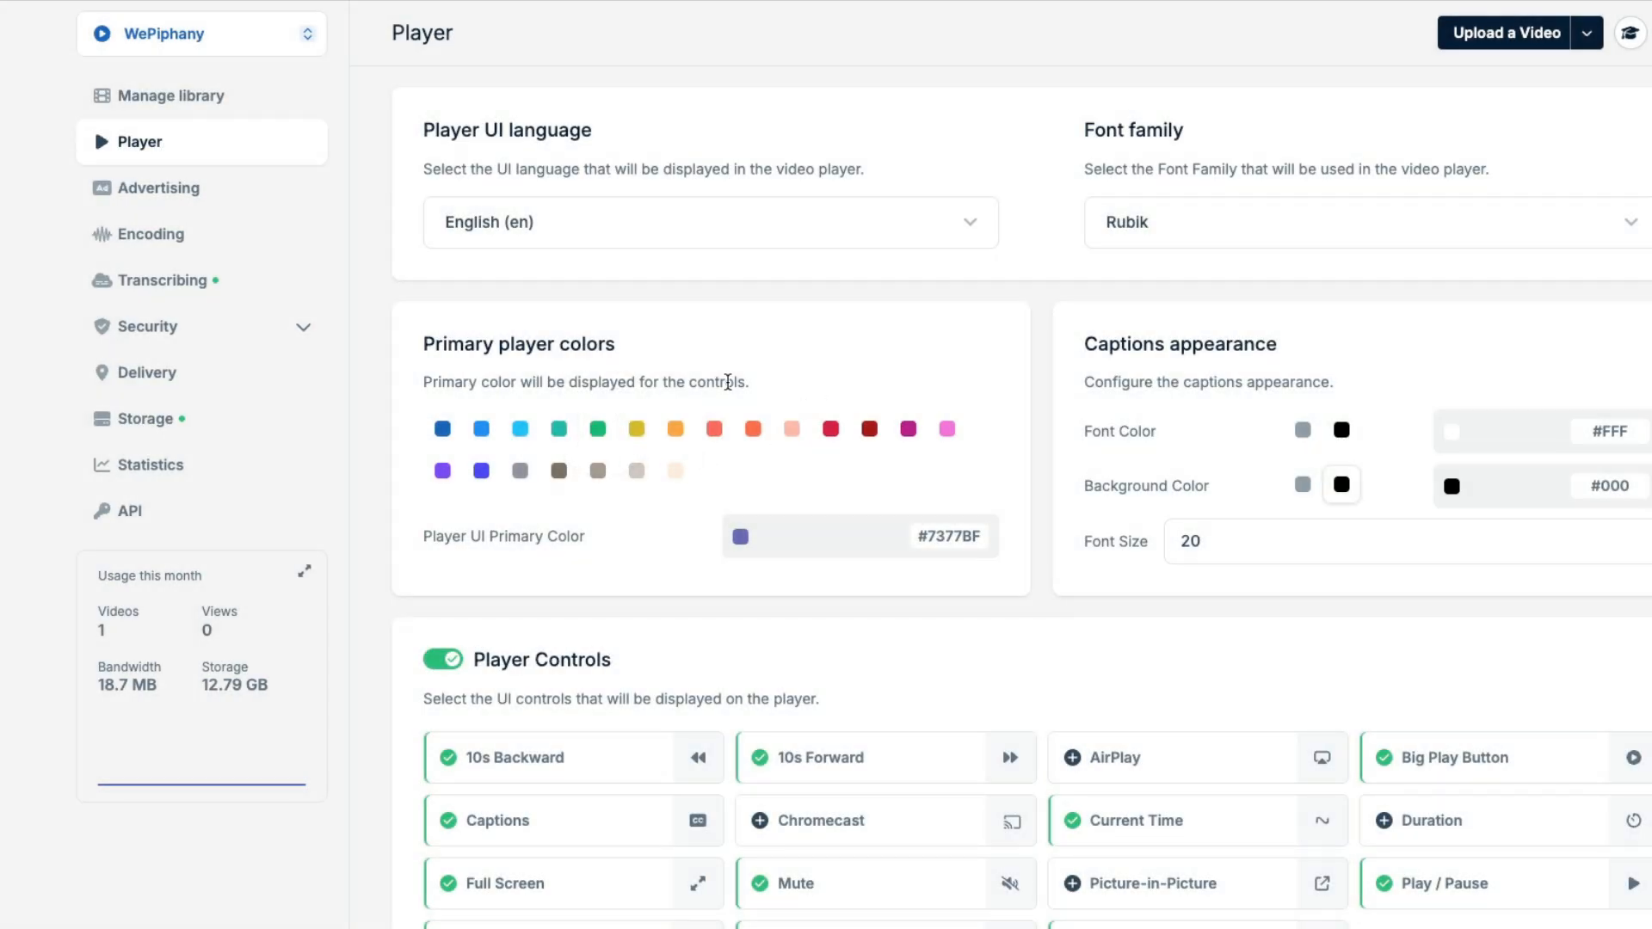
{"action": "scroll", "scroll_direction": "down", "scroll_amount": 3}
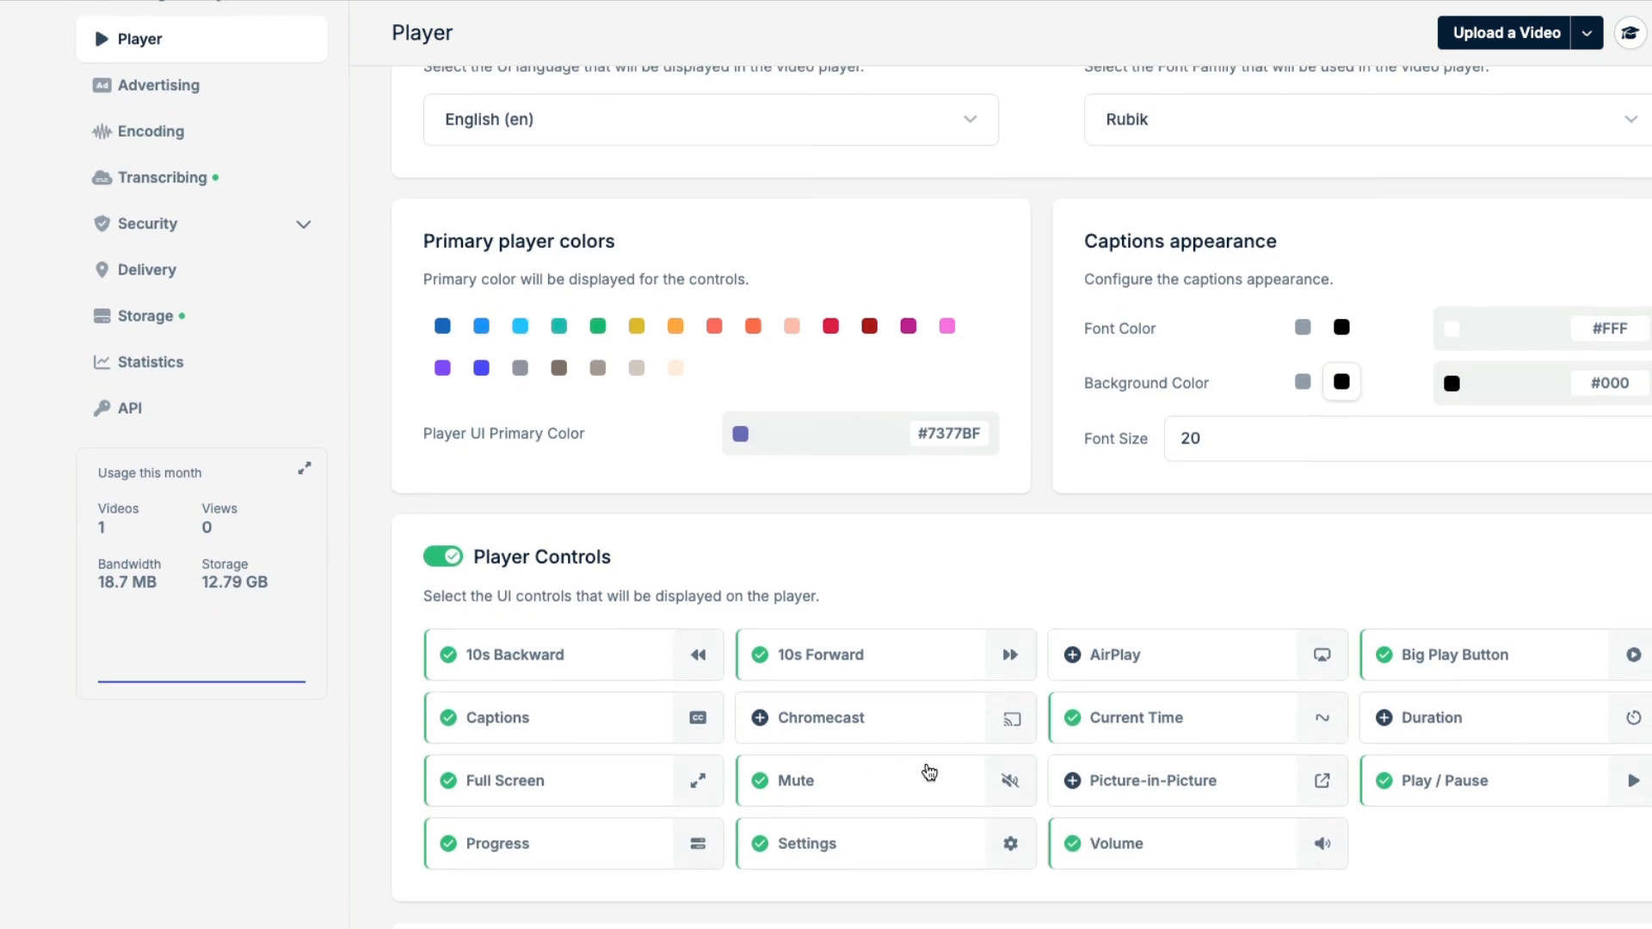
{"action": "scroll", "scroll_direction": "down", "scroll_amount": 3}
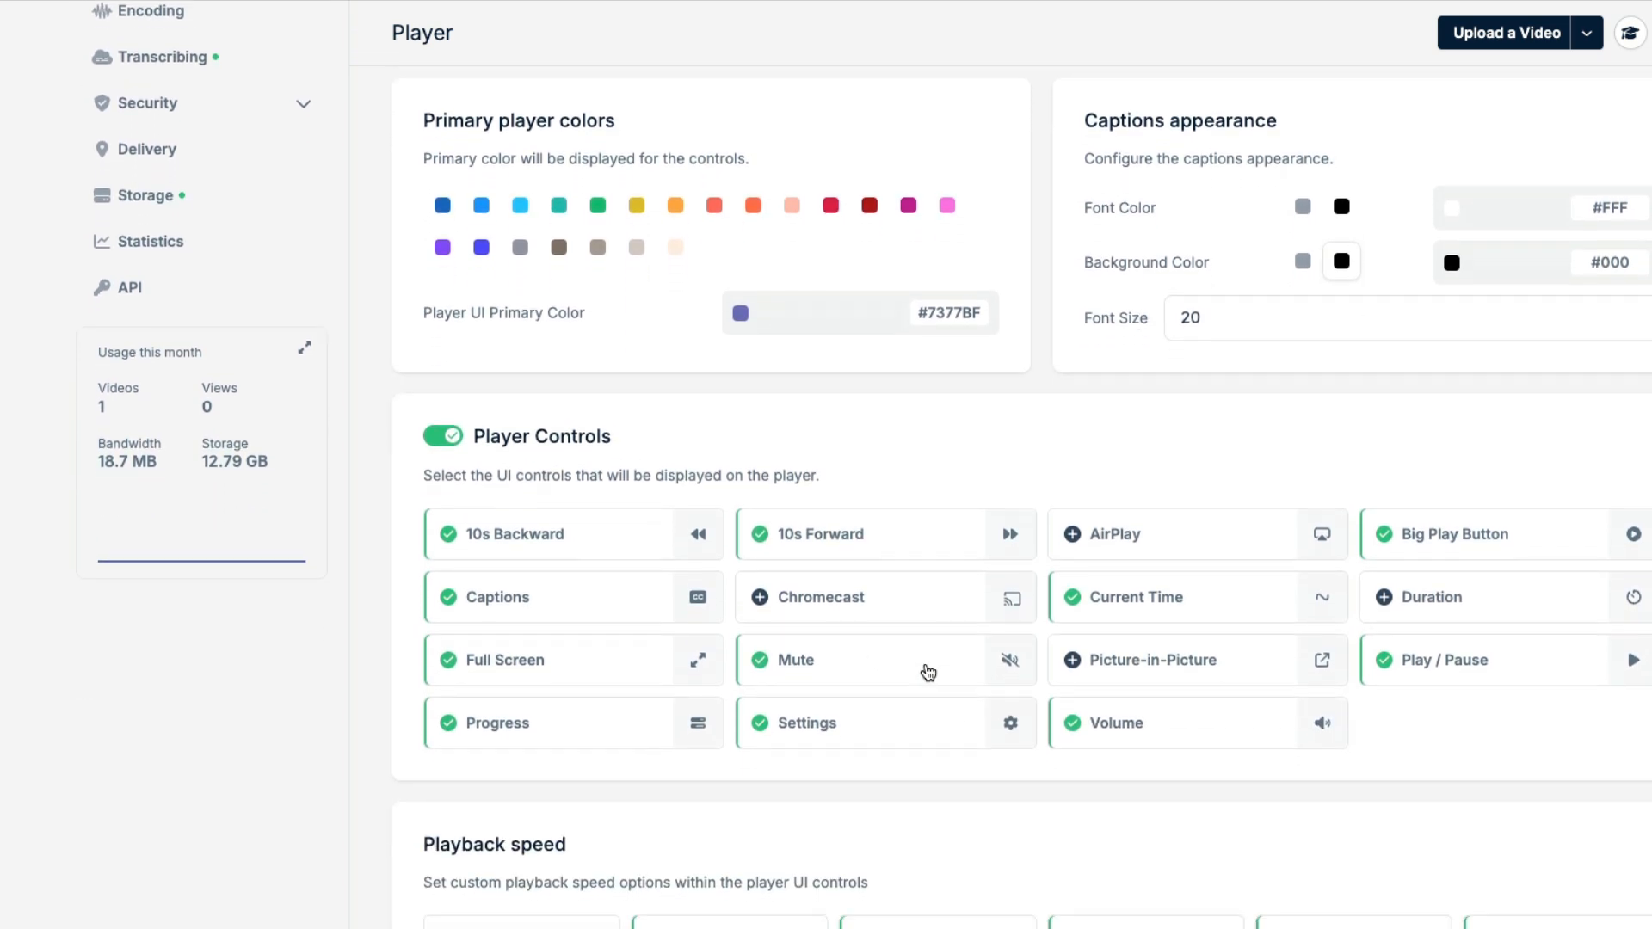
{"action": "scroll", "scroll_direction": "down", "scroll_amount": 3}
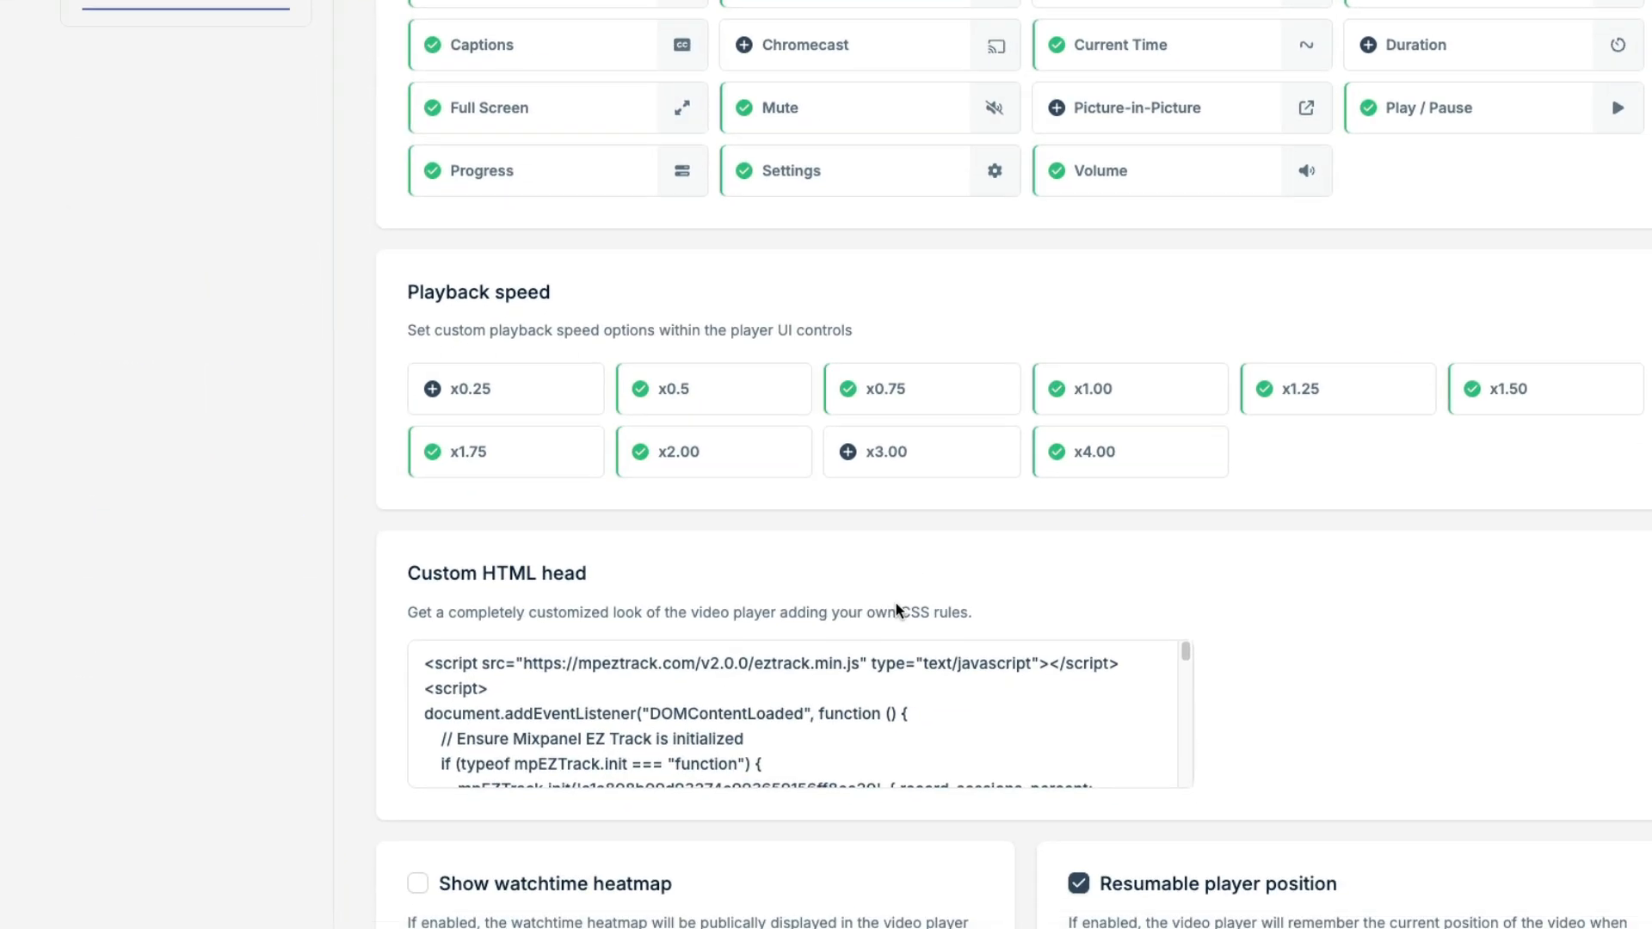
{"action": "scroll", "scroll_direction": "down", "scroll_amount": 3}
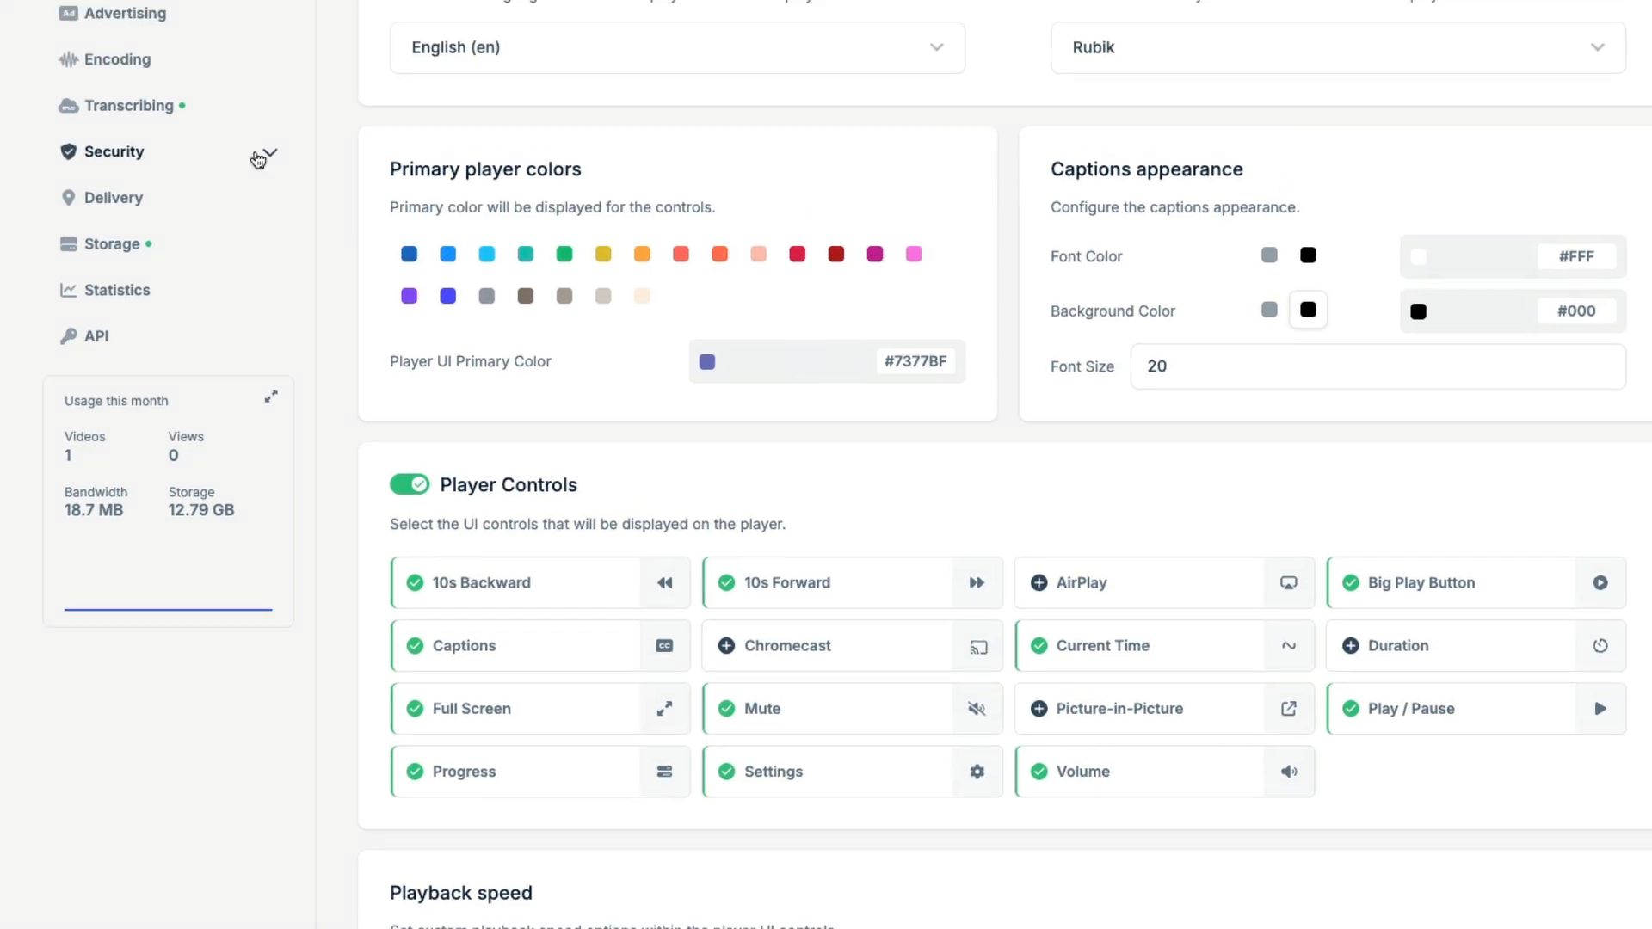
View the Advertising page, then Encoding settings with Free Encoding and 720p/1080p resolutions.
{"action": "left_click", "coordinate": [109, 131]}
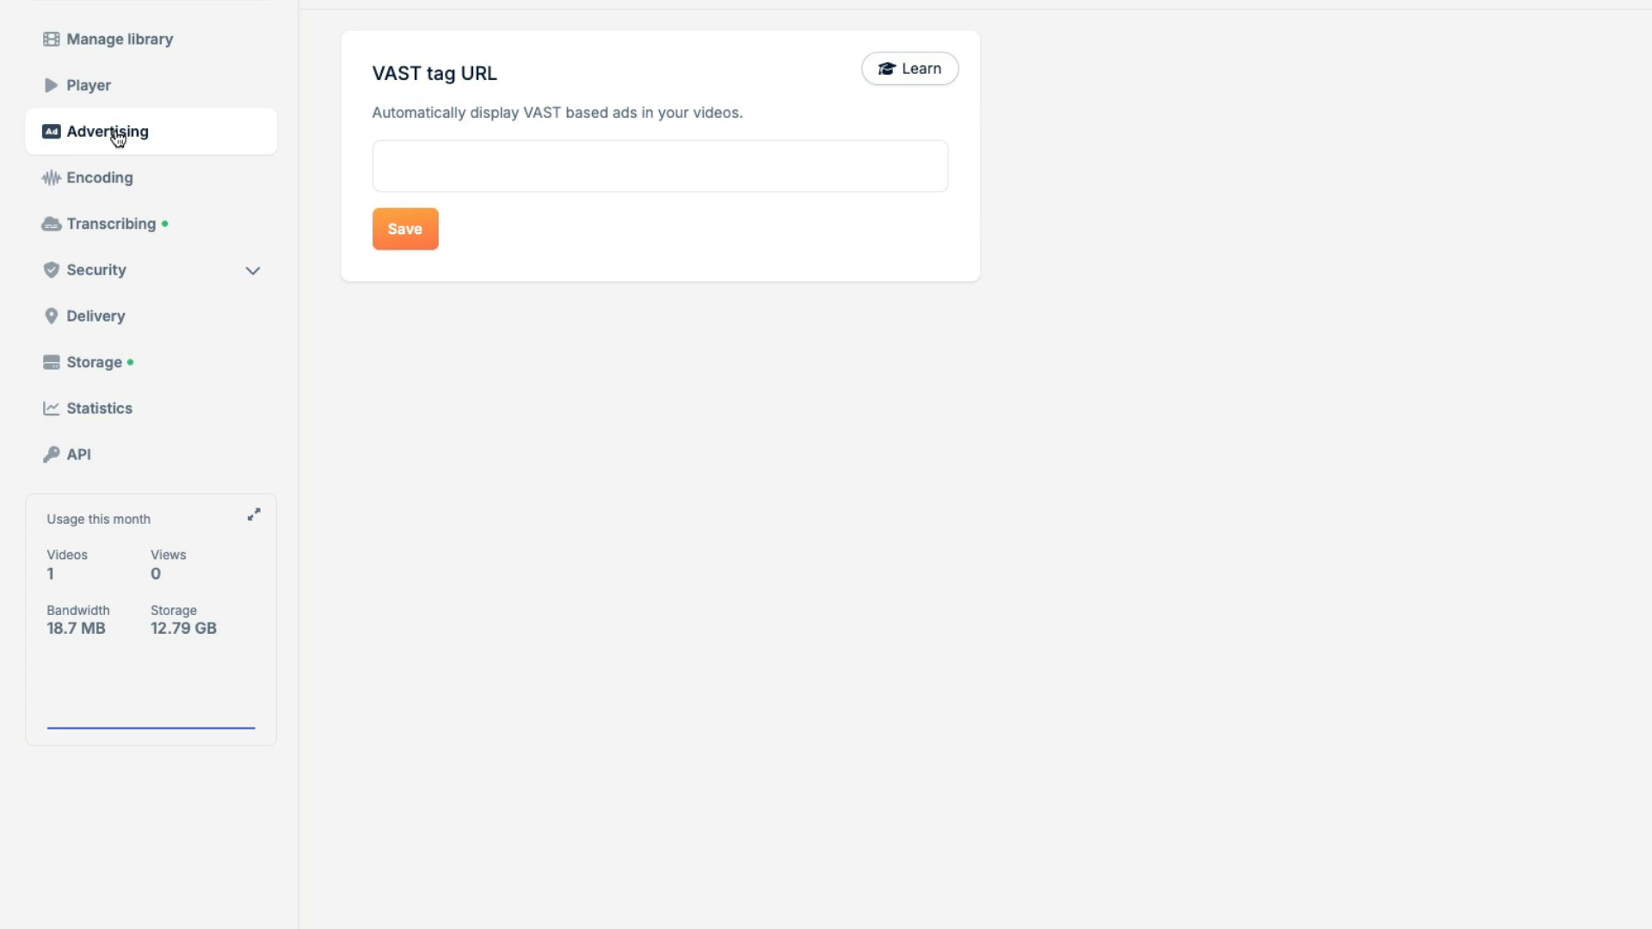
{"action": "left_click", "coordinate": [102, 177]}
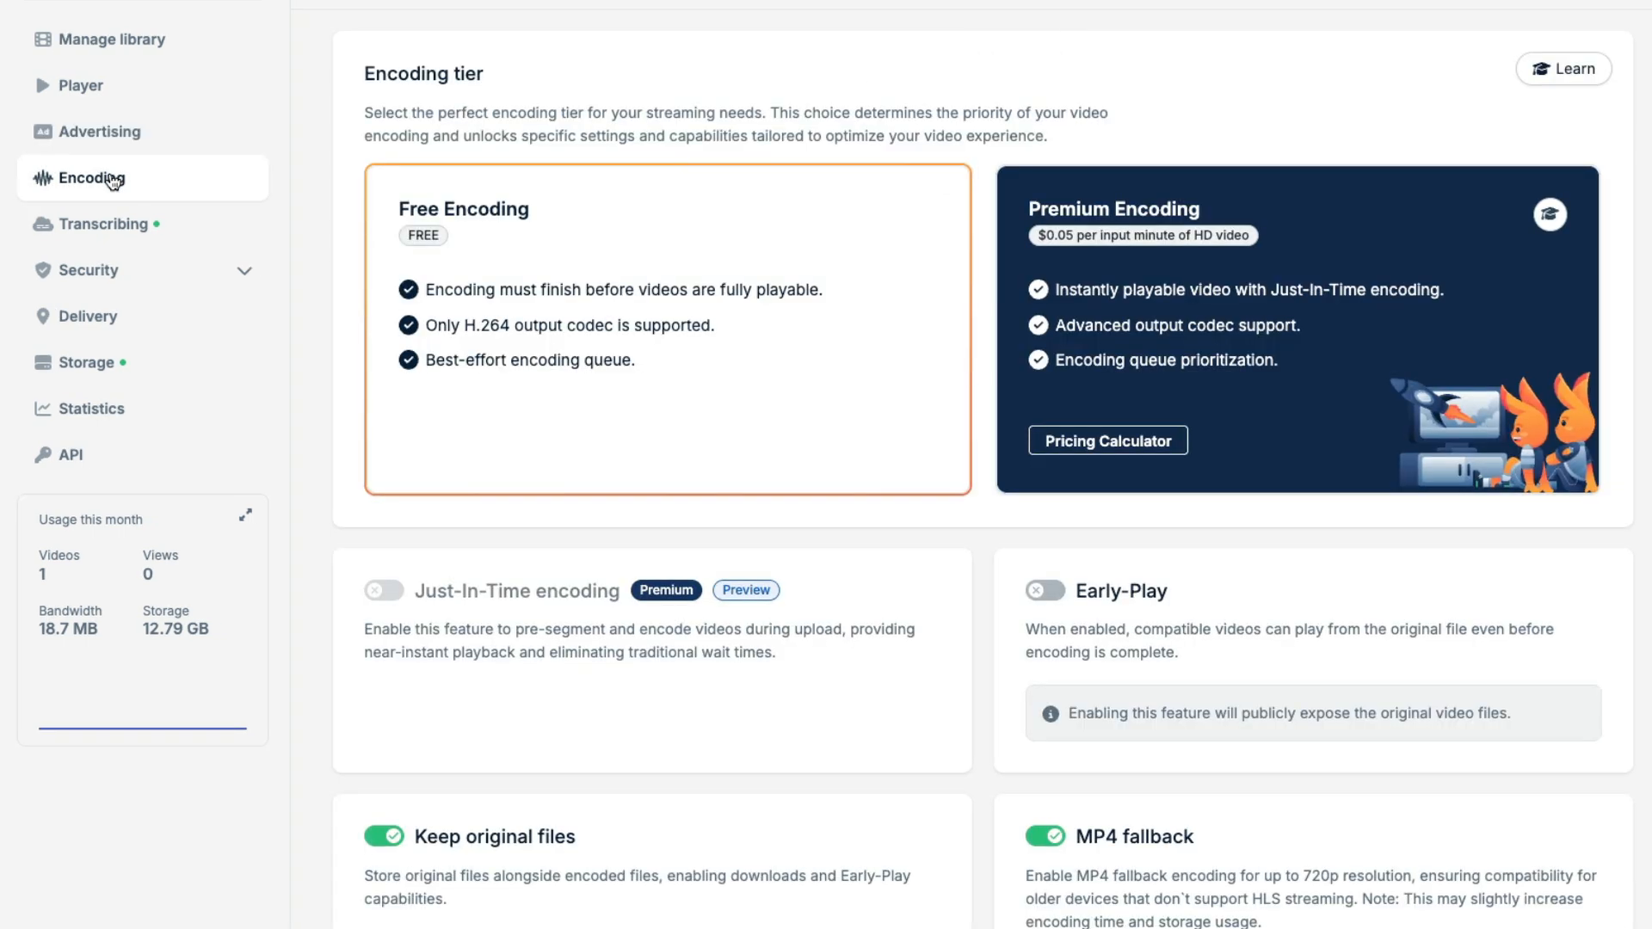
{"action": "mouse_move", "coordinate": [382, 577]}
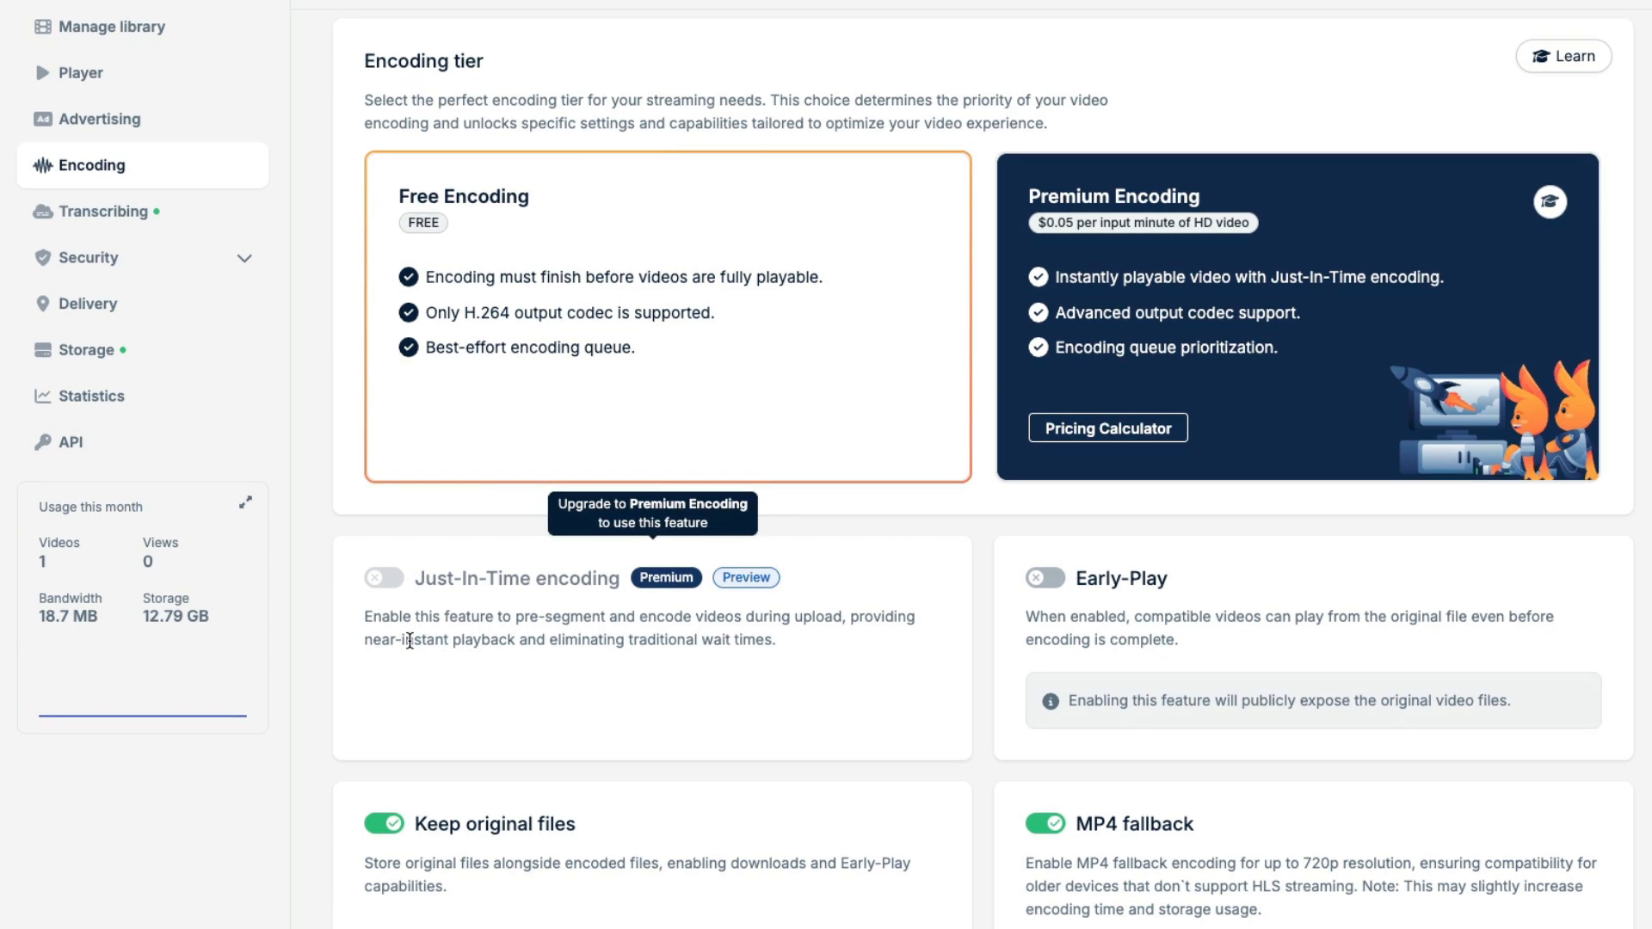
{"action": "scroll", "scroll_direction": "down", "scroll_amount": 3}
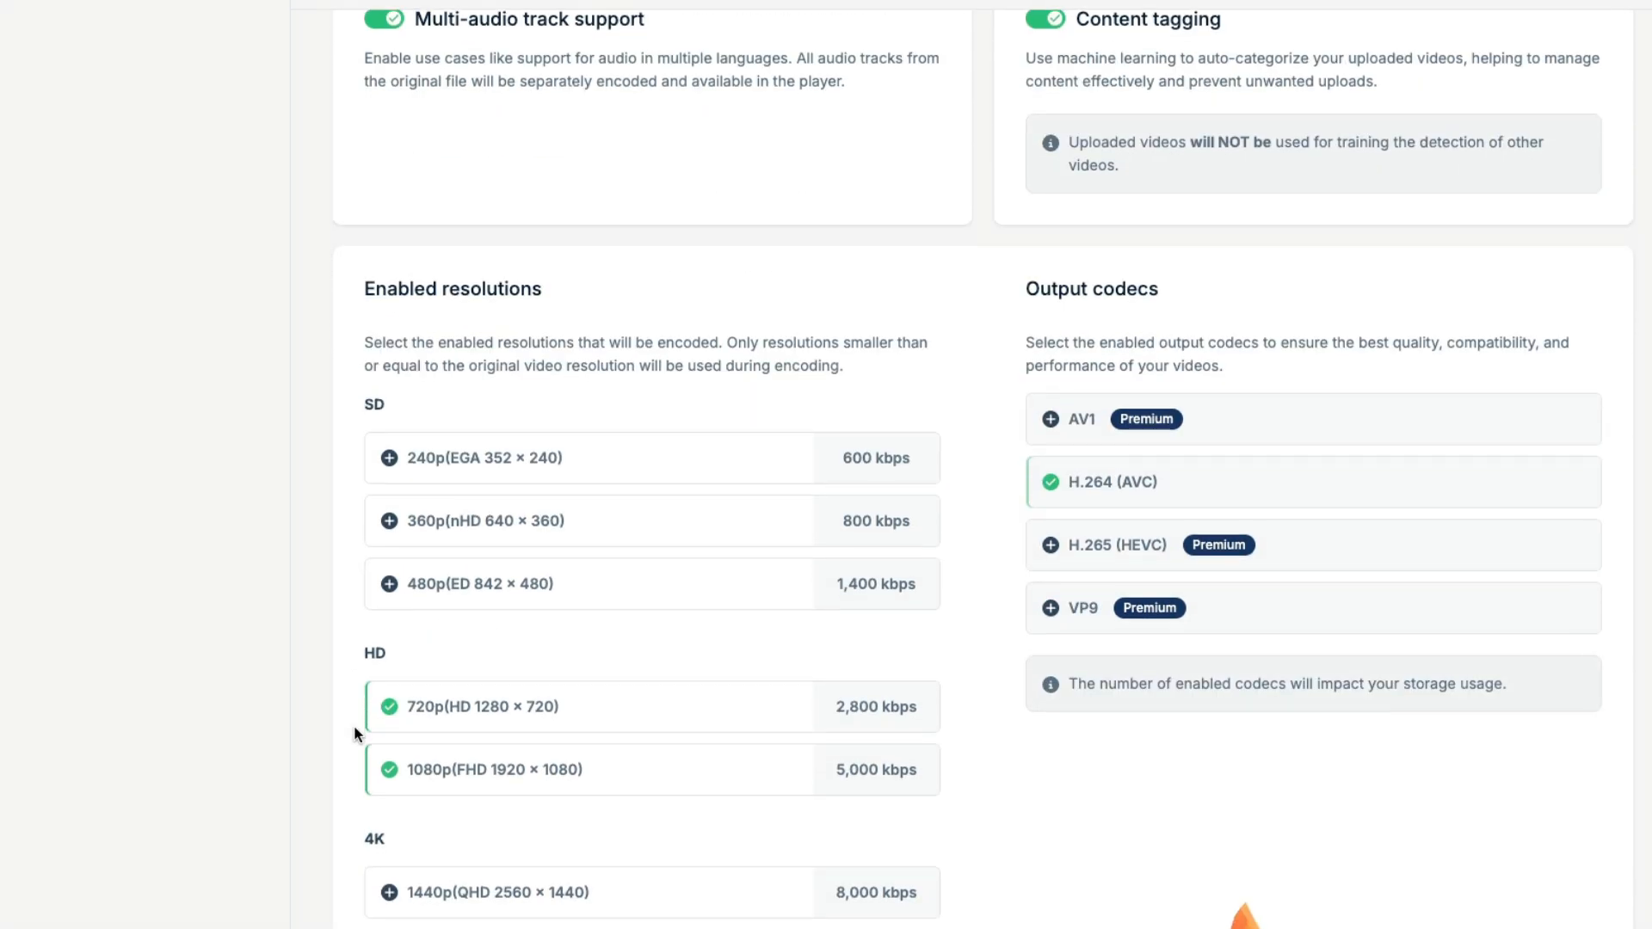
{"action": "scroll", "scroll_direction": "down", "scroll_amount": 3}
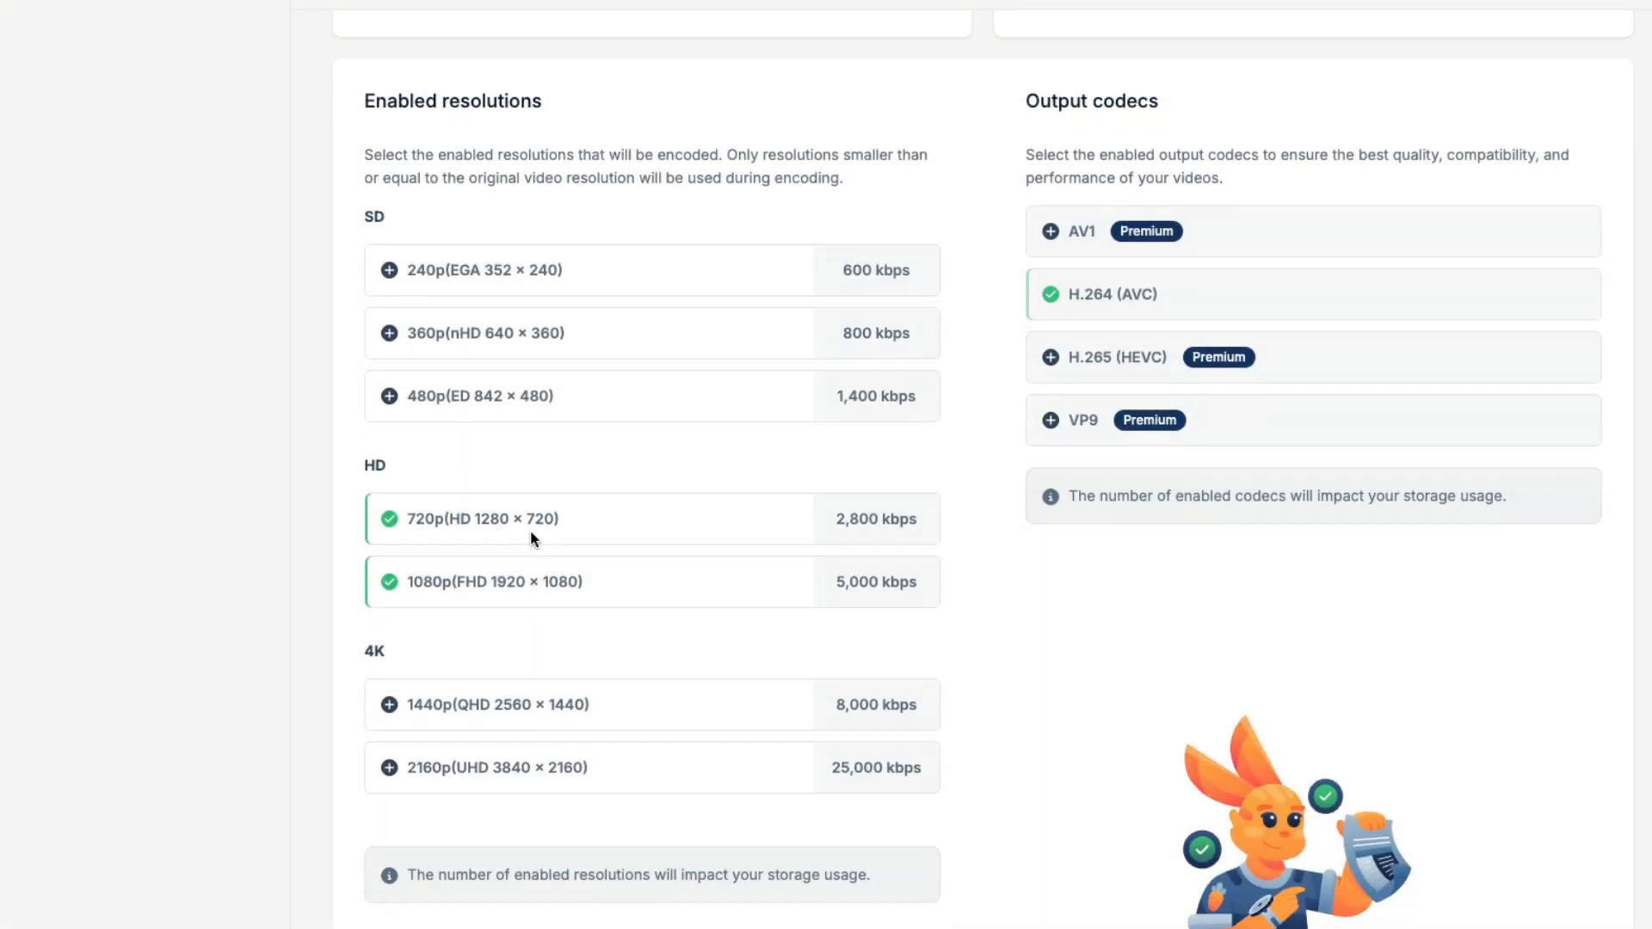
{"action": "scroll", "scroll_direction": "down", "scroll_amount": 3}
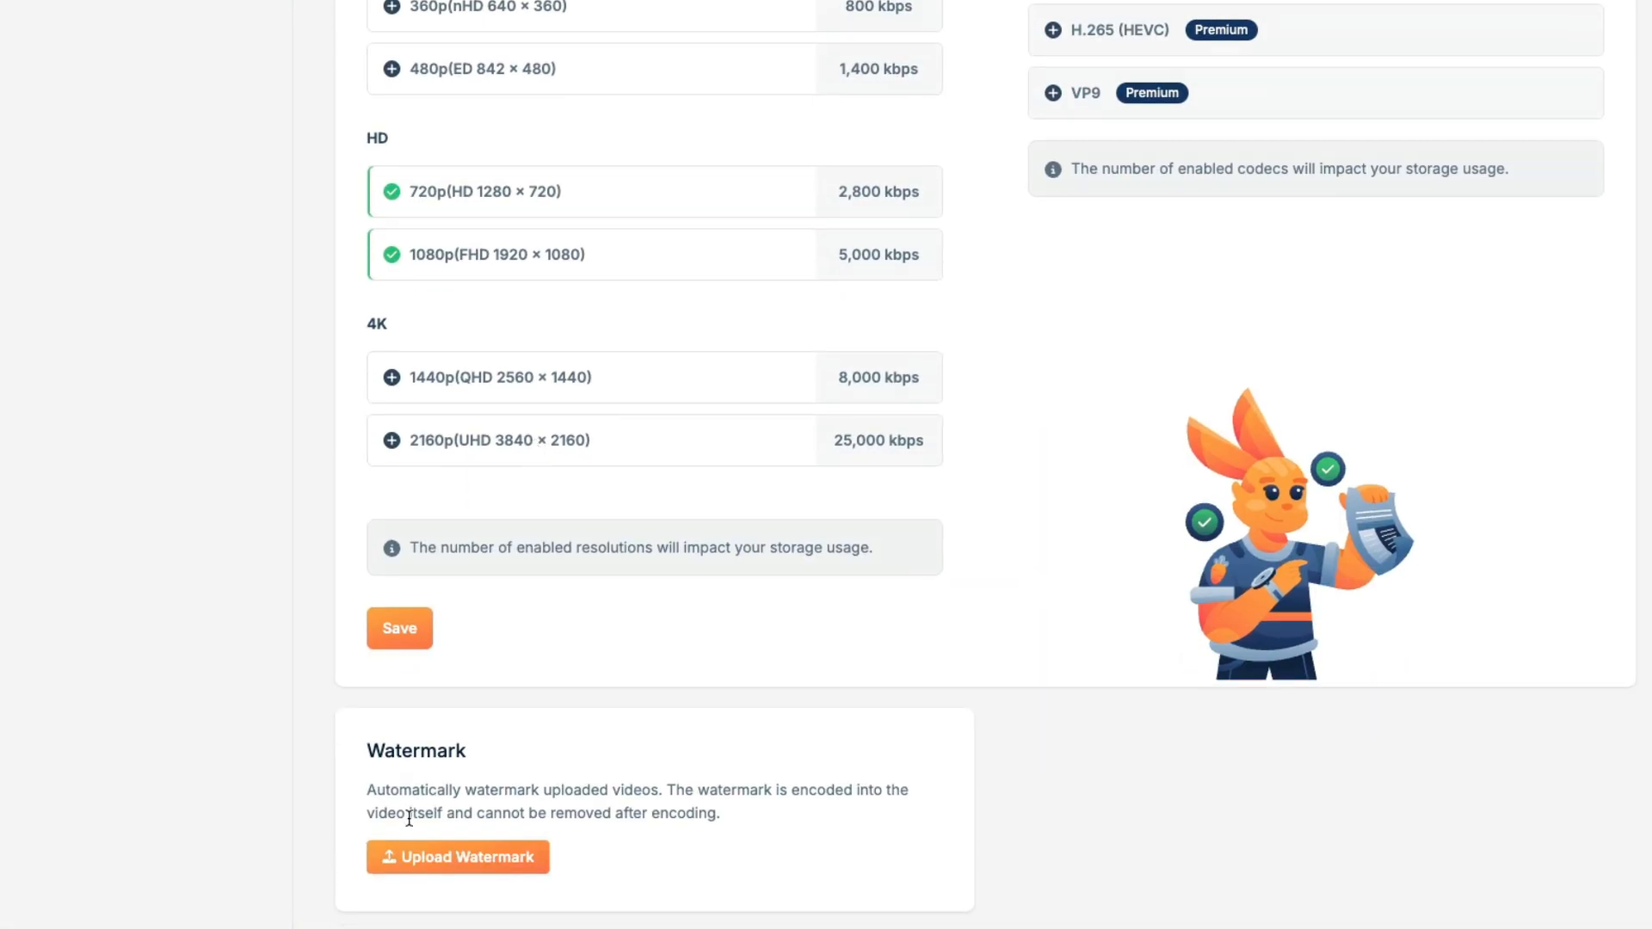
Review transcription settings: smart title and description enabled, English selected.
{"action": "left_click", "coordinate": [27, 188]}
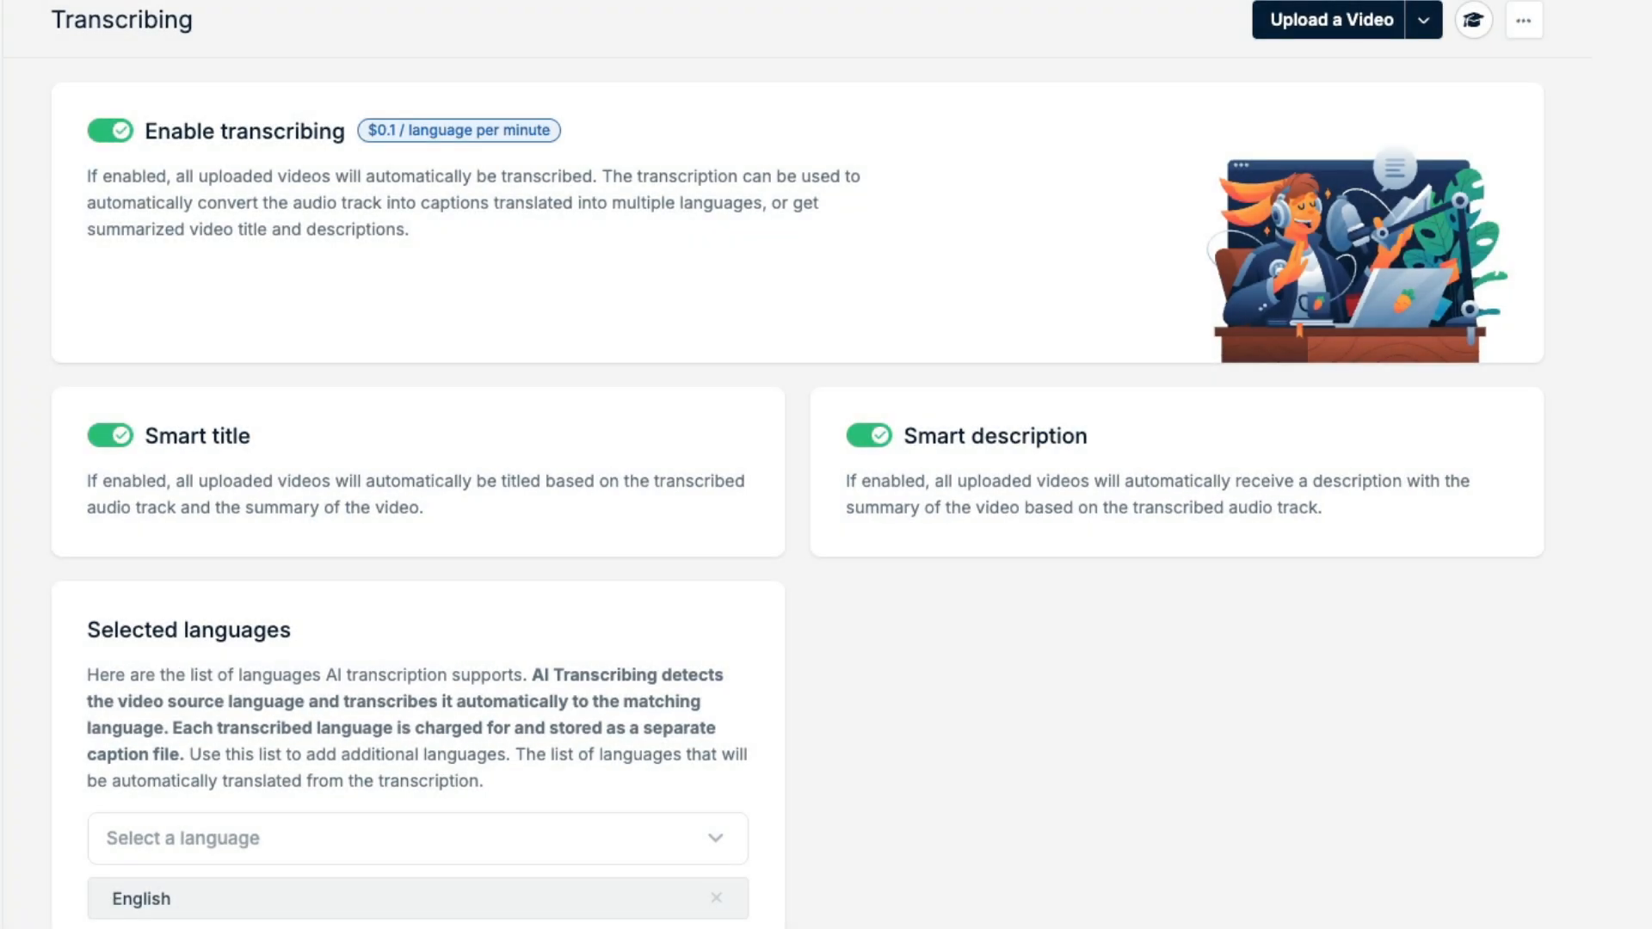
{"action": "mouse_move", "coordinate": [400, 272]}
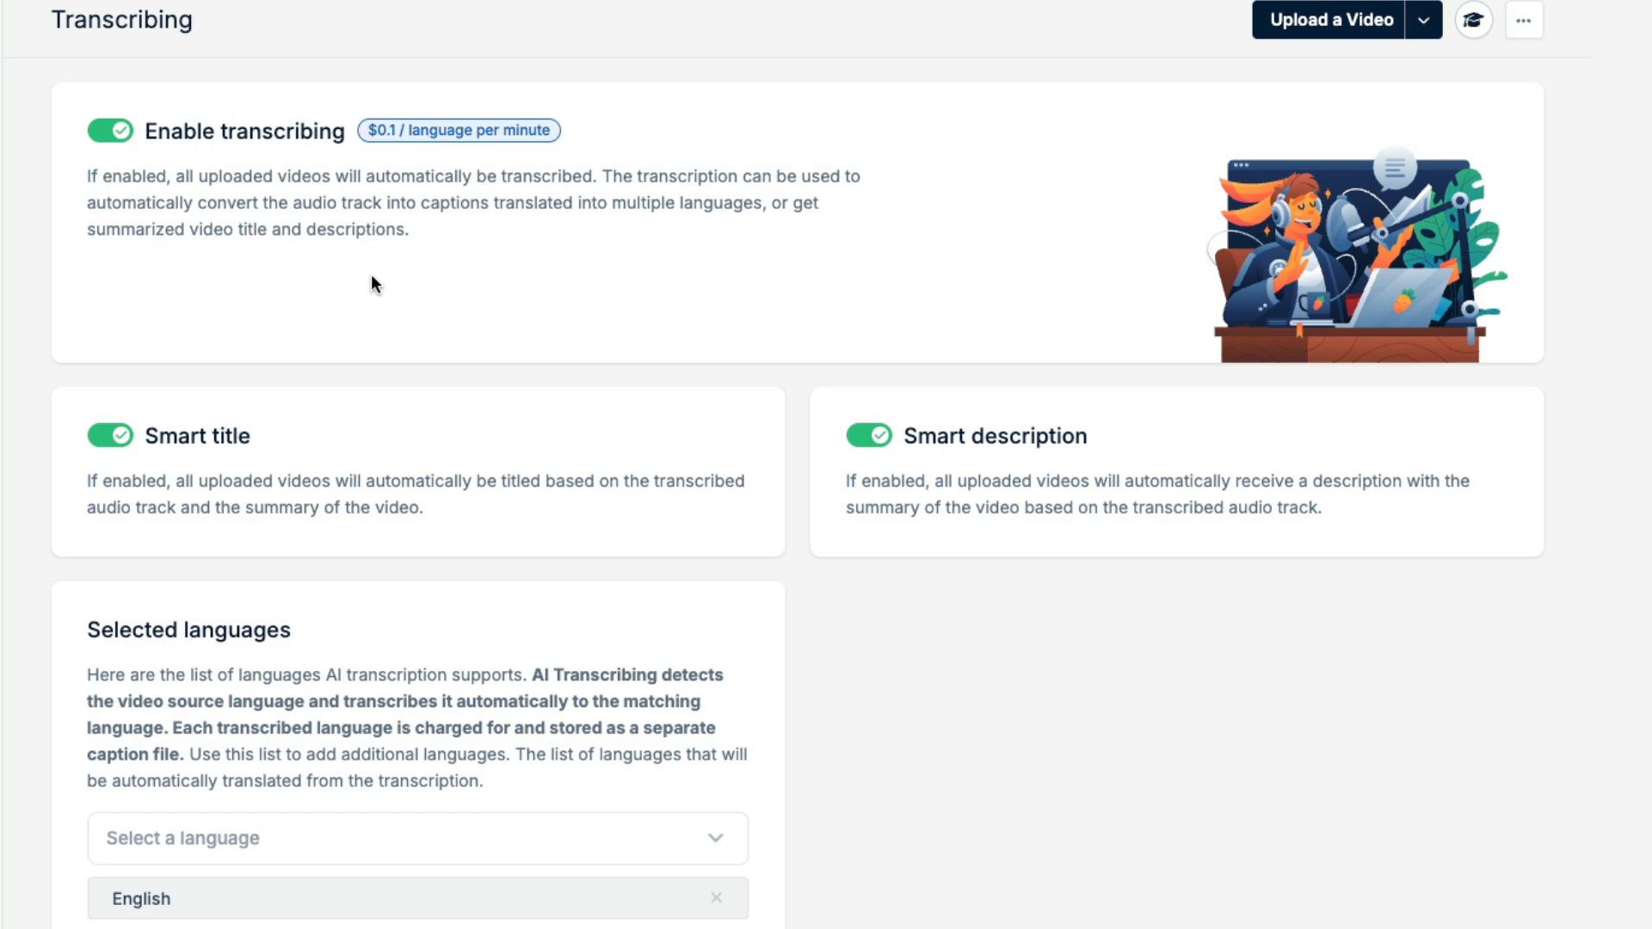
{"action": "mouse_move", "coordinate": [635, 188]}
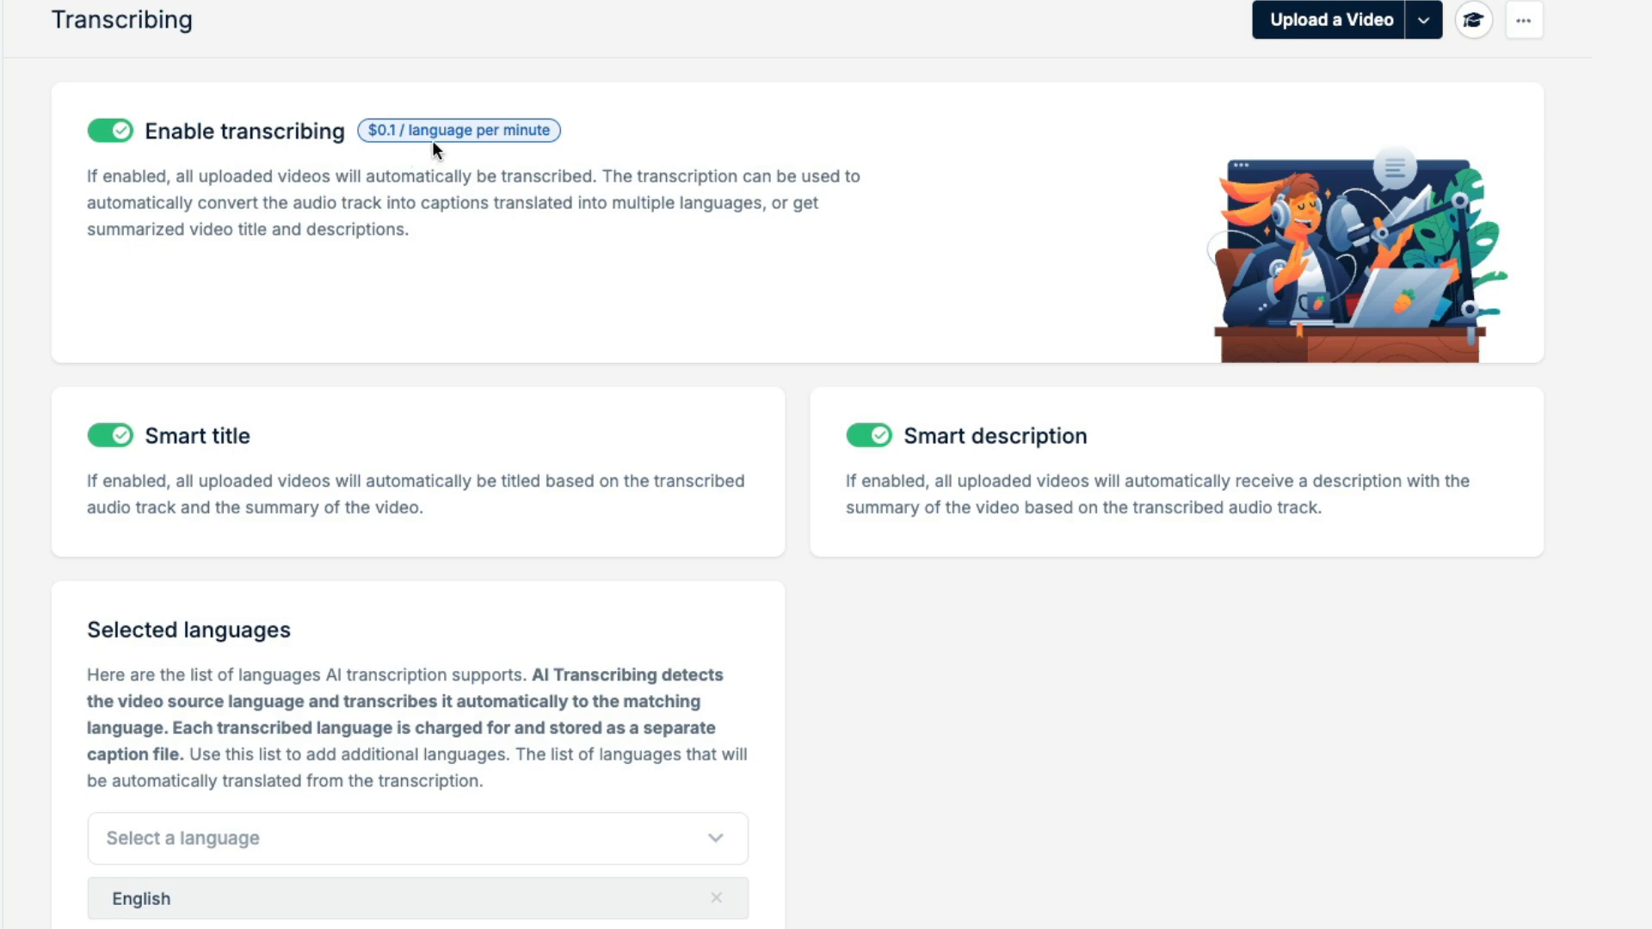
{"action": "mouse_move", "coordinate": [380, 147]}
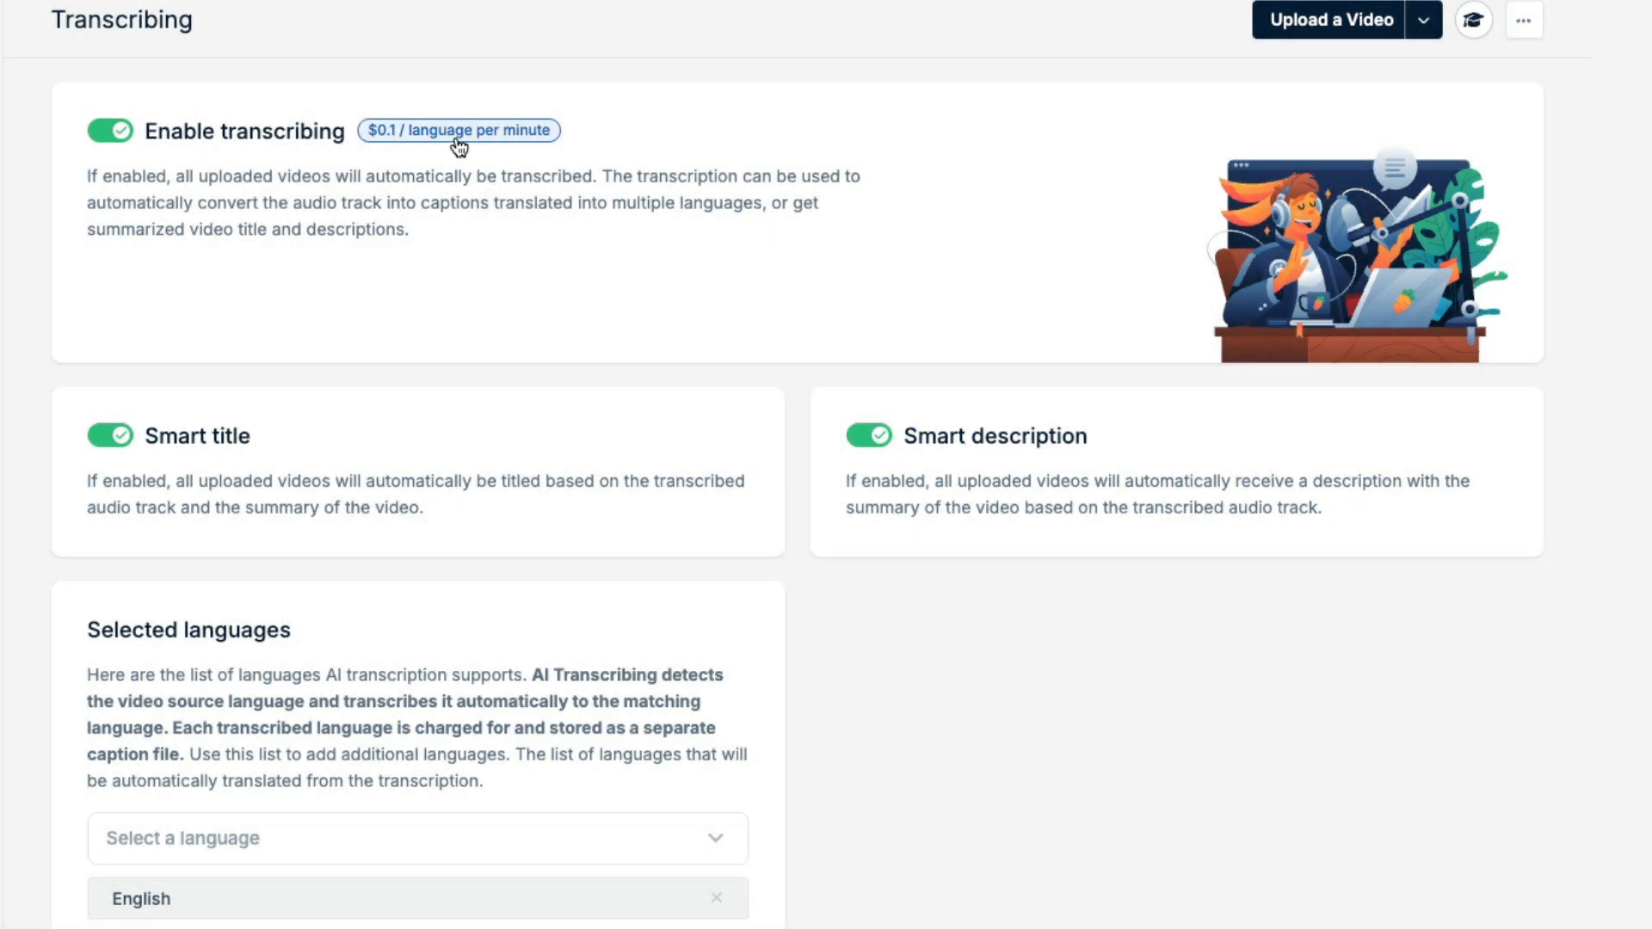
{"action": "scroll", "scroll_direction": "down", "scroll_amount": 3}
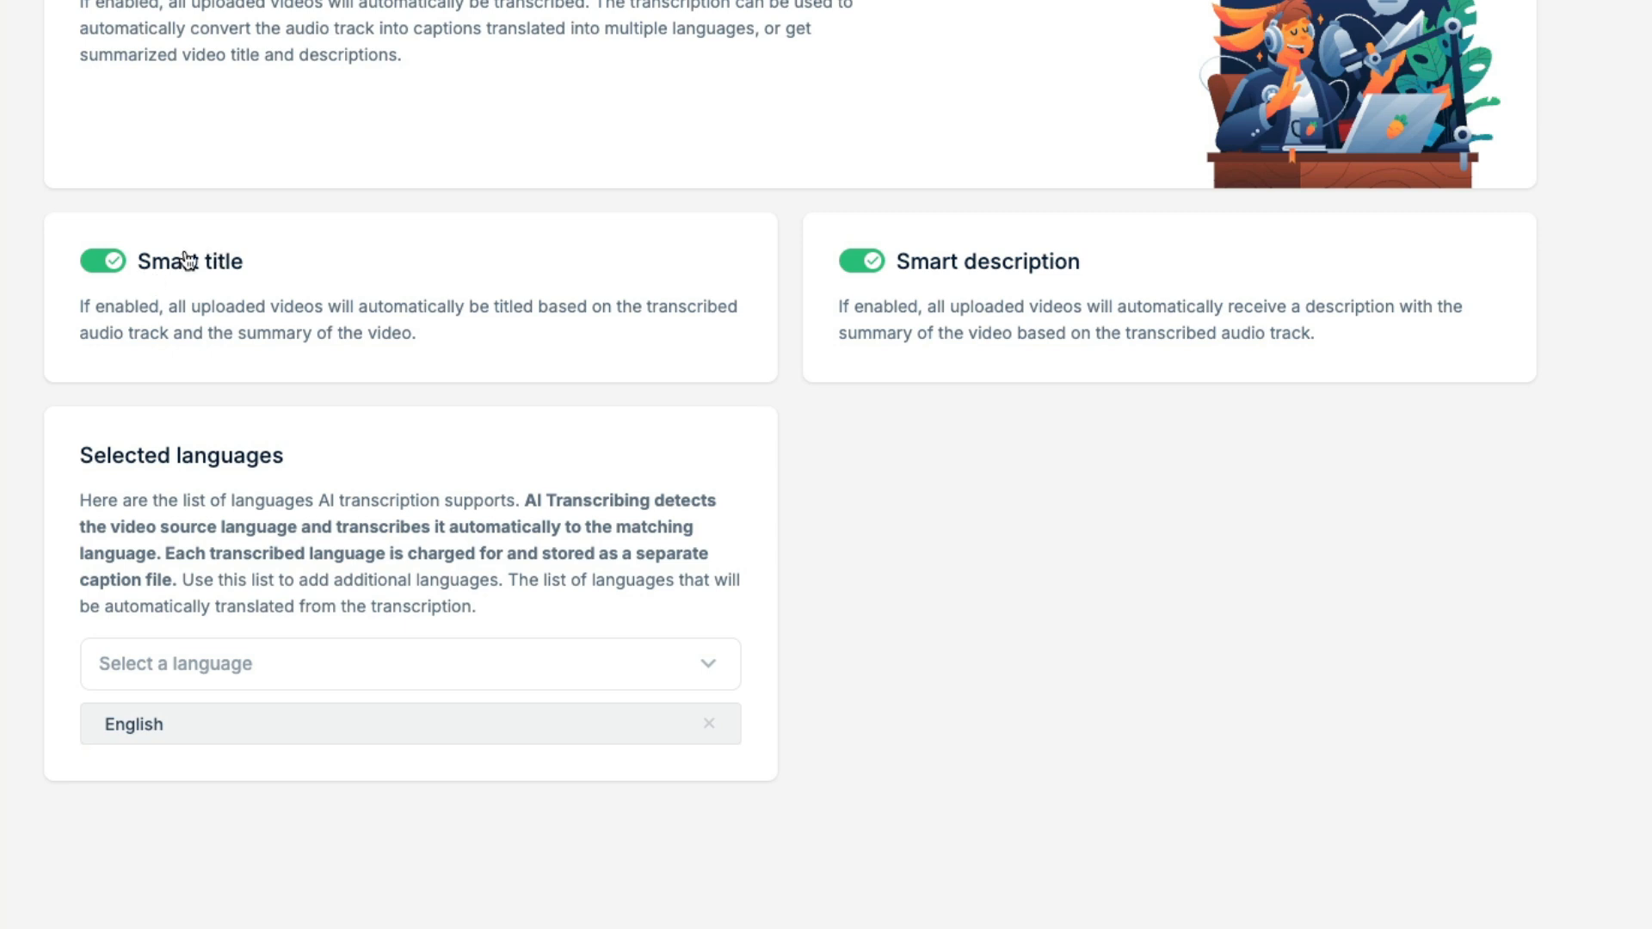
{"action": "mouse_move", "coordinate": [1001, 267]}
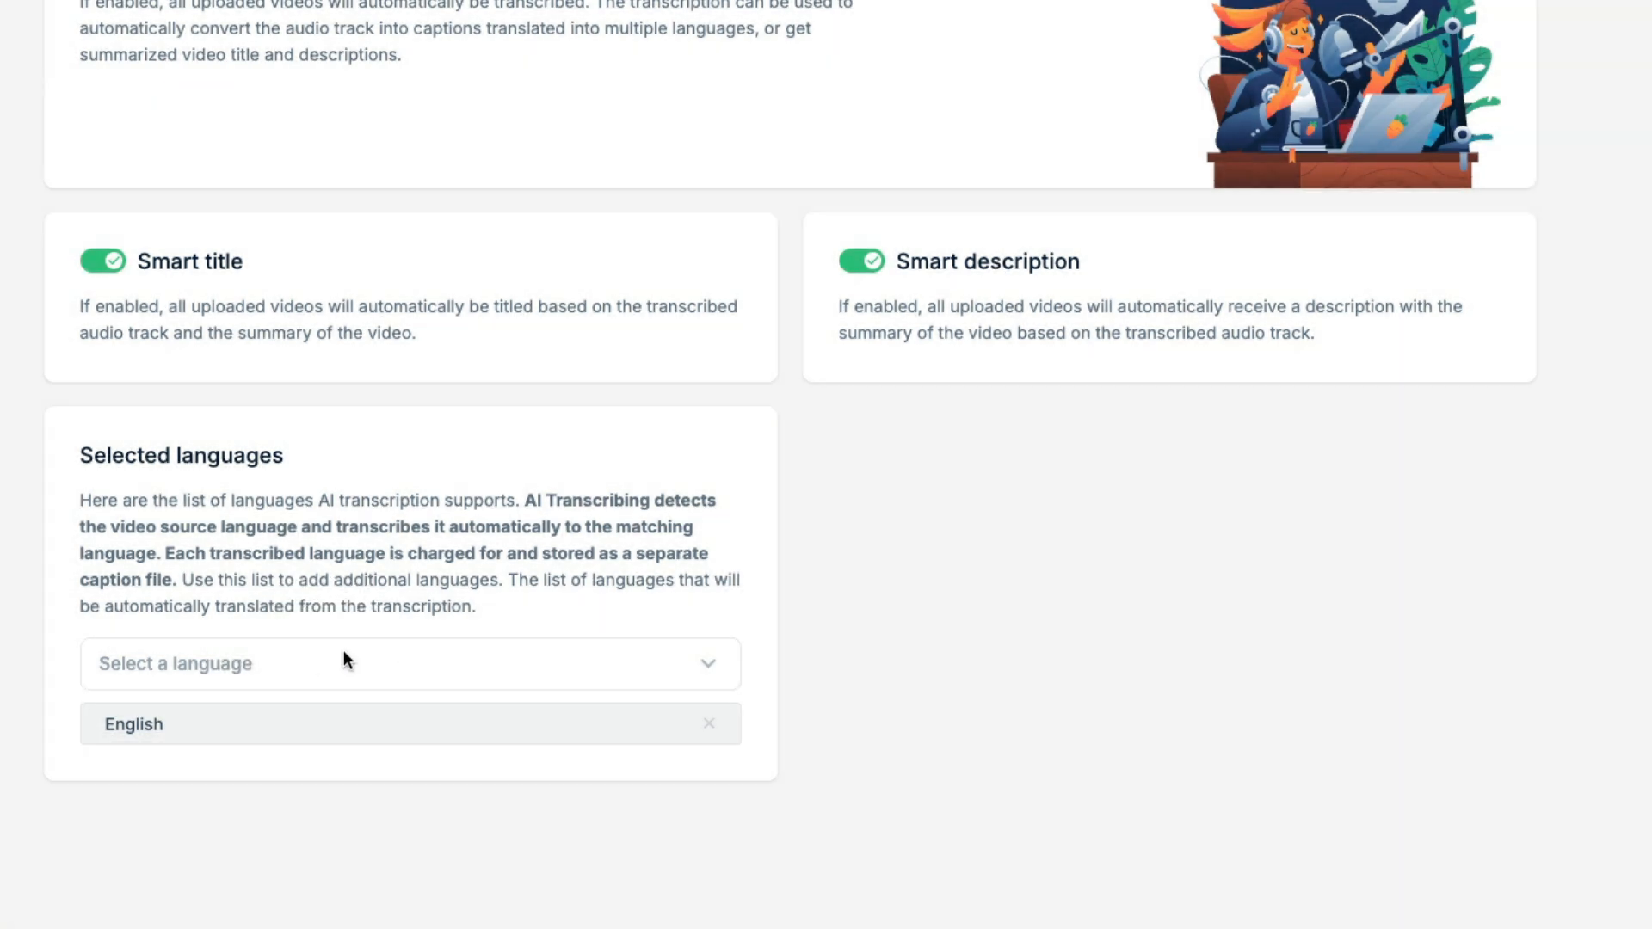
View the library's general security settings and DRM protection options.
{"action": "left_click", "coordinate": [289, 269]}
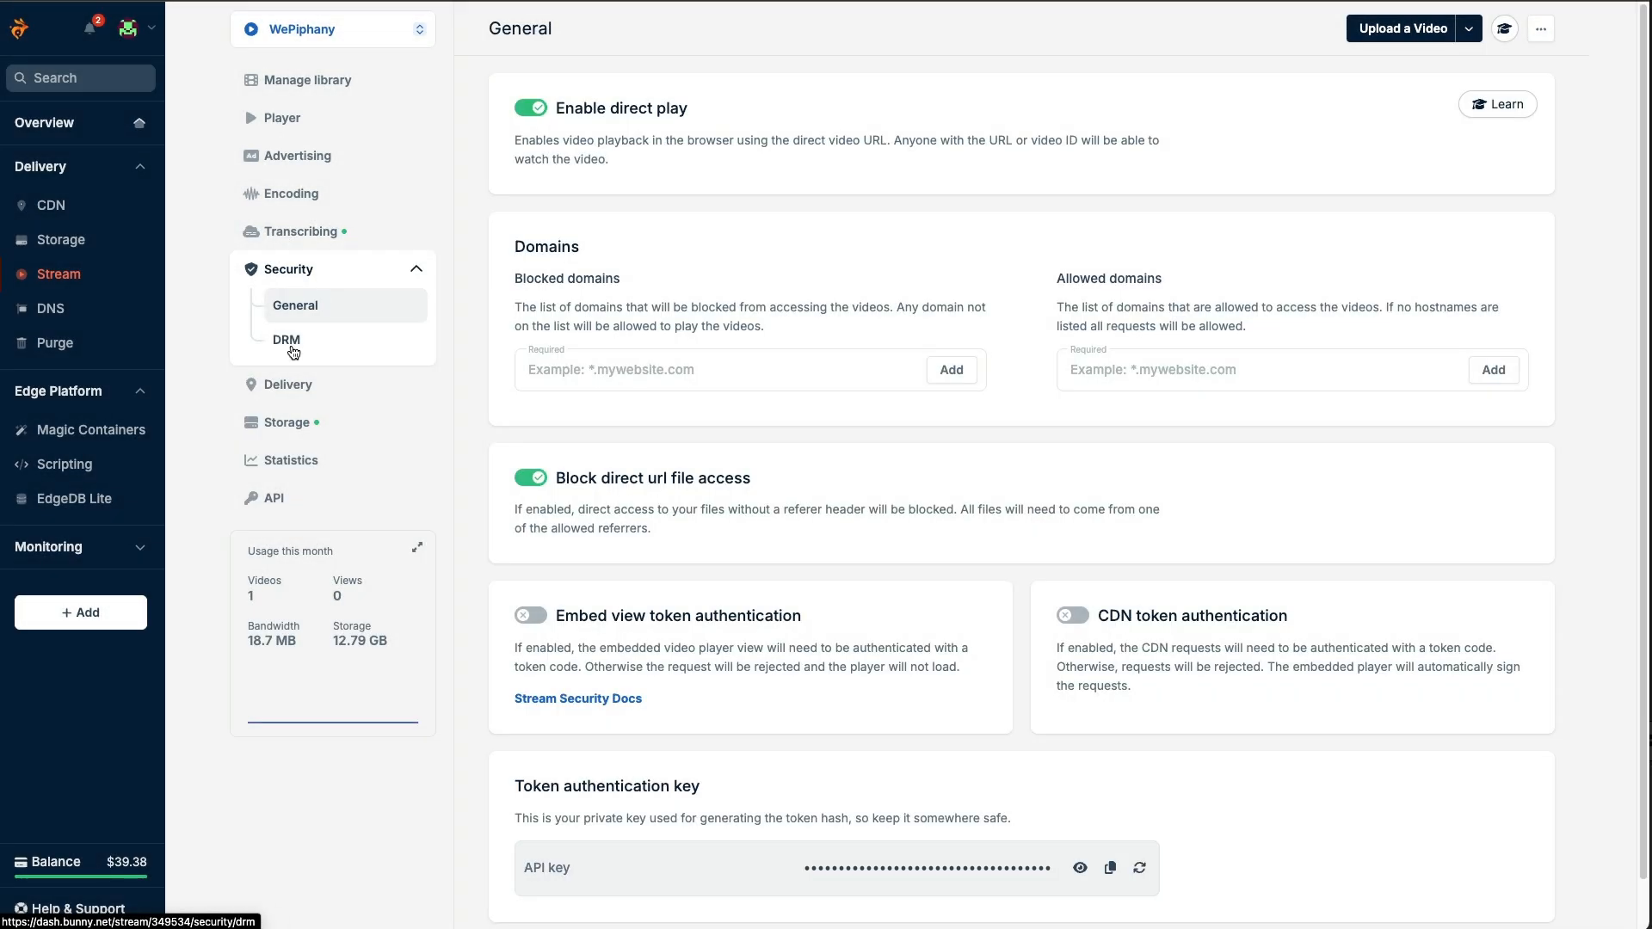
{"action": "left_click", "coordinate": [285, 338]}
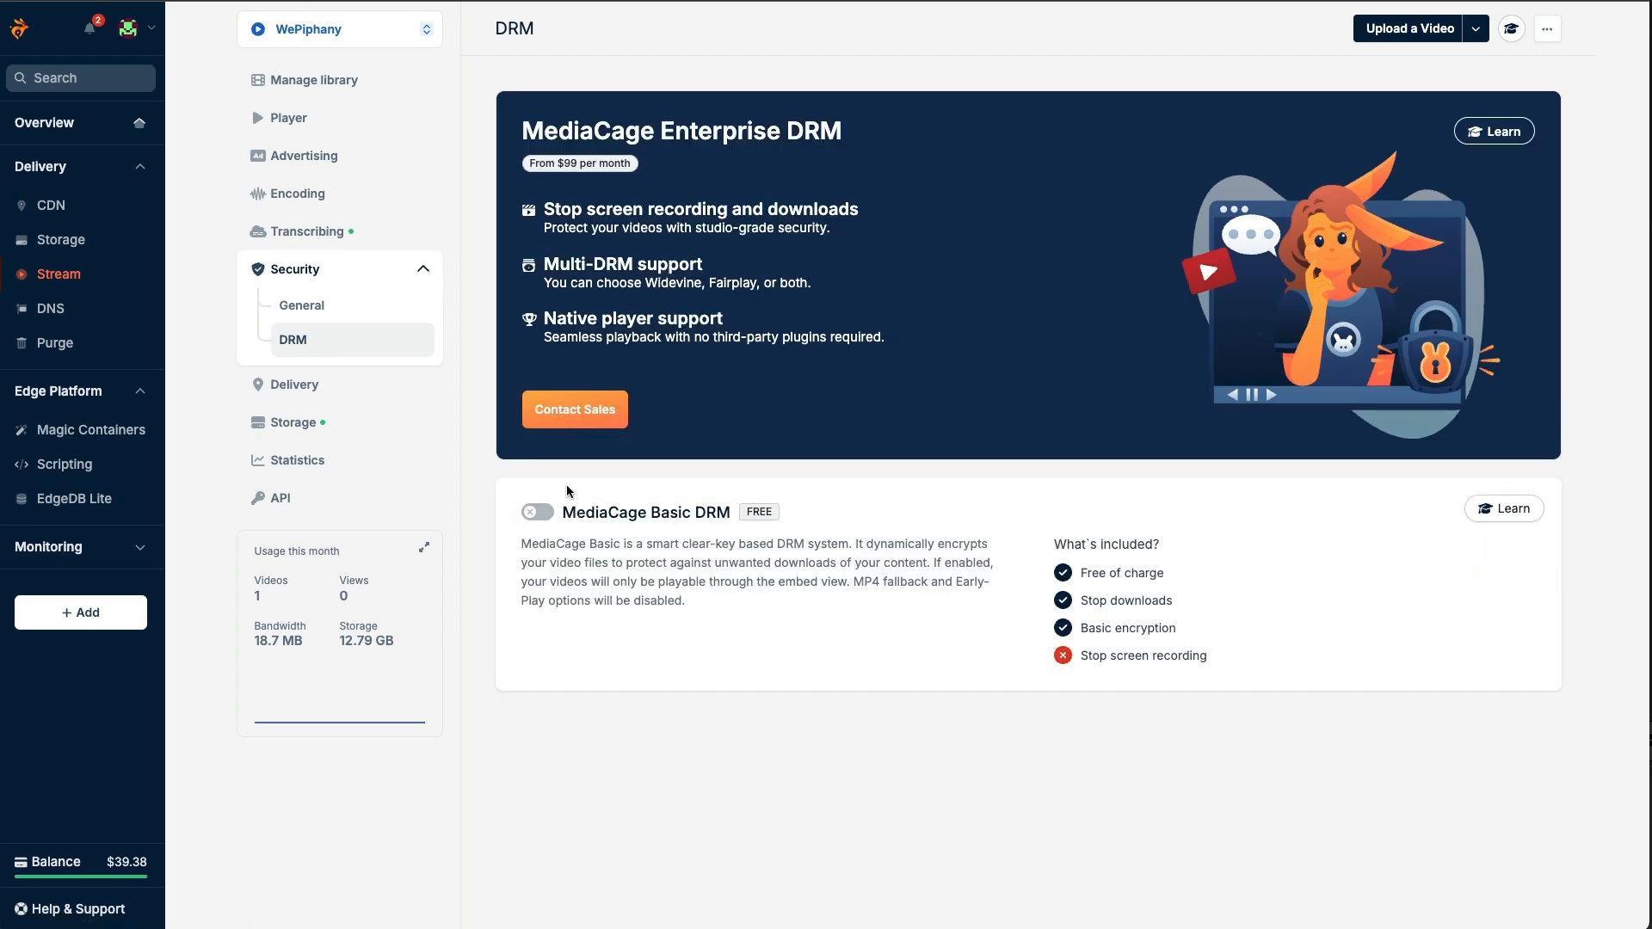
{"action": "mouse_move", "coordinate": [597, 536]}
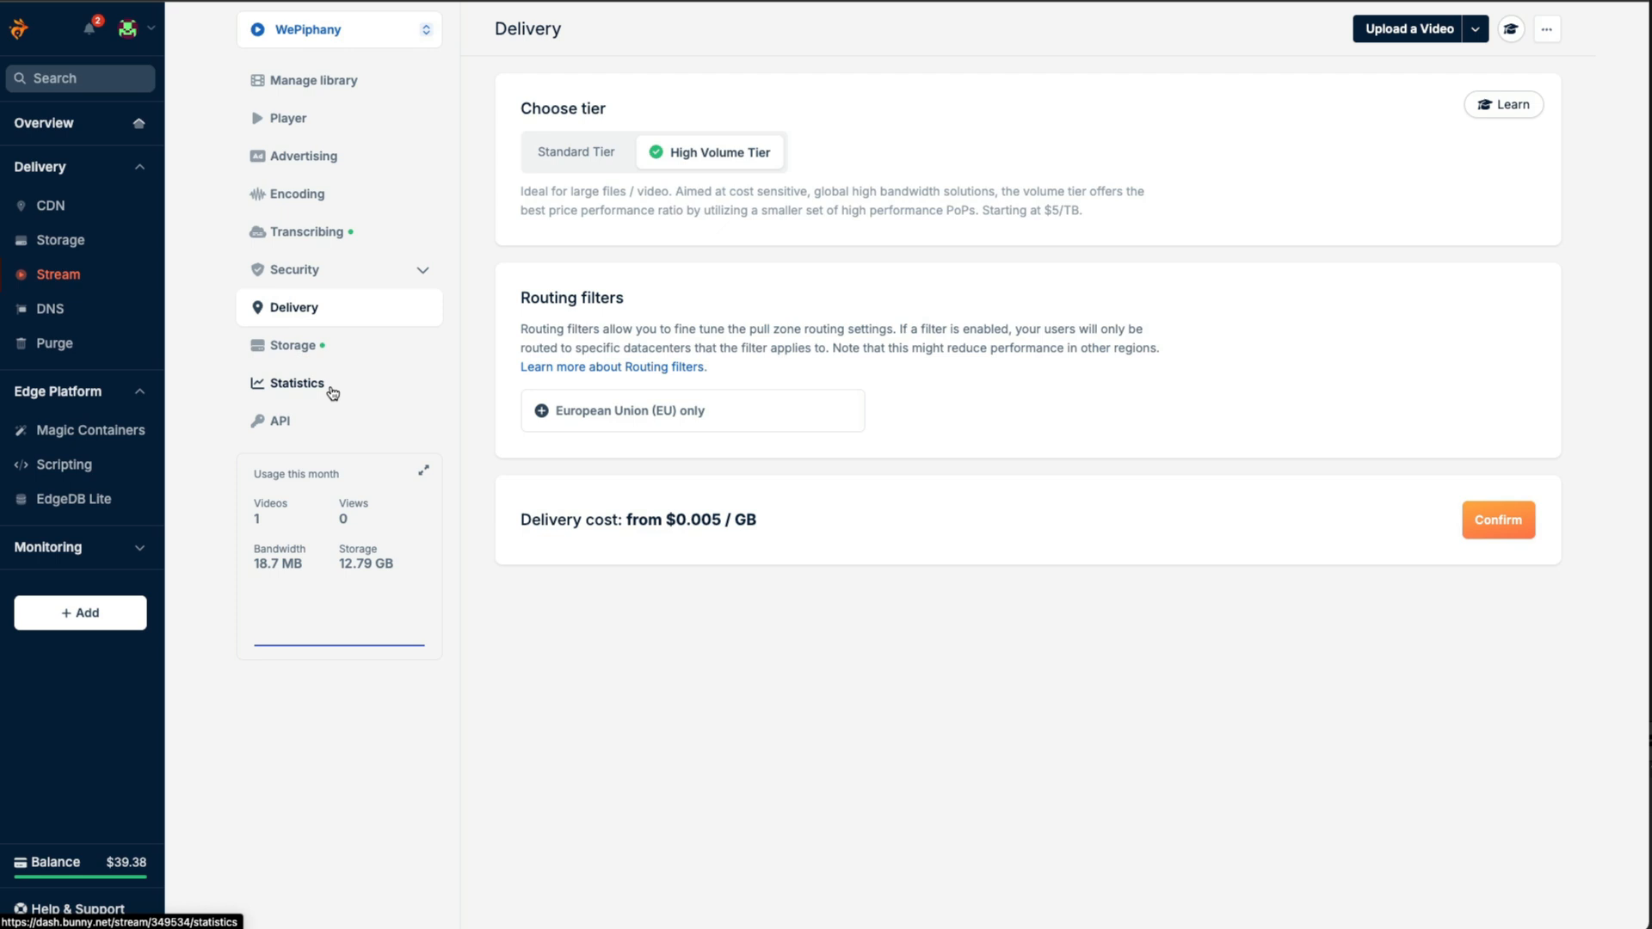
{"action": "mouse_move", "coordinate": [377, 382]}
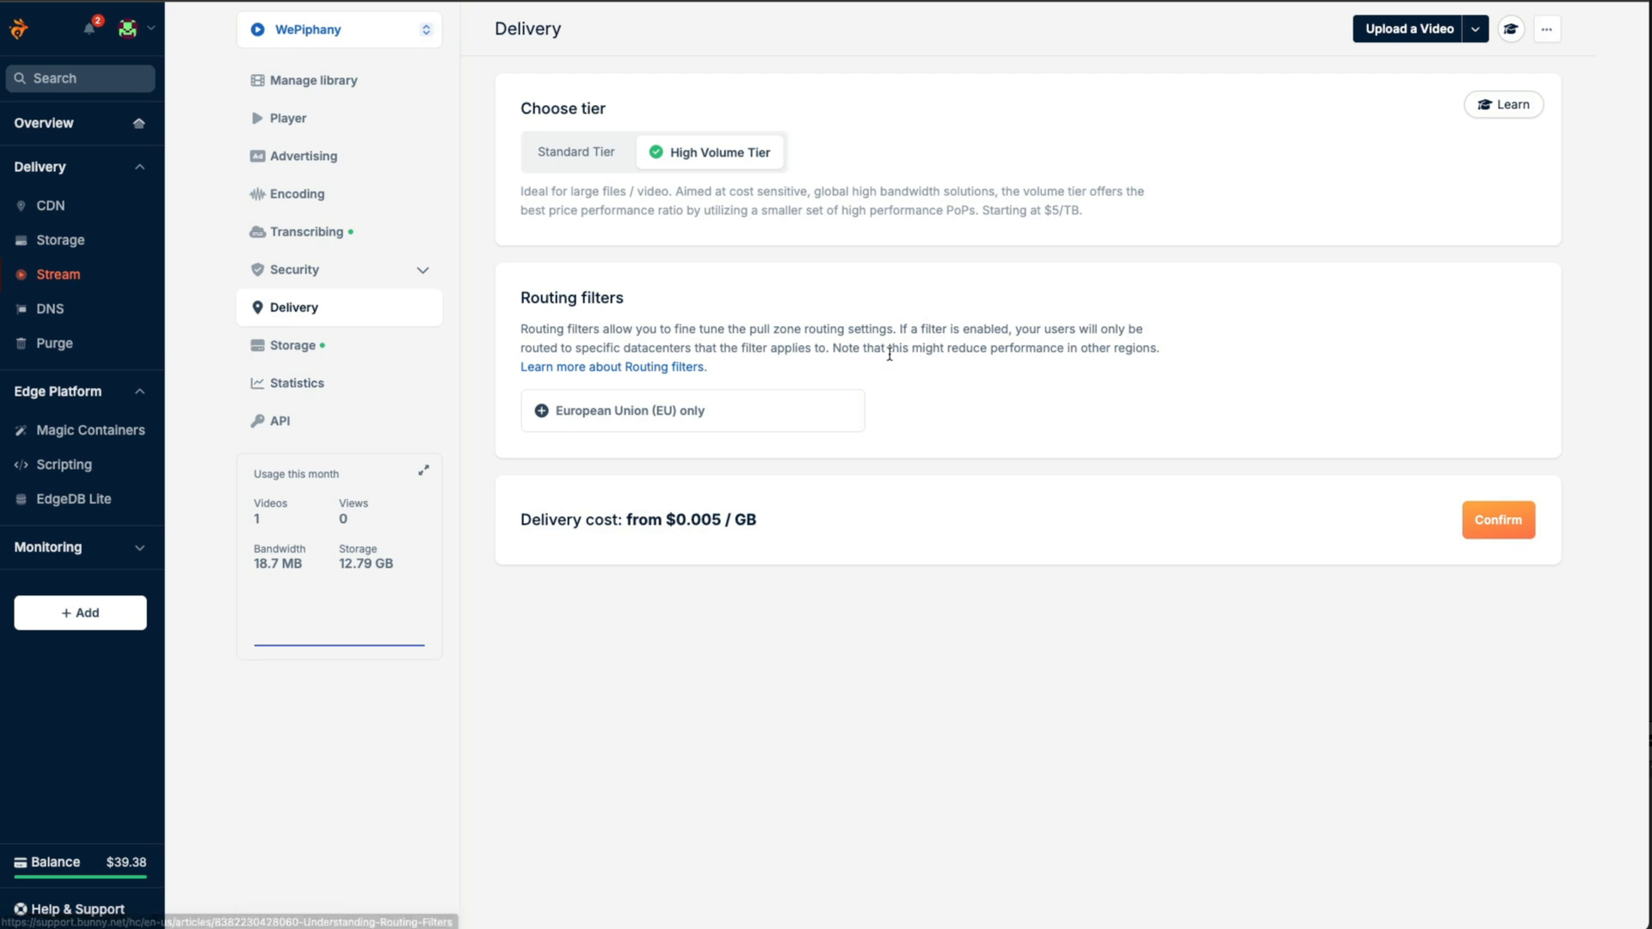
{"action": "mouse_move", "coordinate": [885, 365]}
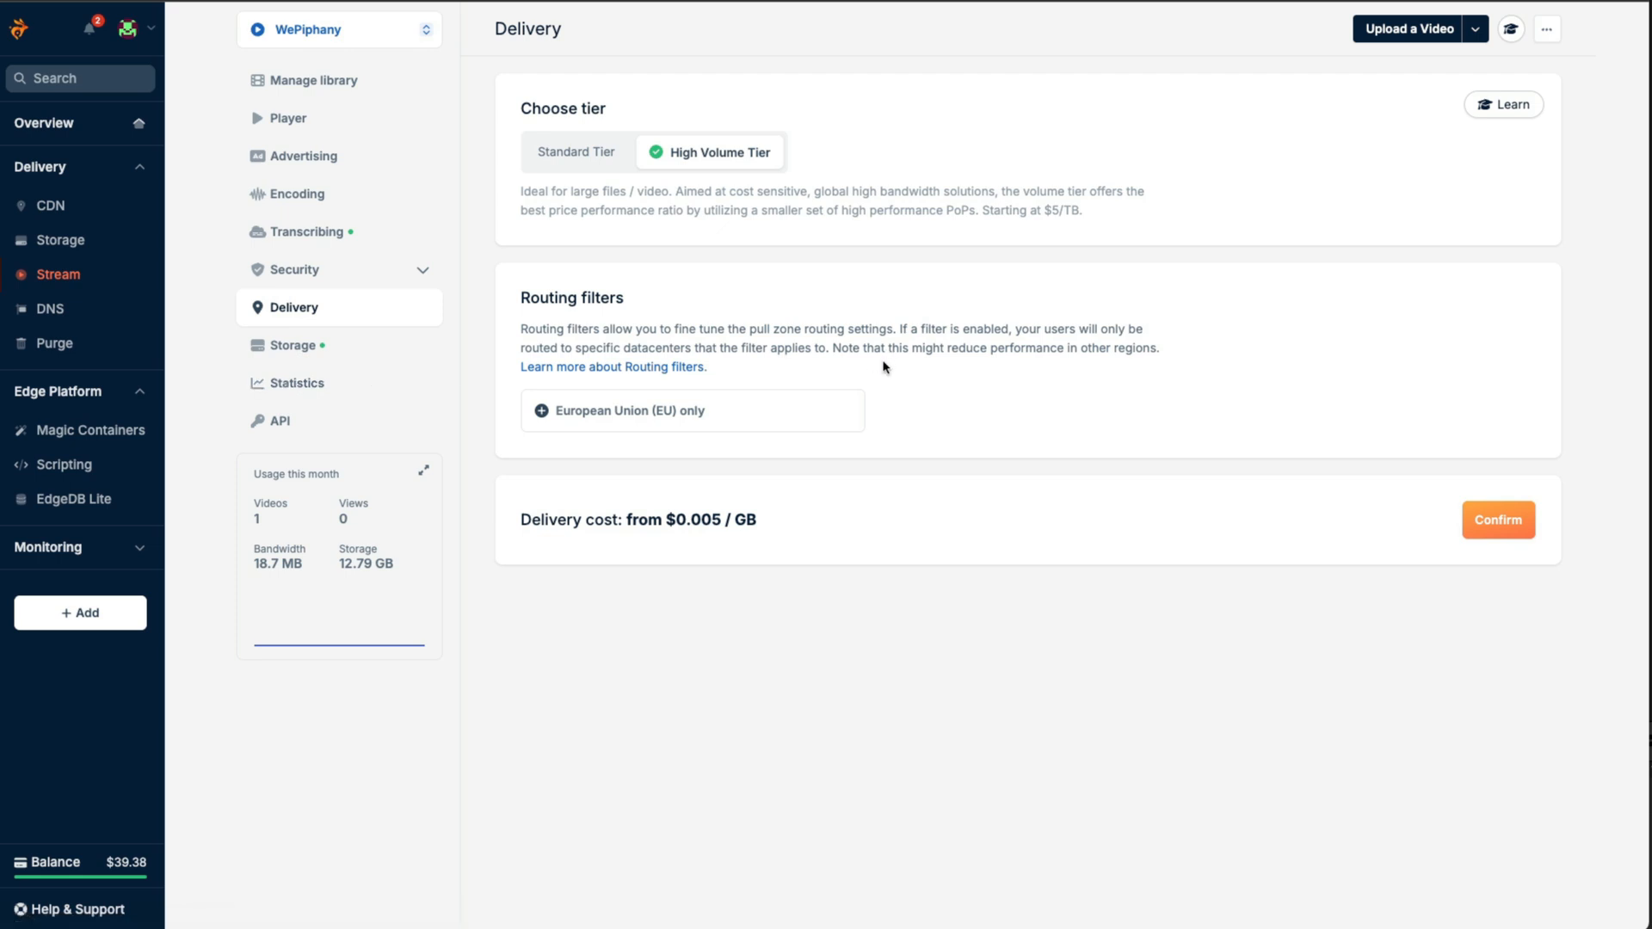
{"action": "mouse_move", "coordinate": [901, 375]}
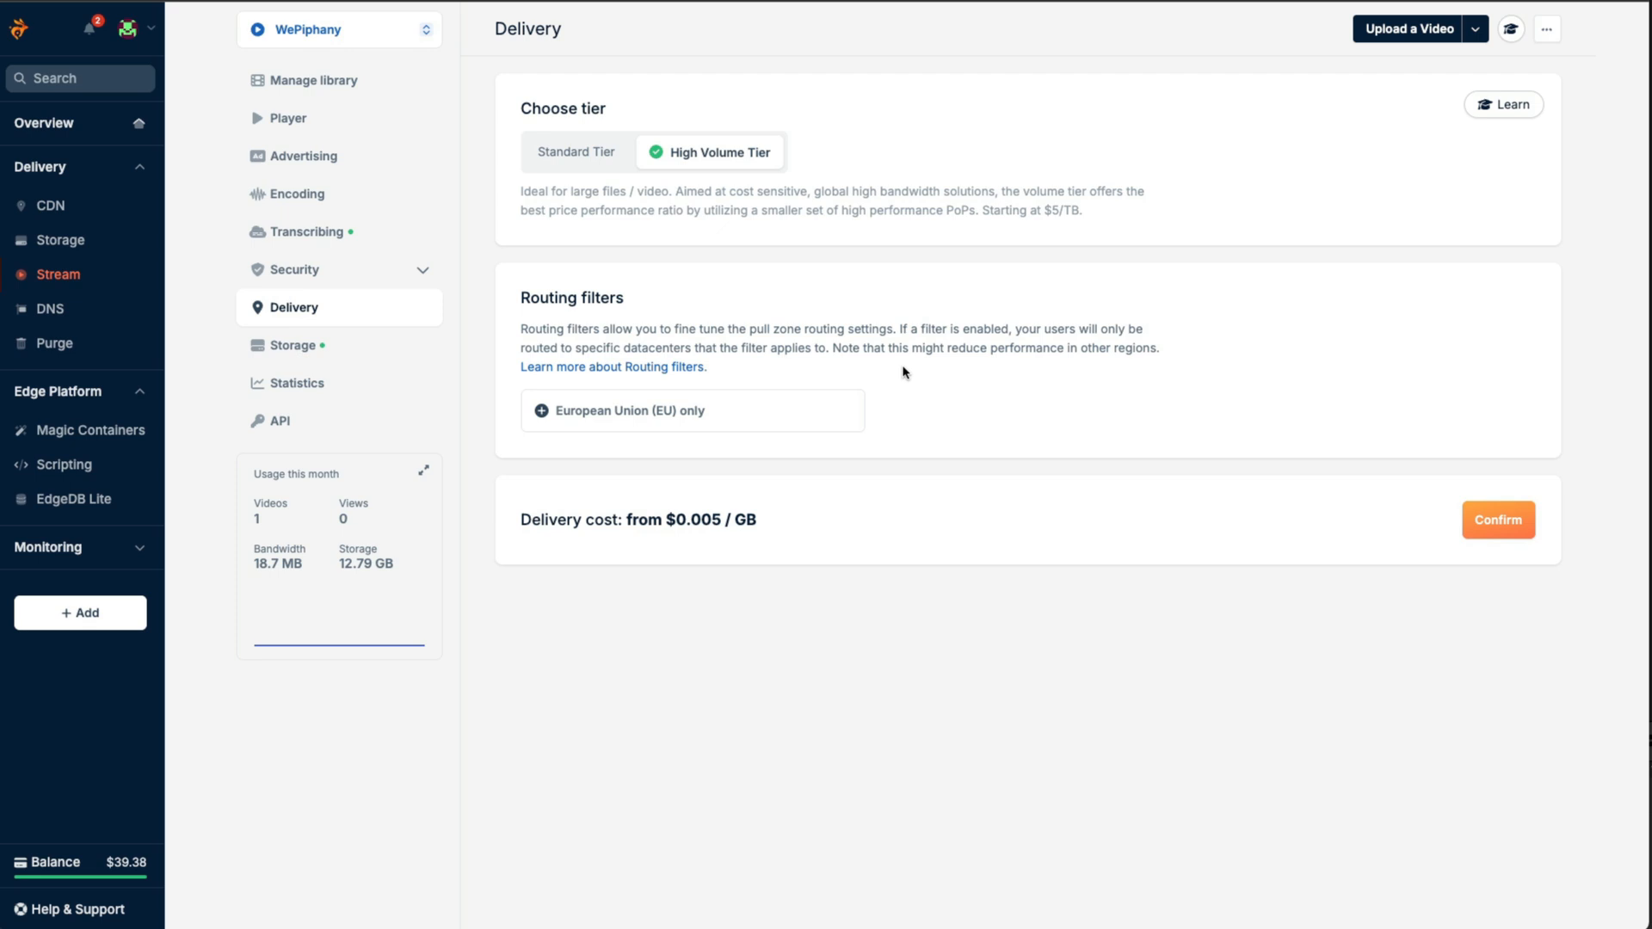
{"action": "mouse_move", "coordinate": [278, 344]}
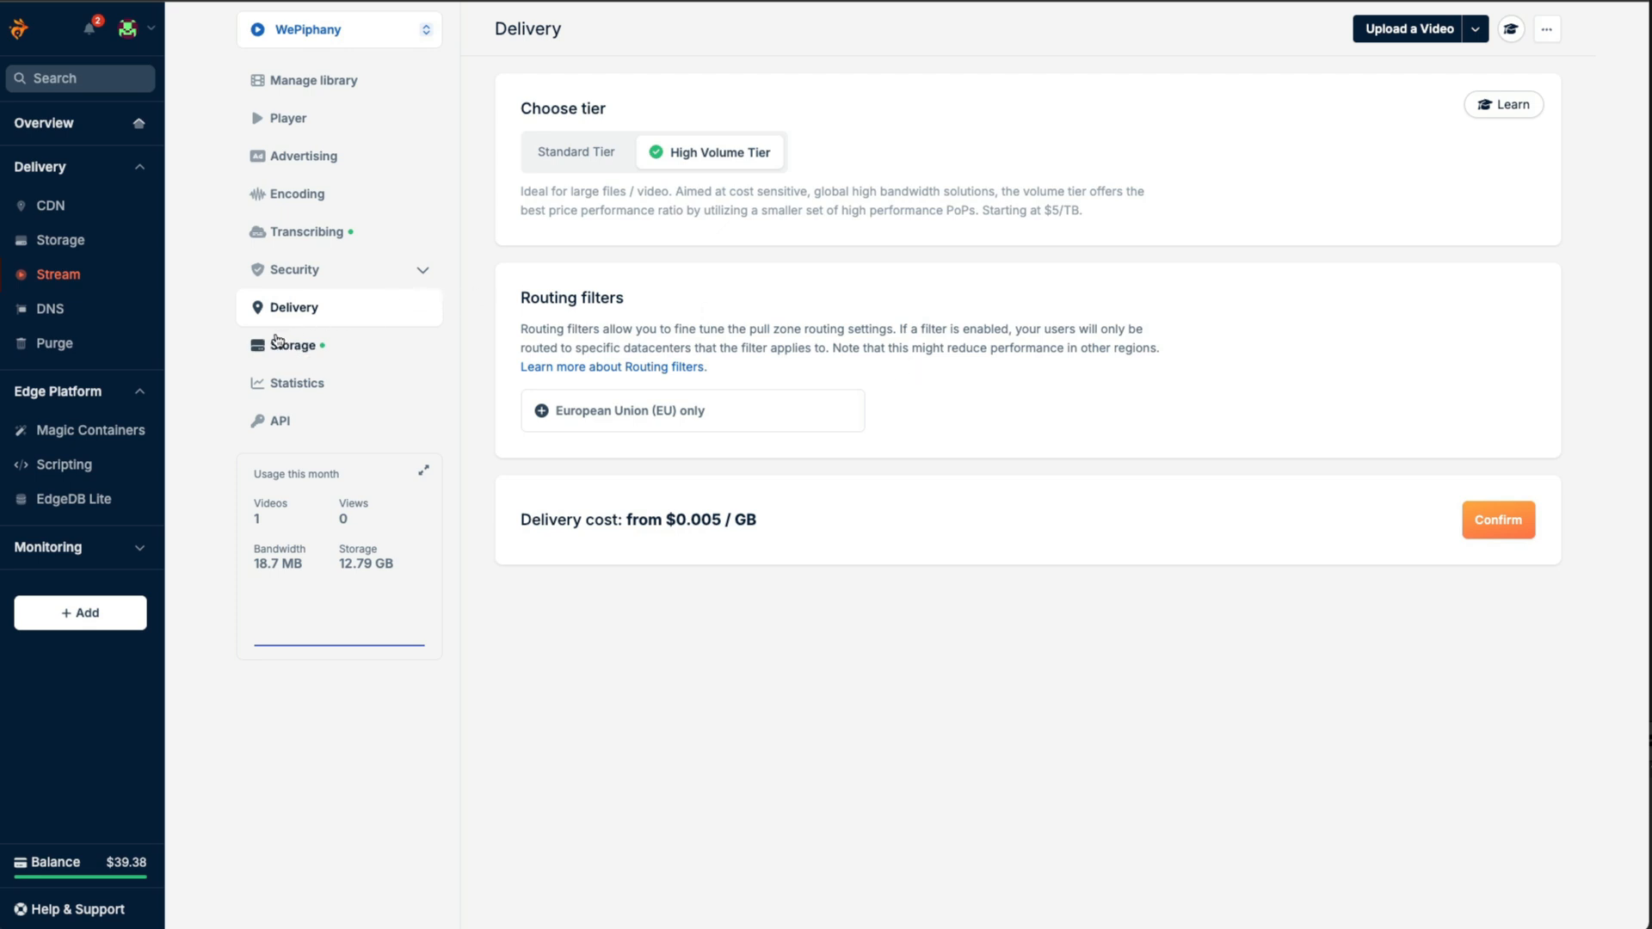
Select Sydney as a storage replication region, then discard the unsaved change.
{"action": "left_click", "coordinate": [293, 344]}
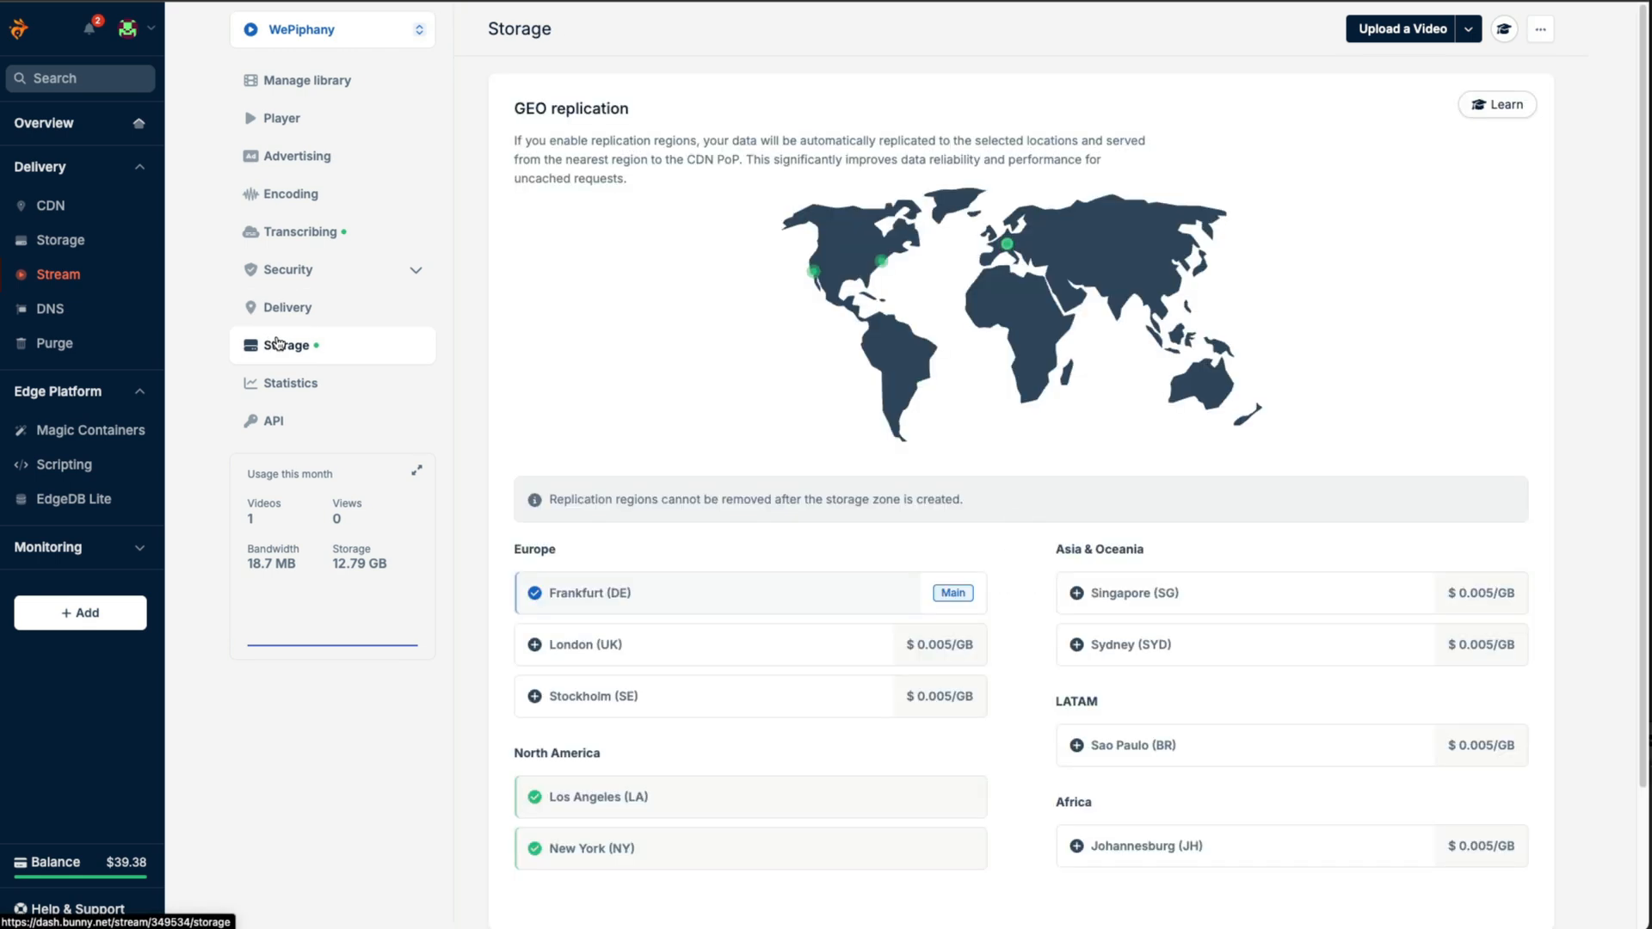
{"action": "mouse_move", "coordinate": [700, 344]}
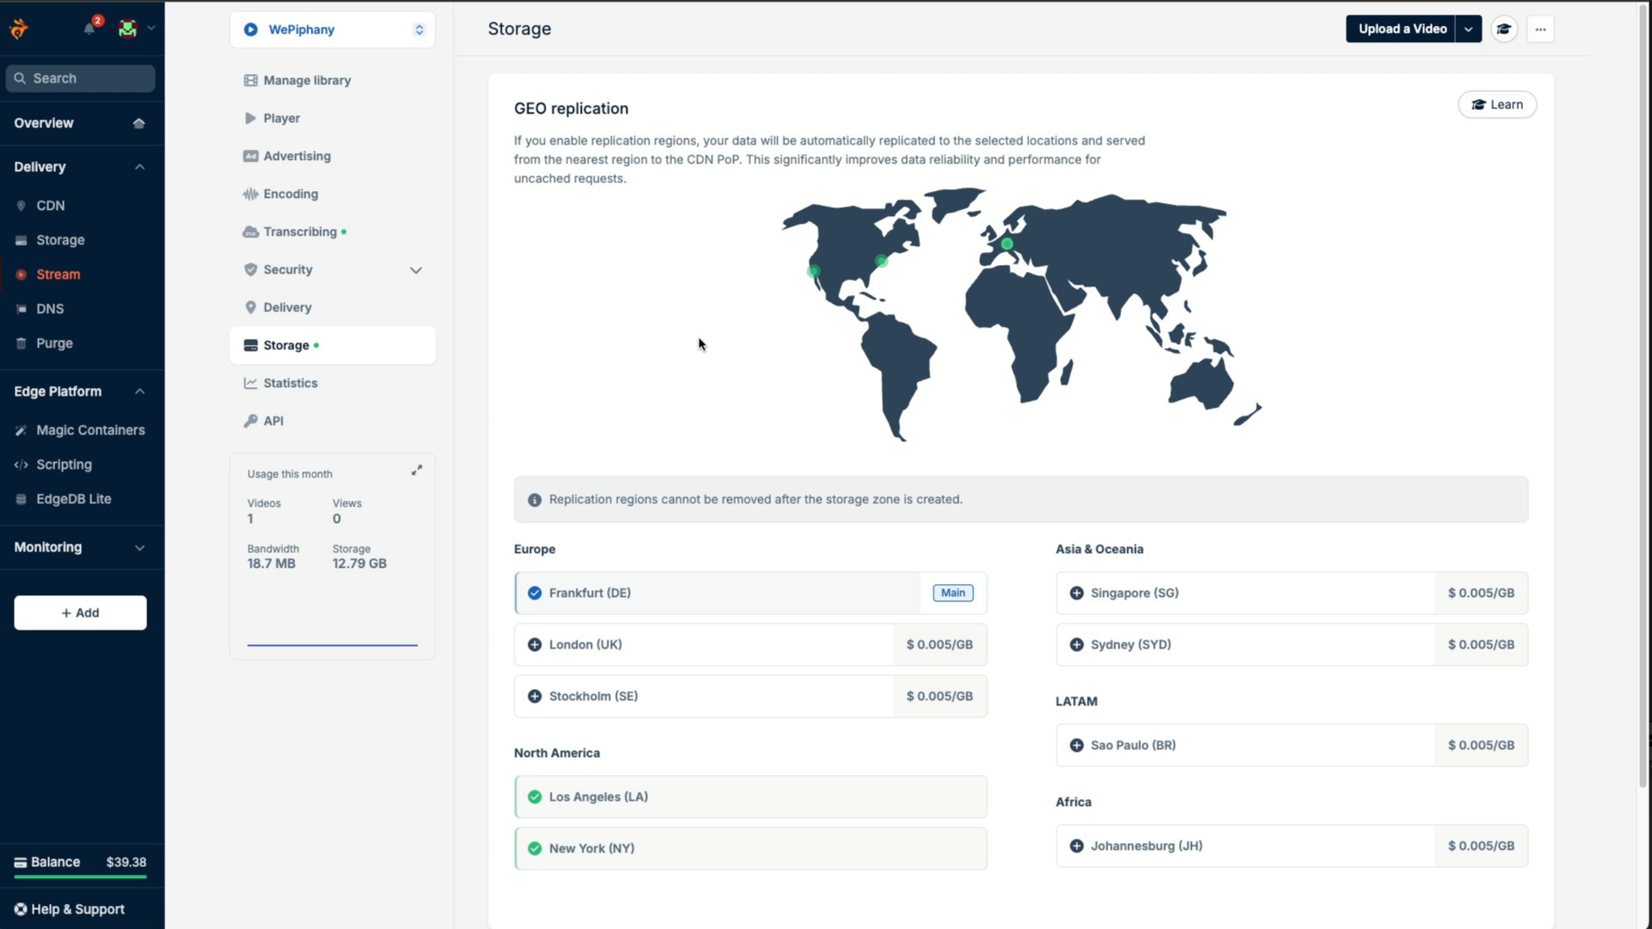
{"action": "mouse_move", "coordinate": [1059, 619]}
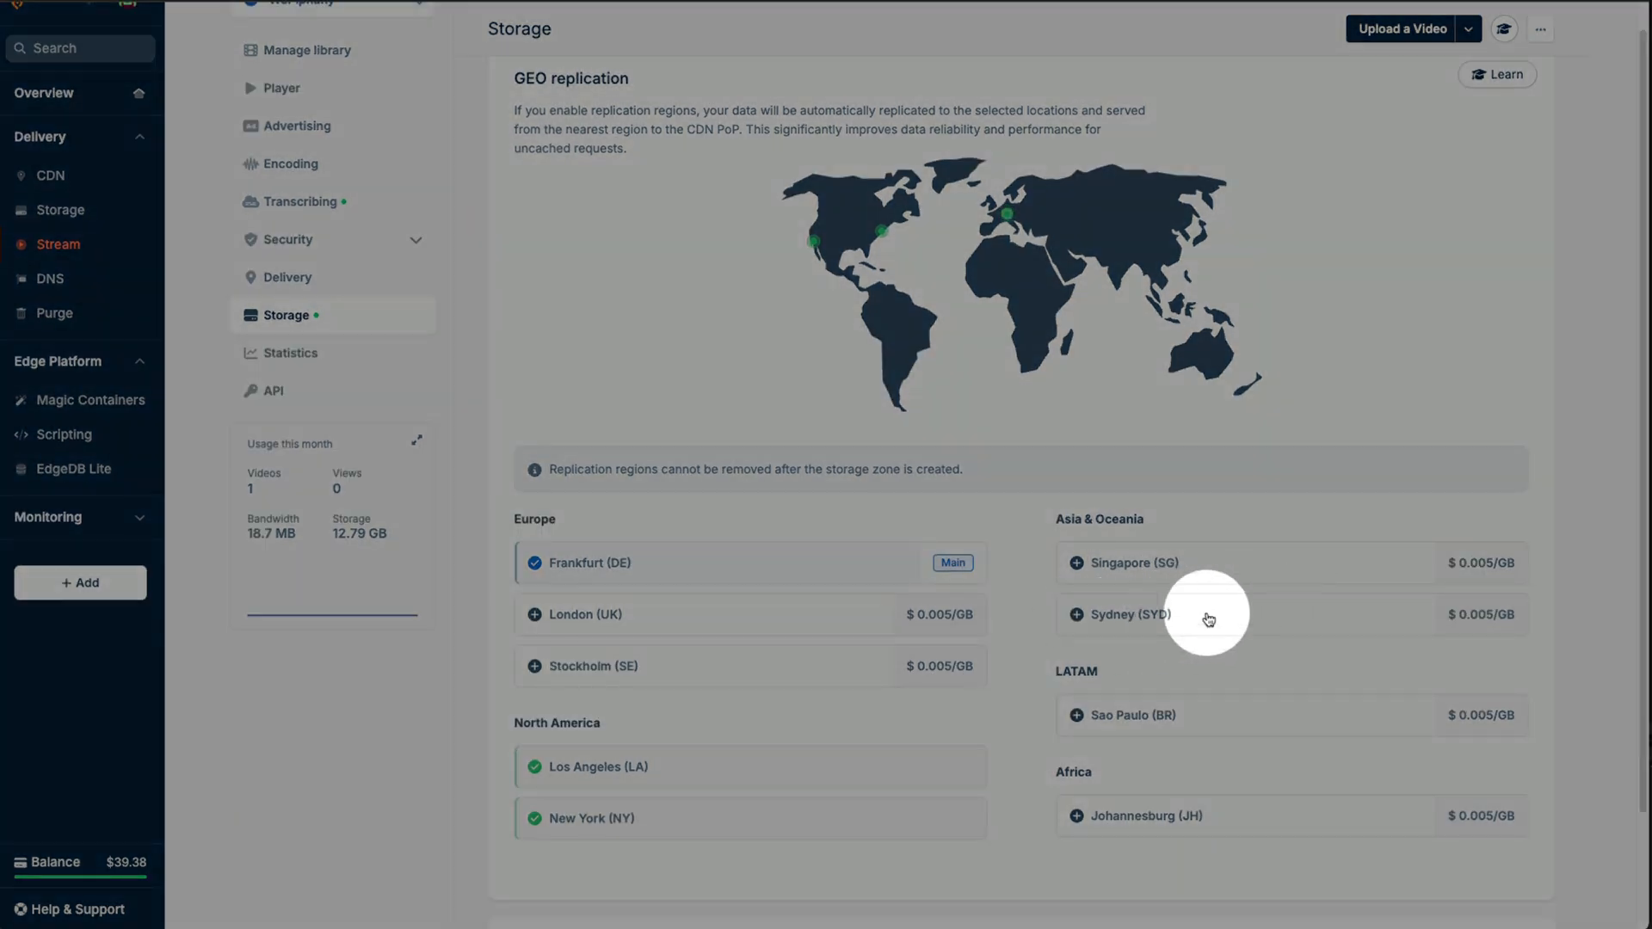
{"action": "left_click", "coordinate": [1127, 614]}
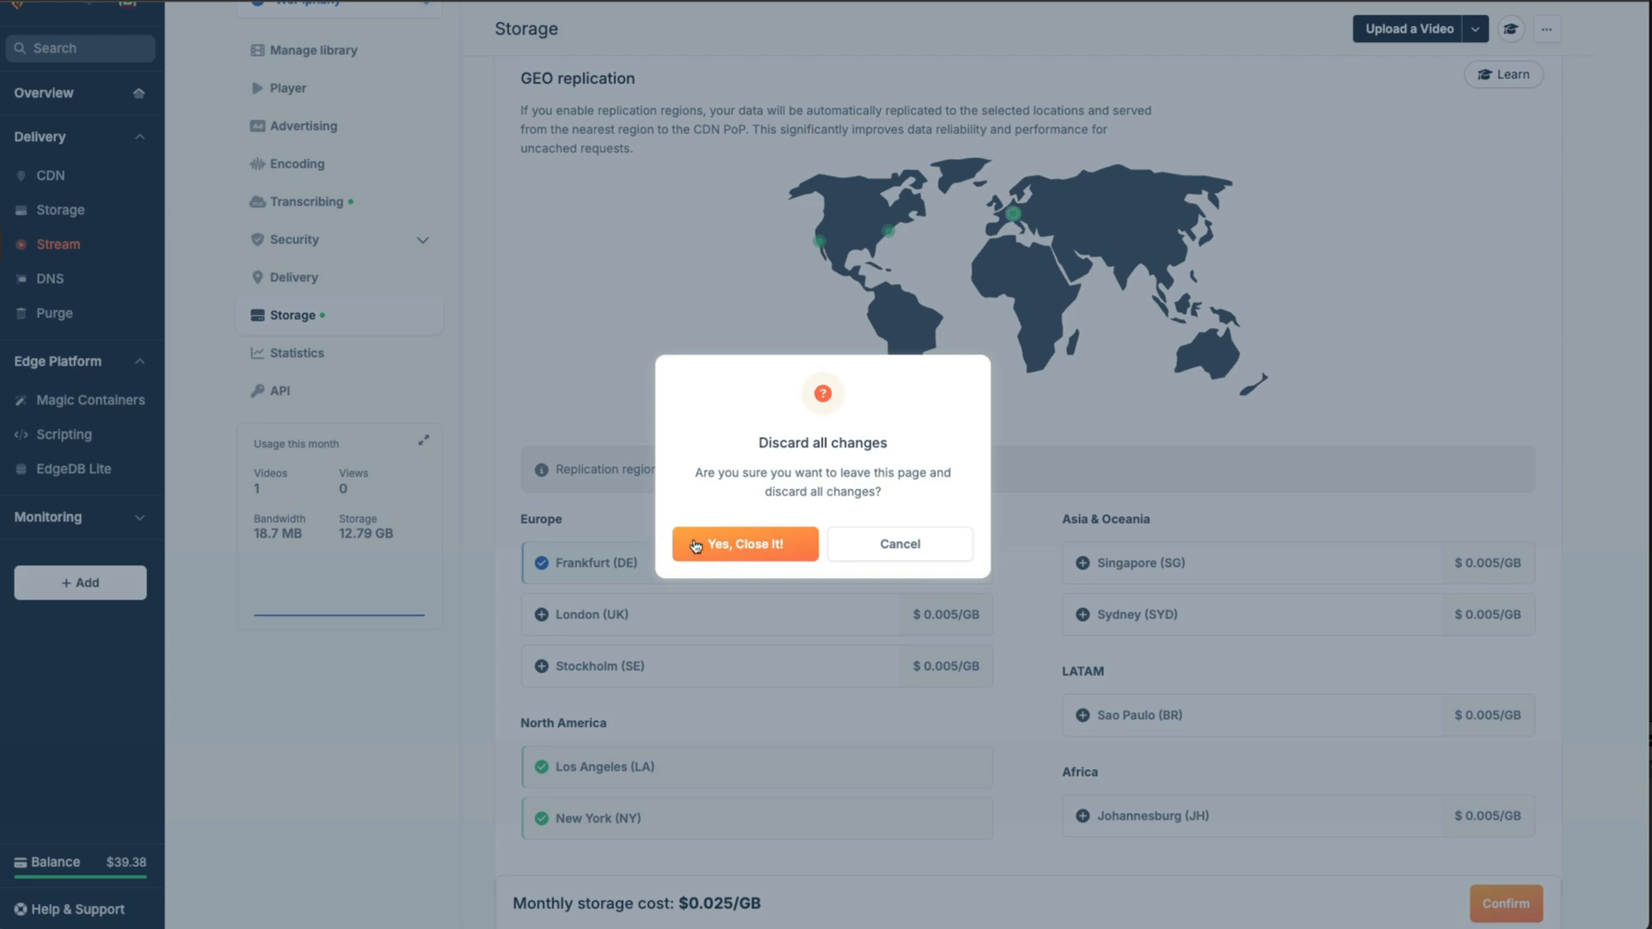
{"action": "left_click", "coordinate": [743, 544]}
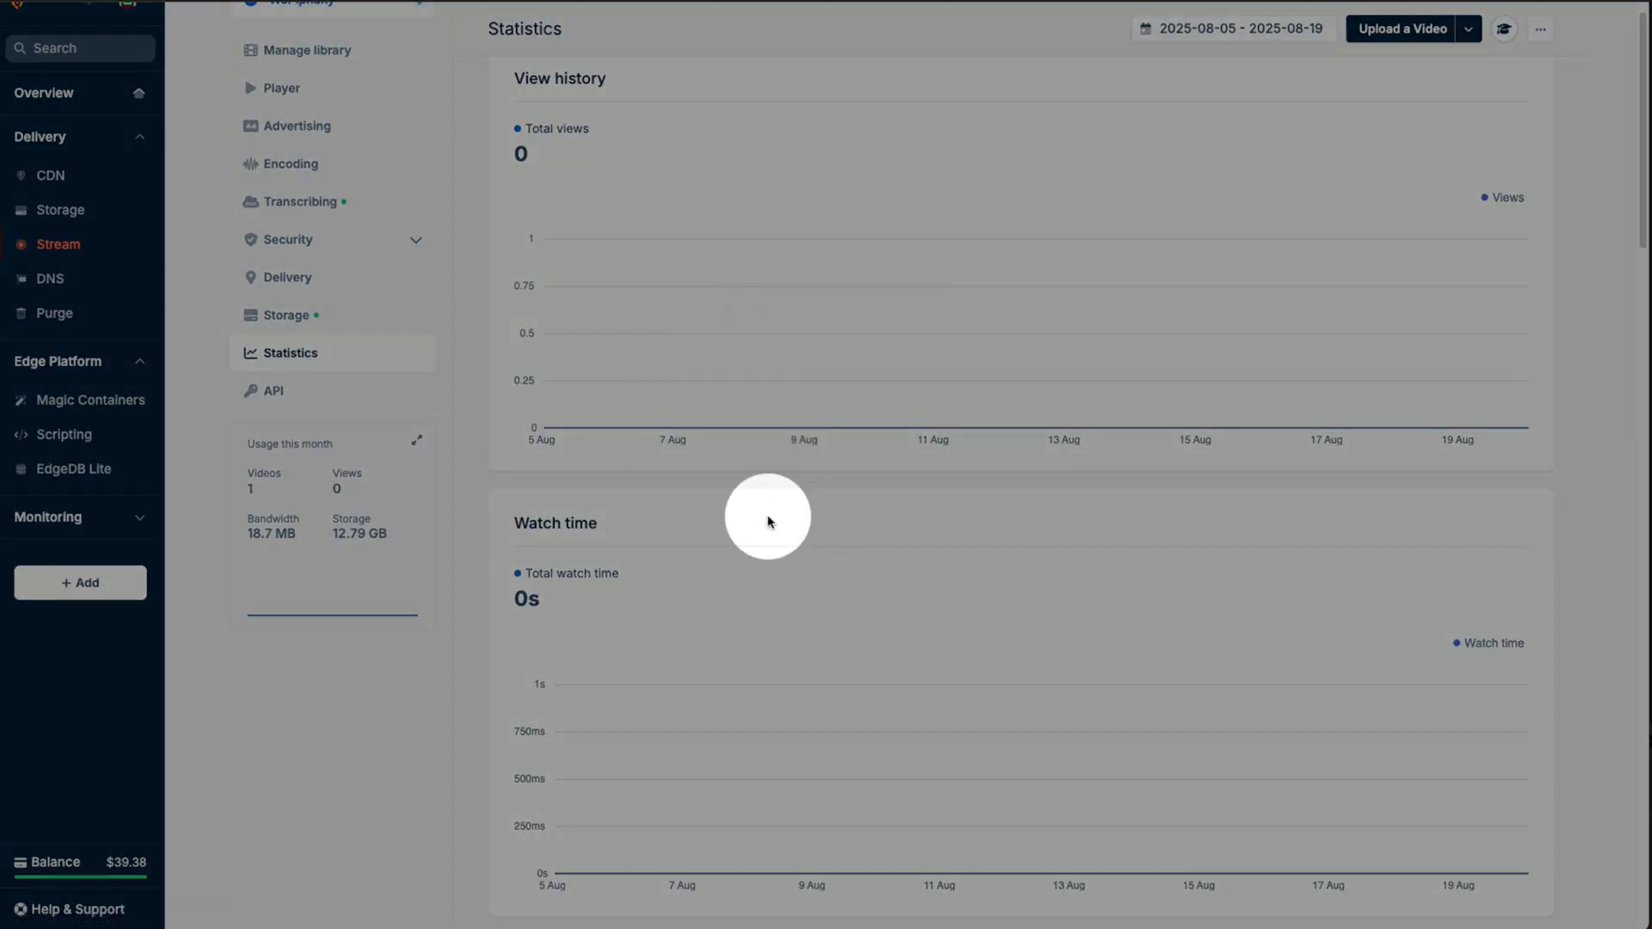
Review the statistics charts and API access details, then return to library management.
{"action": "scroll", "scroll_direction": "down", "scroll_amount": 3}
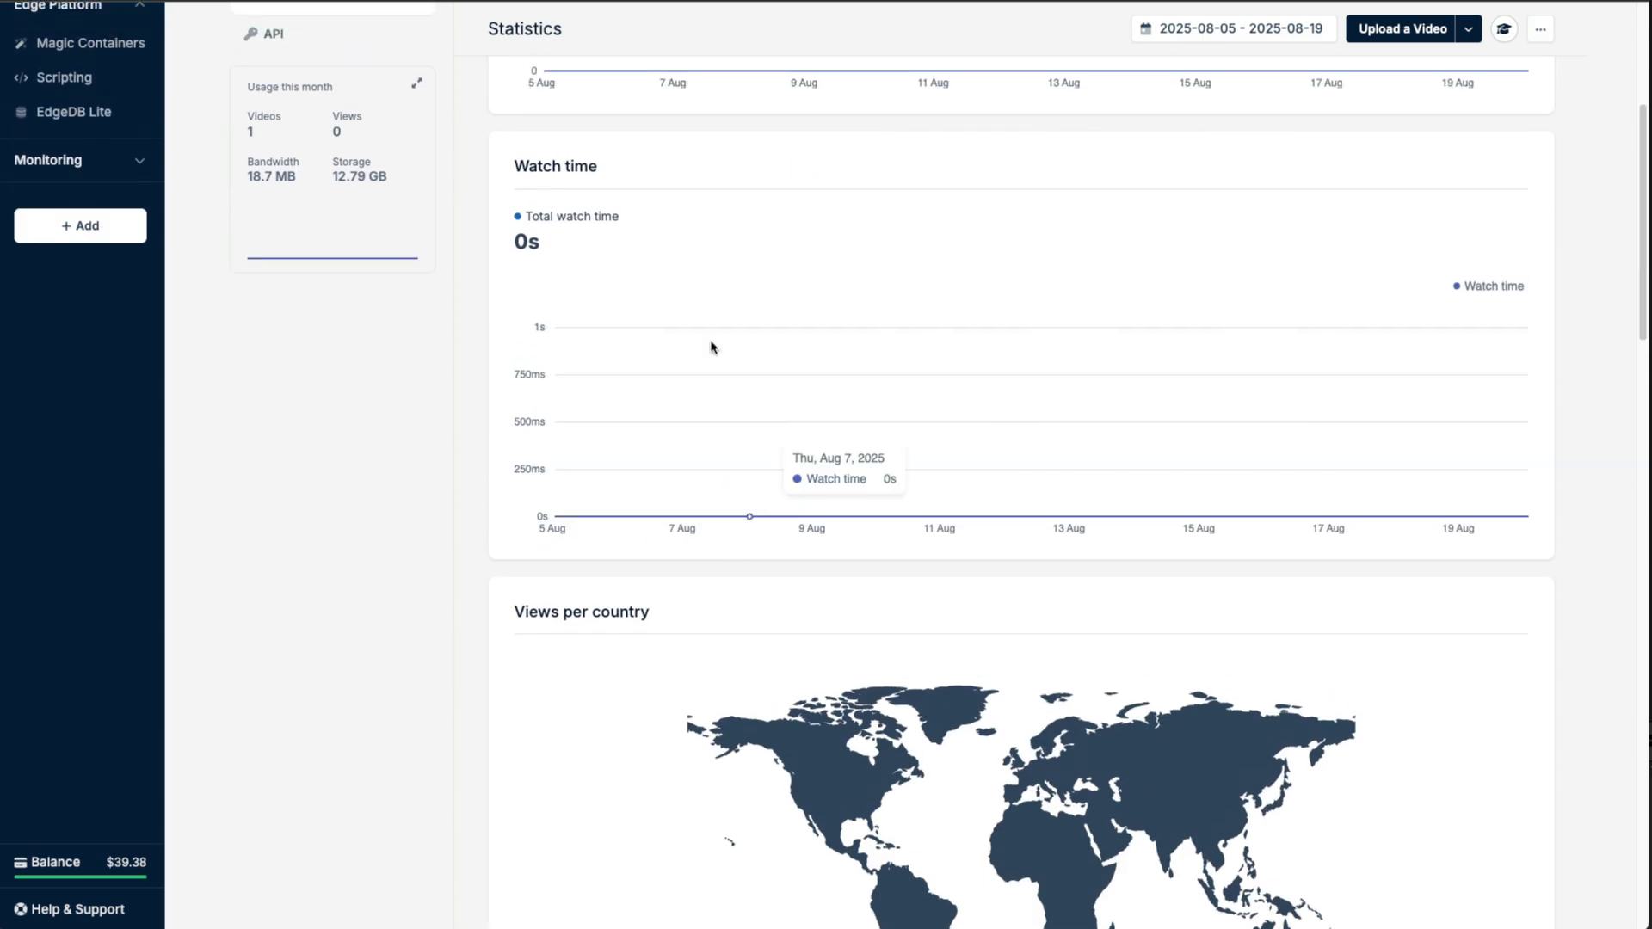
{"action": "left_click", "coordinate": [274, 421]}
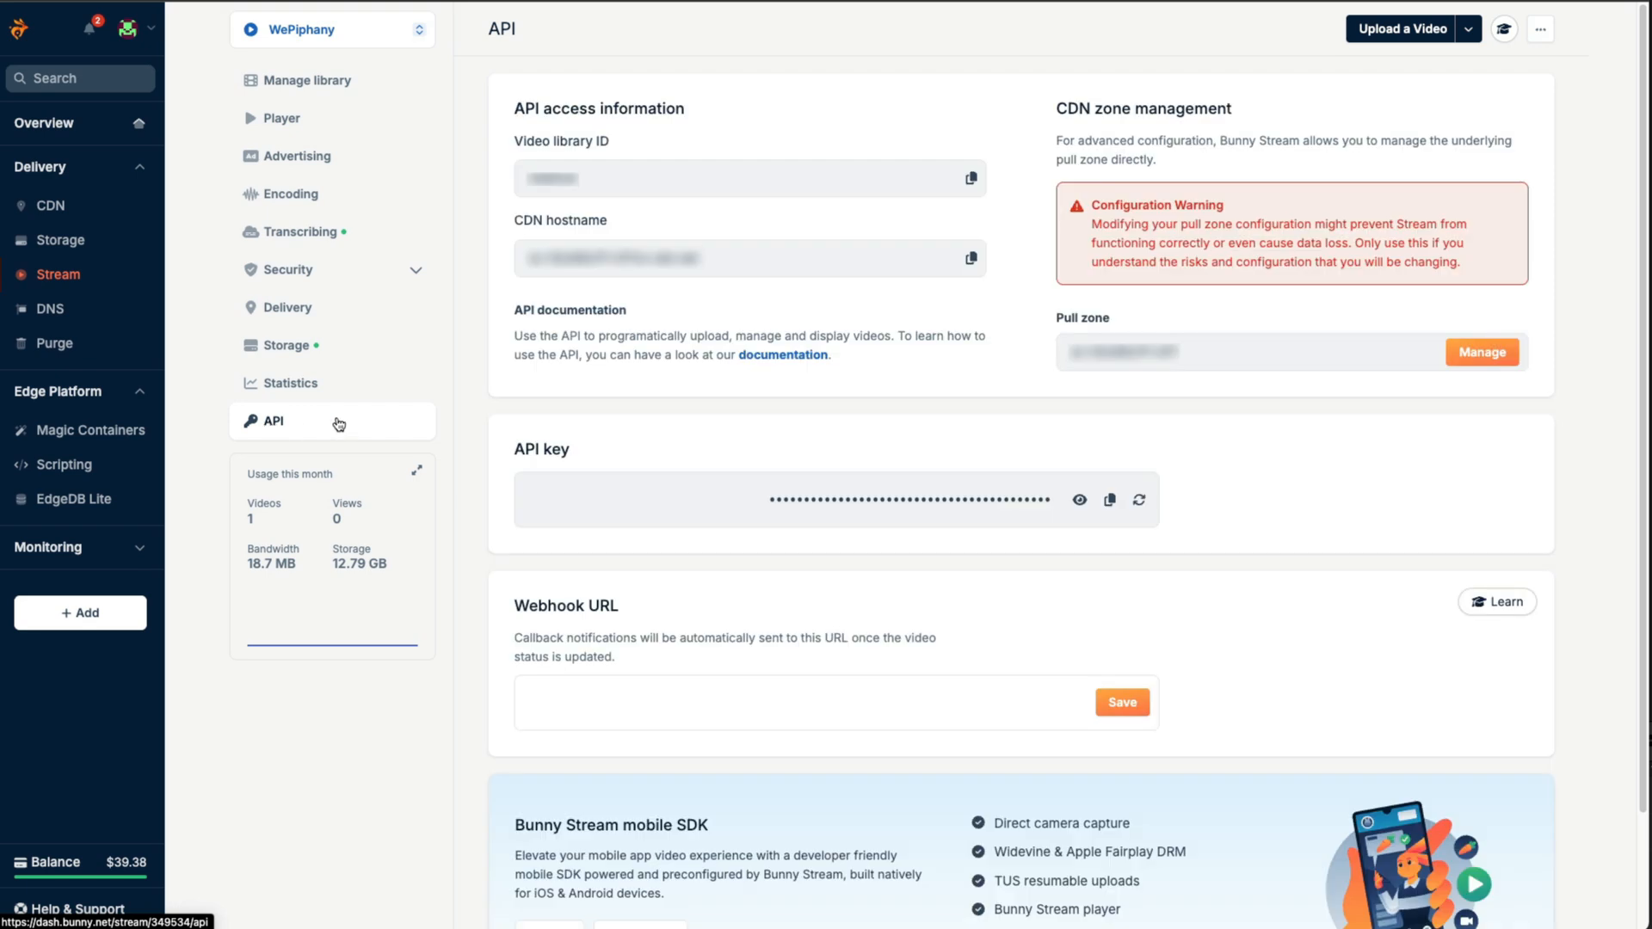
{"action": "mouse_move", "coordinate": [467, 408]}
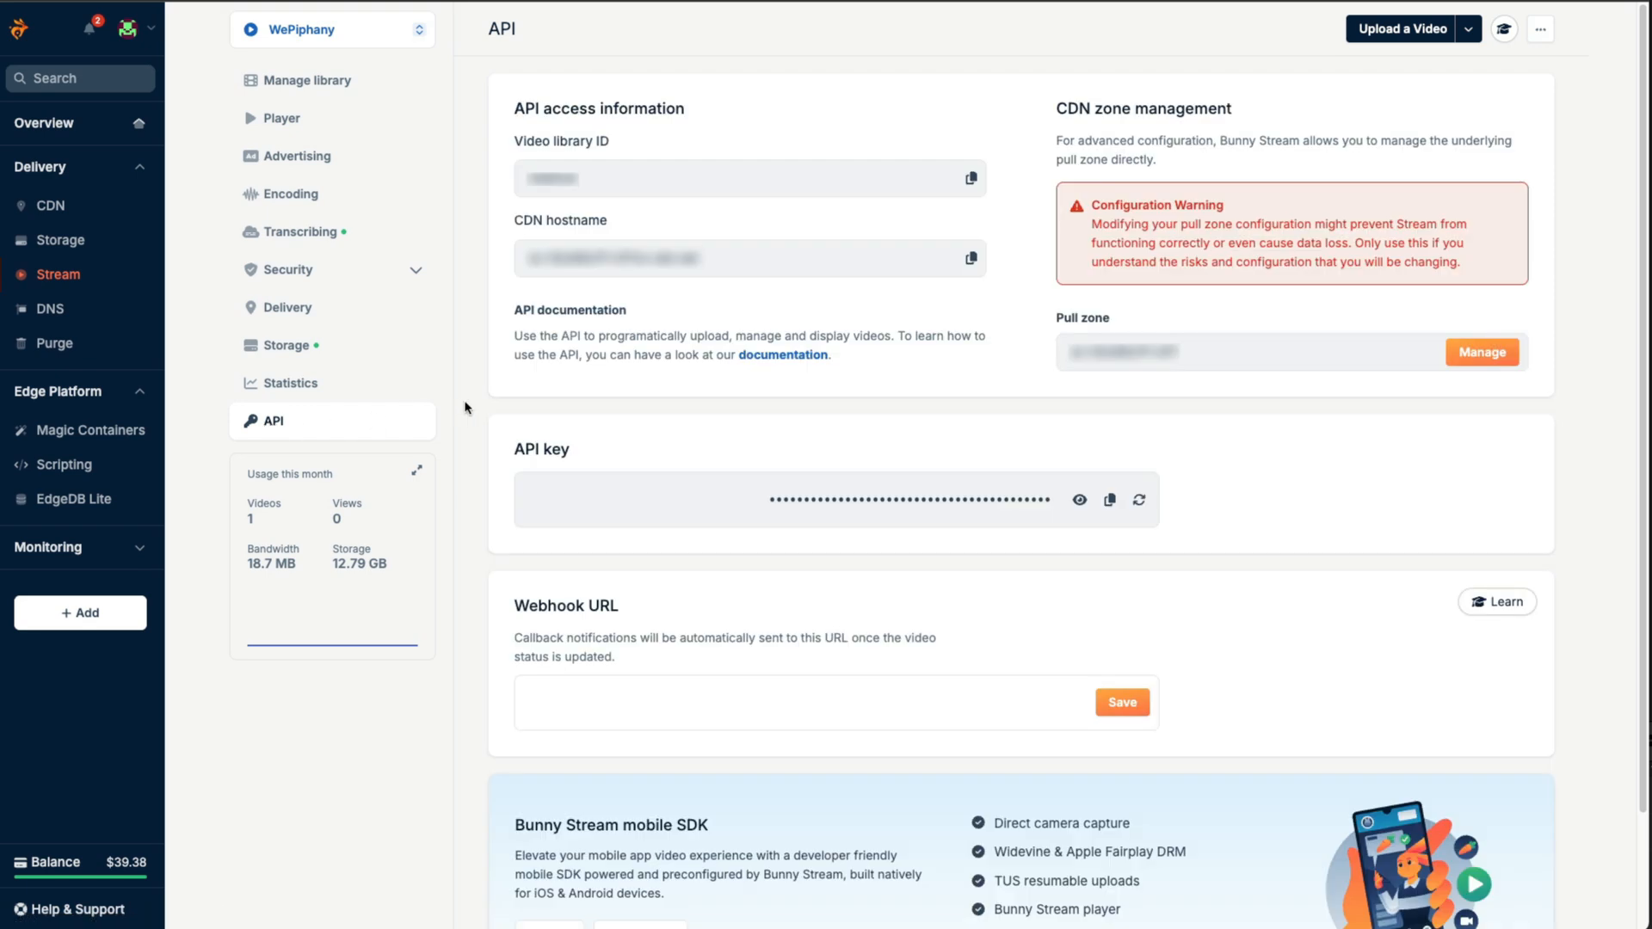
{"action": "scroll", "scroll_direction": "down", "scroll_amount": 3}
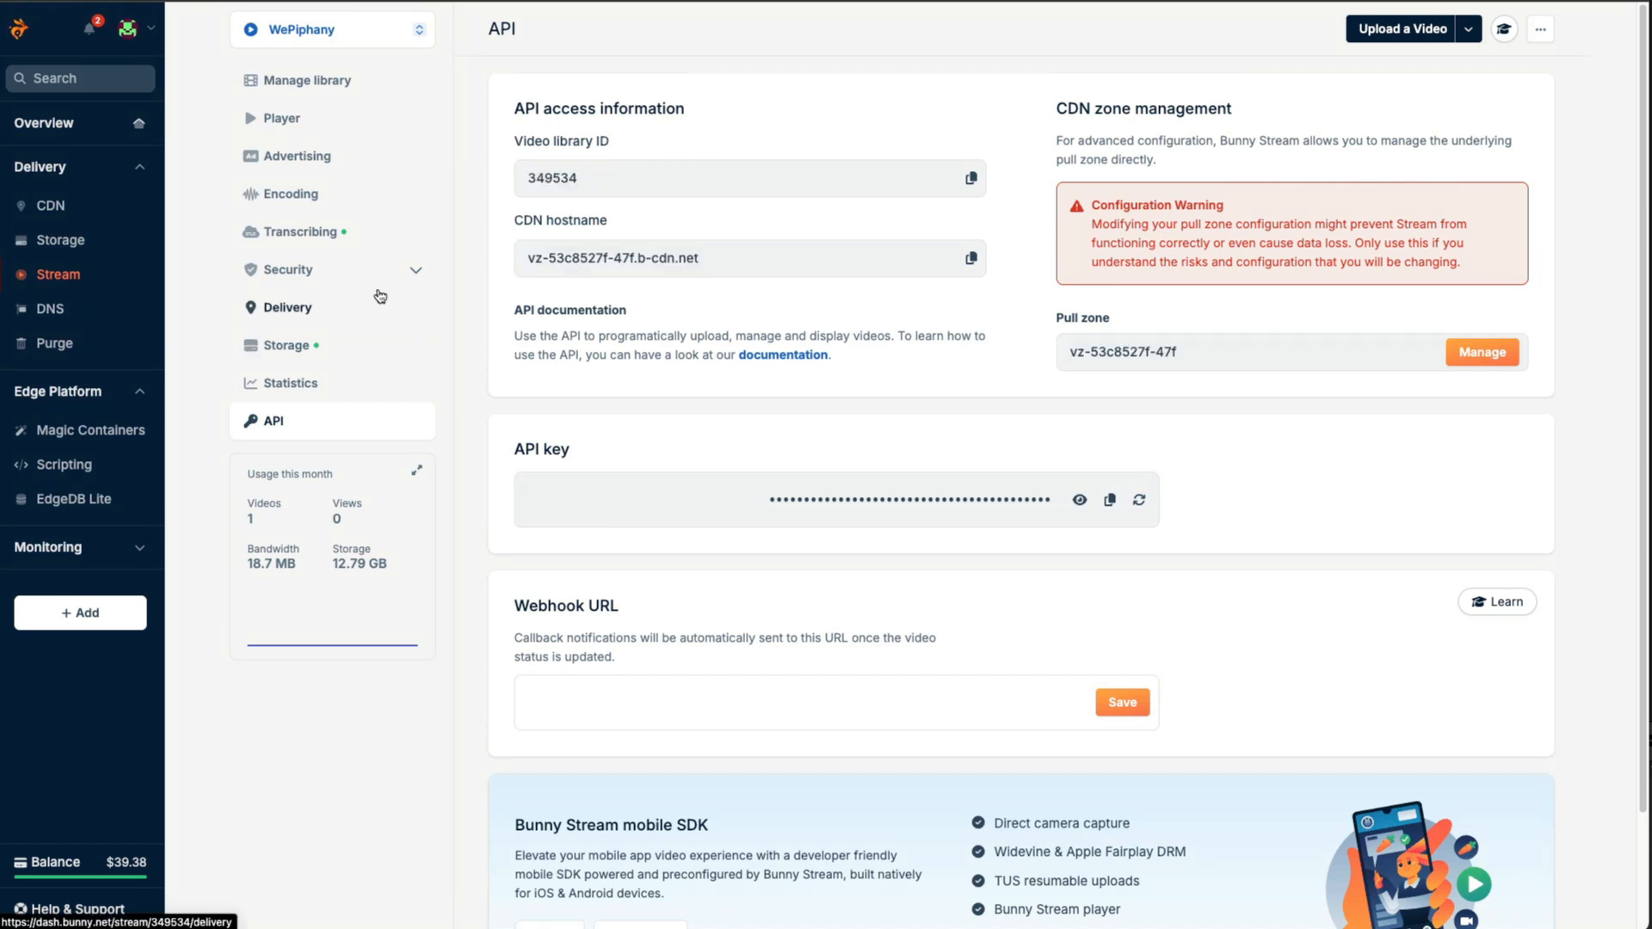
{"action": "left_click", "coordinate": [306, 80]}
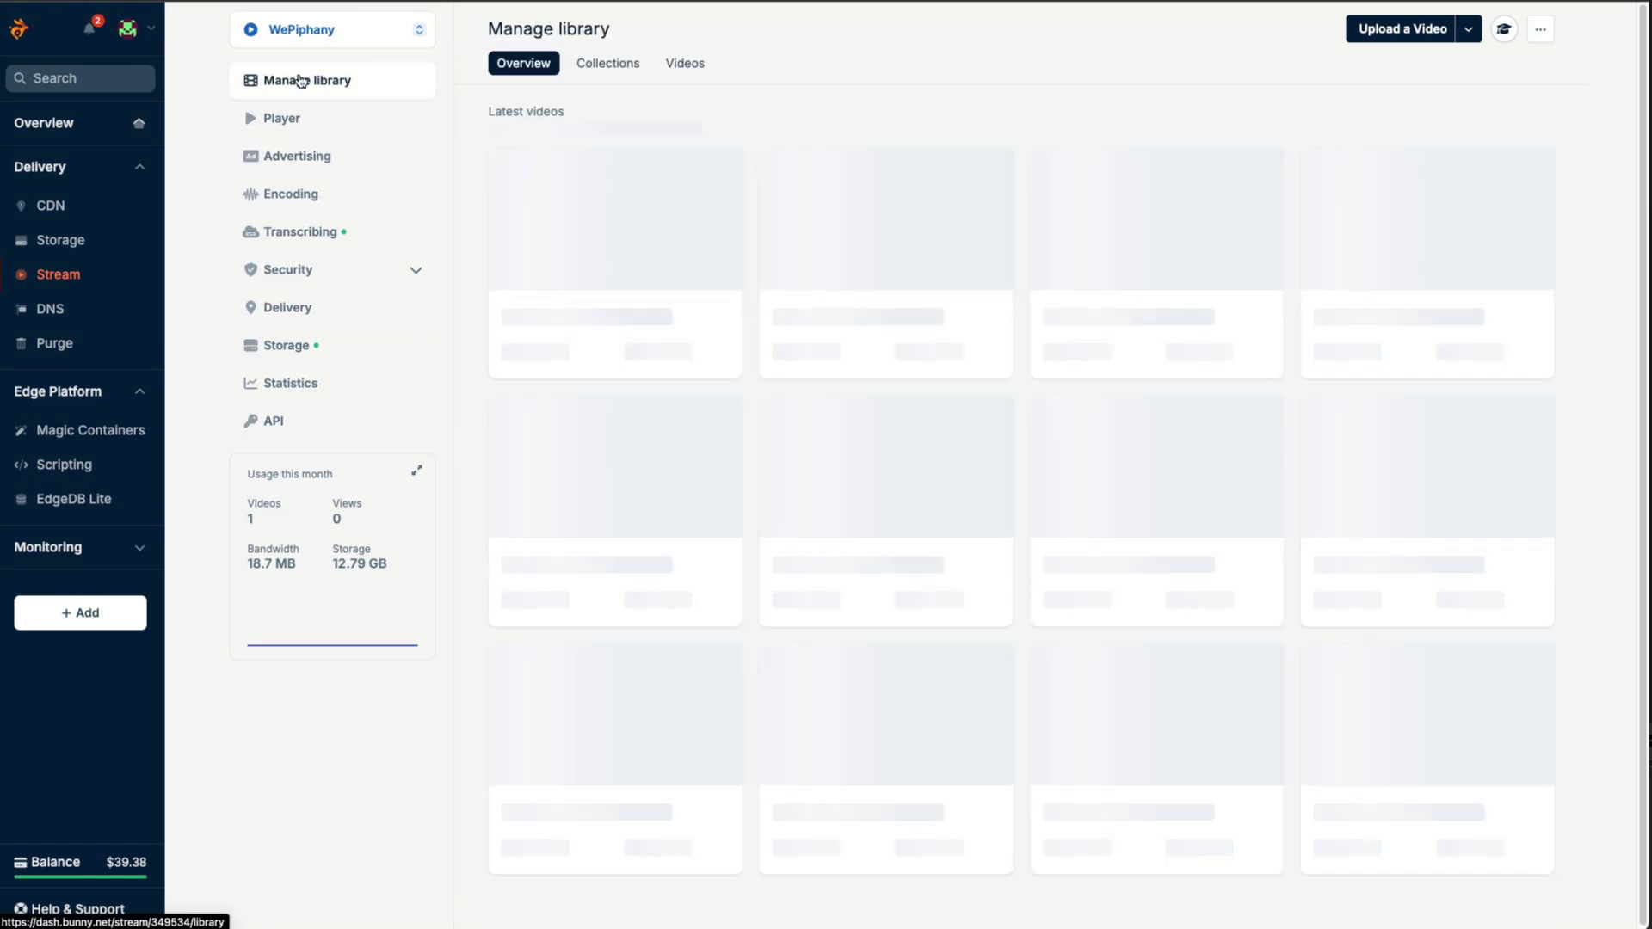
Open the Jono Young video from the Portfolio collection and view its embed options.
{"action": "left_click", "coordinate": [613, 63]}
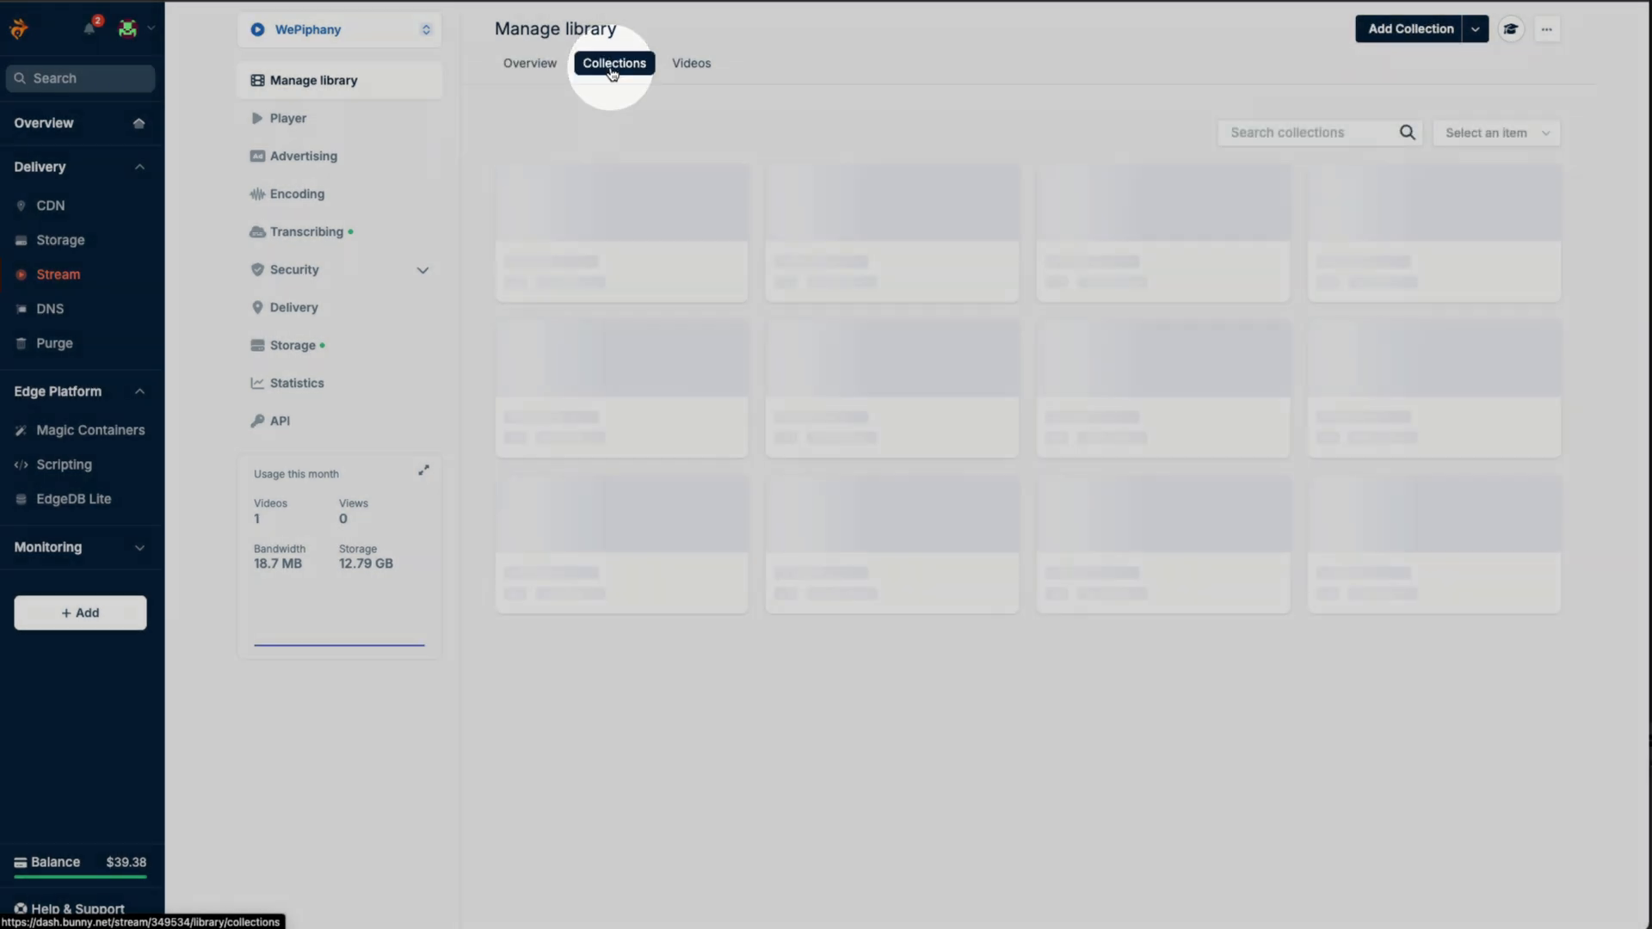
{"action": "left_click", "coordinate": [614, 63]}
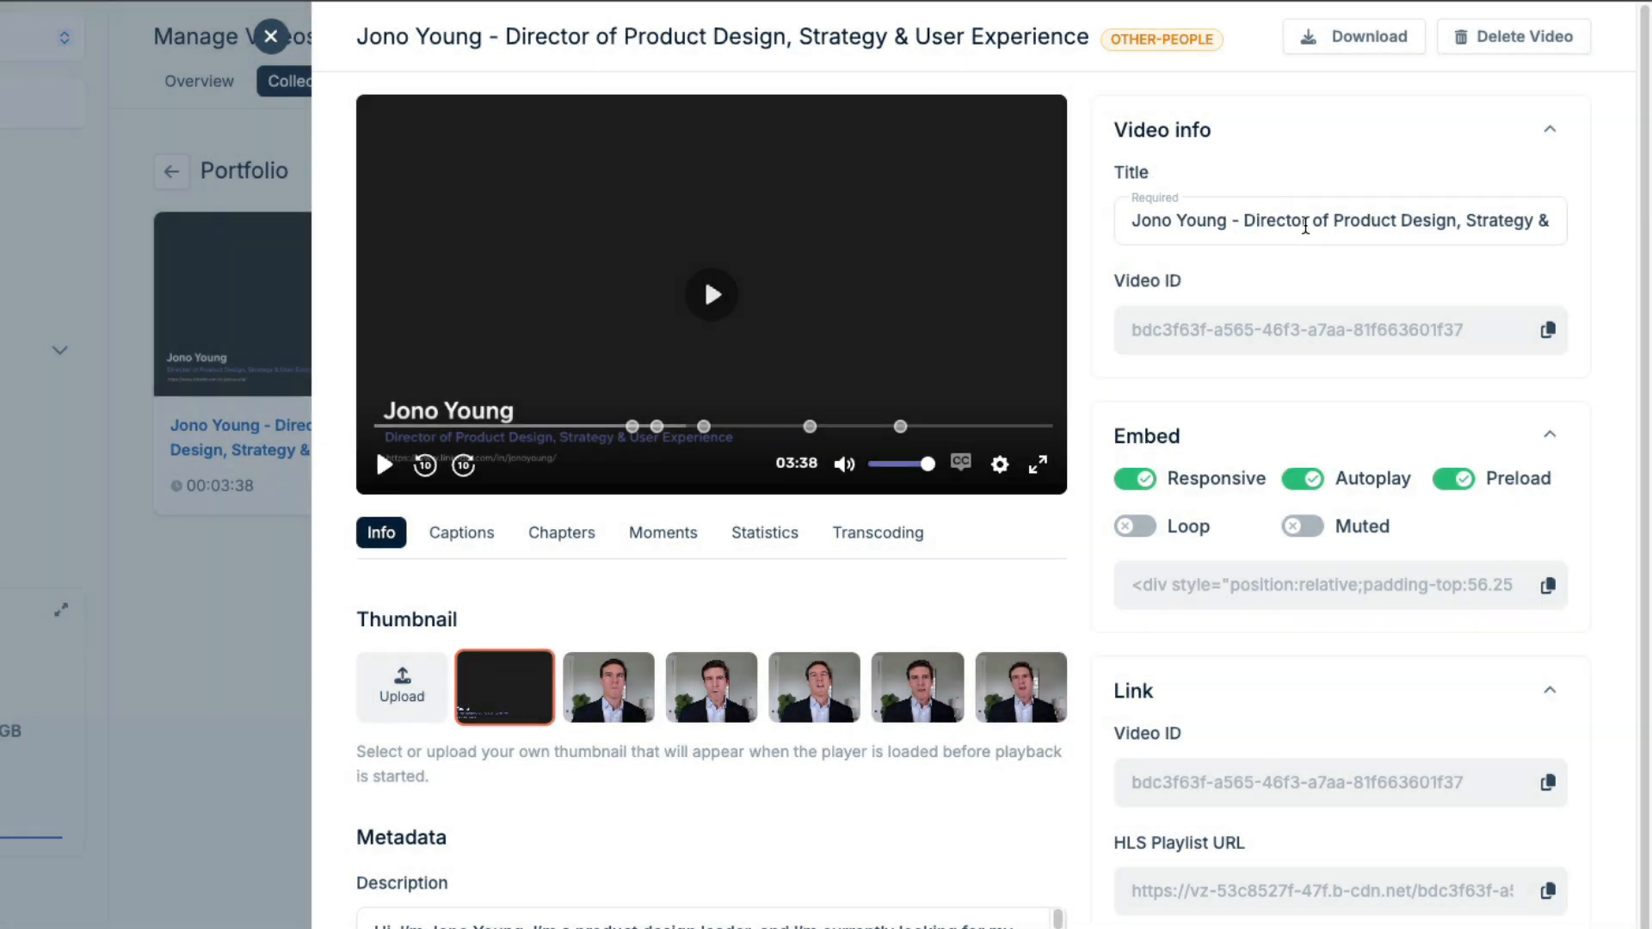
{"action": "scroll", "scroll_direction": "down", "scroll_amount": 3}
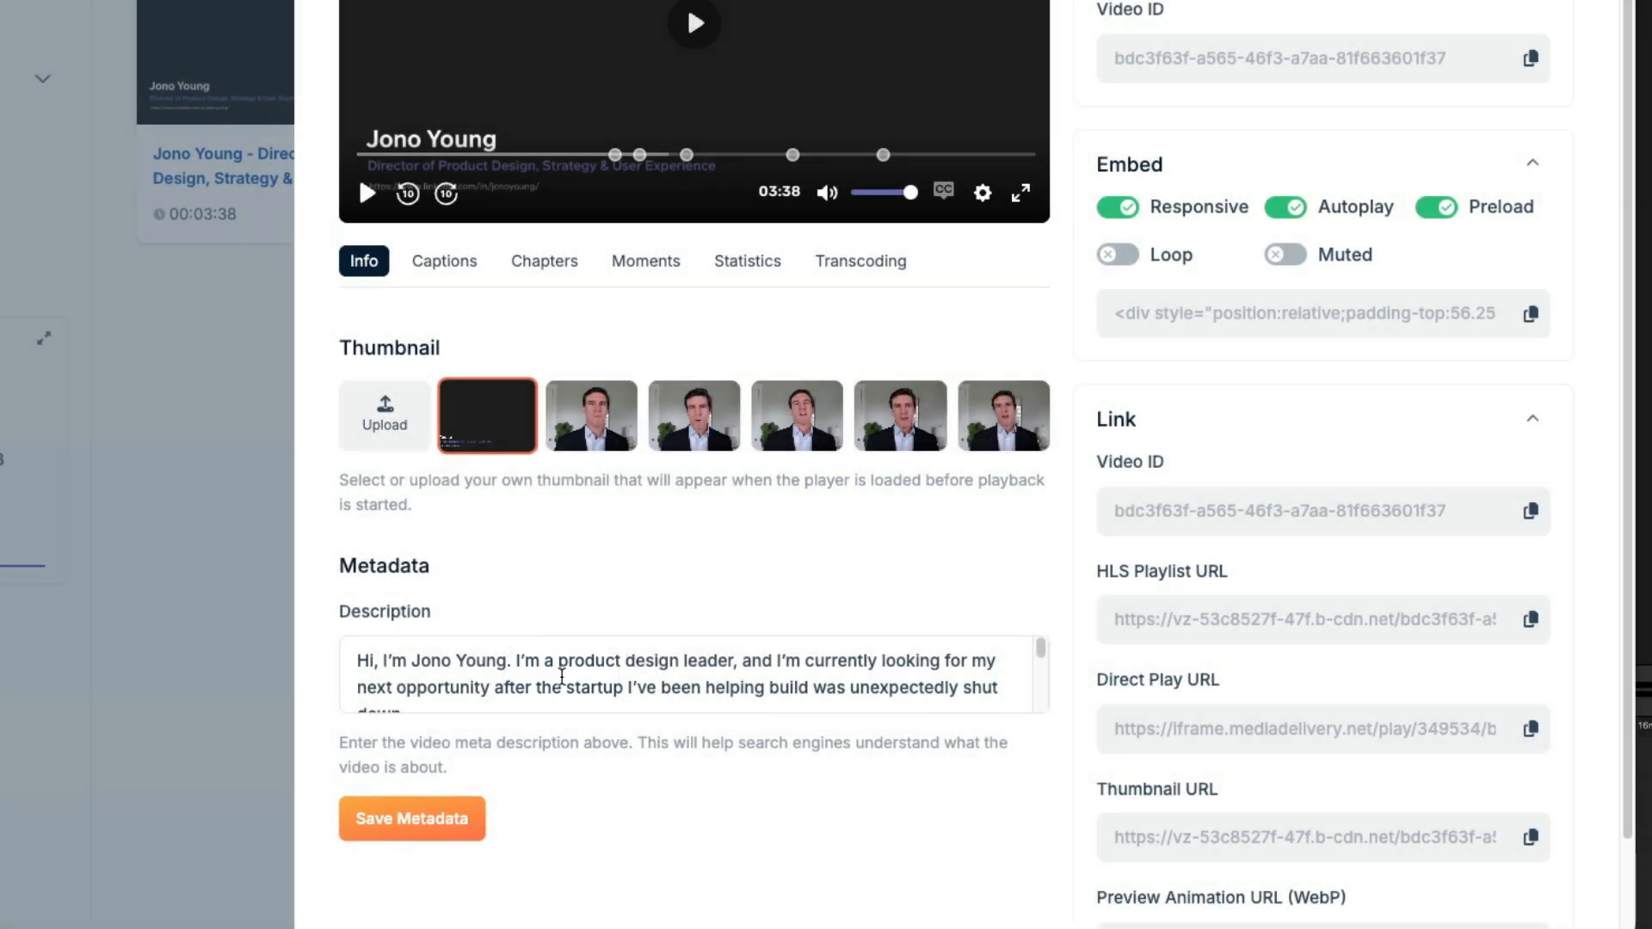
Browse the video's thumbnail, metadata and embed options, copy the embed code, and view the links.
{"action": "left_click", "coordinate": [488, 414]}
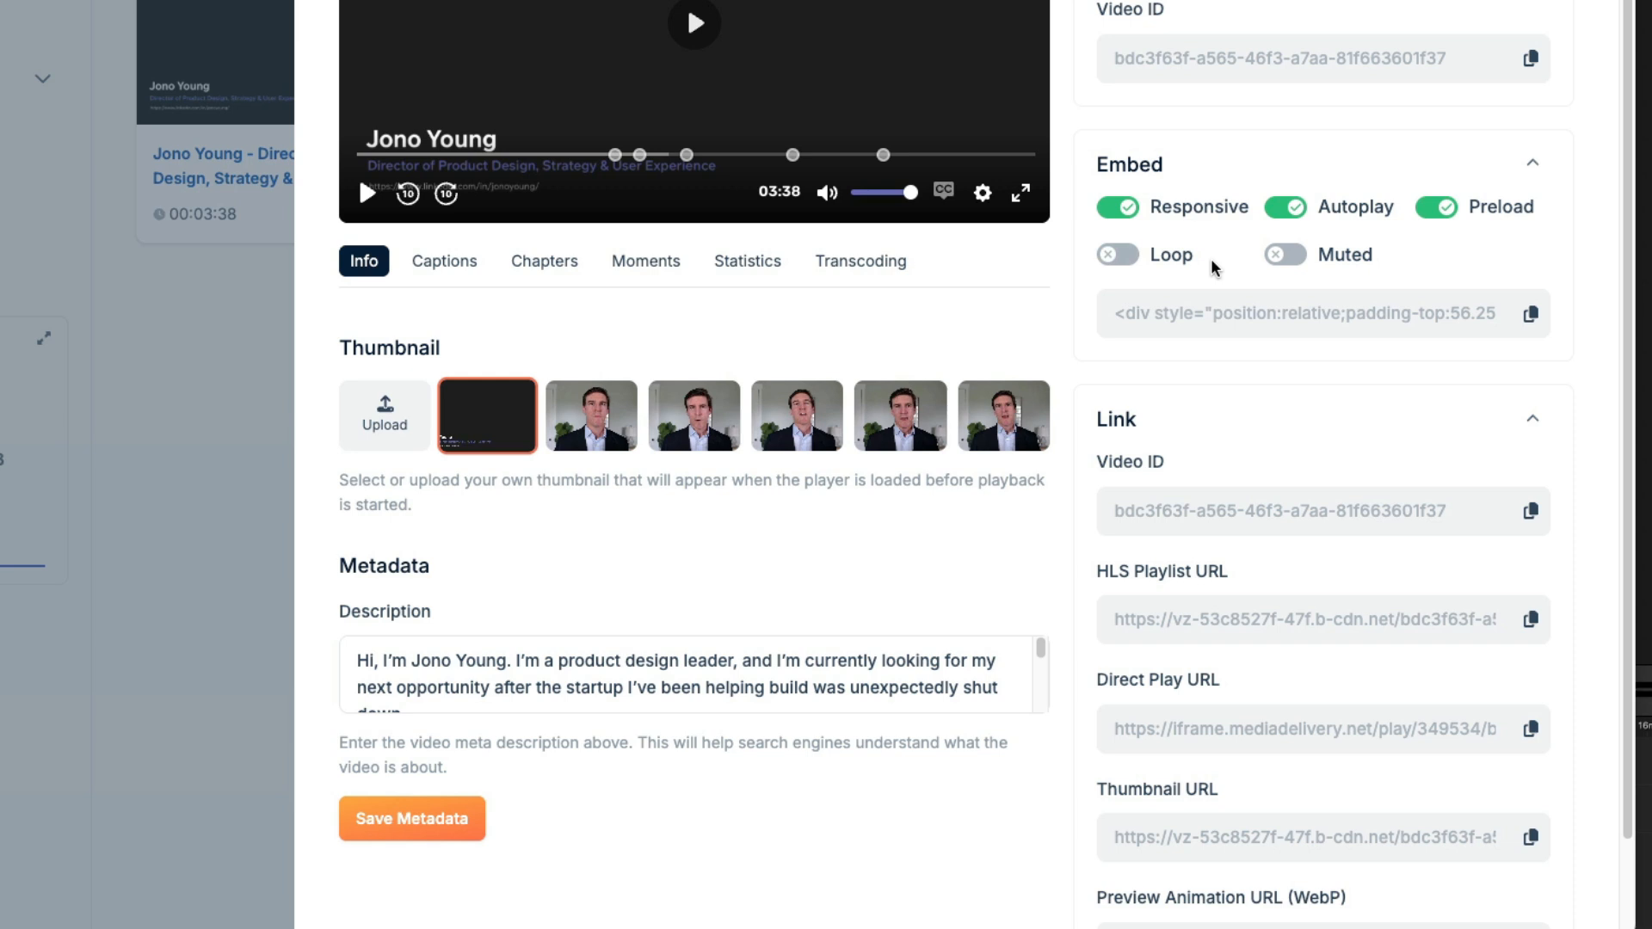
{"action": "left_click", "coordinate": [1282, 254]}
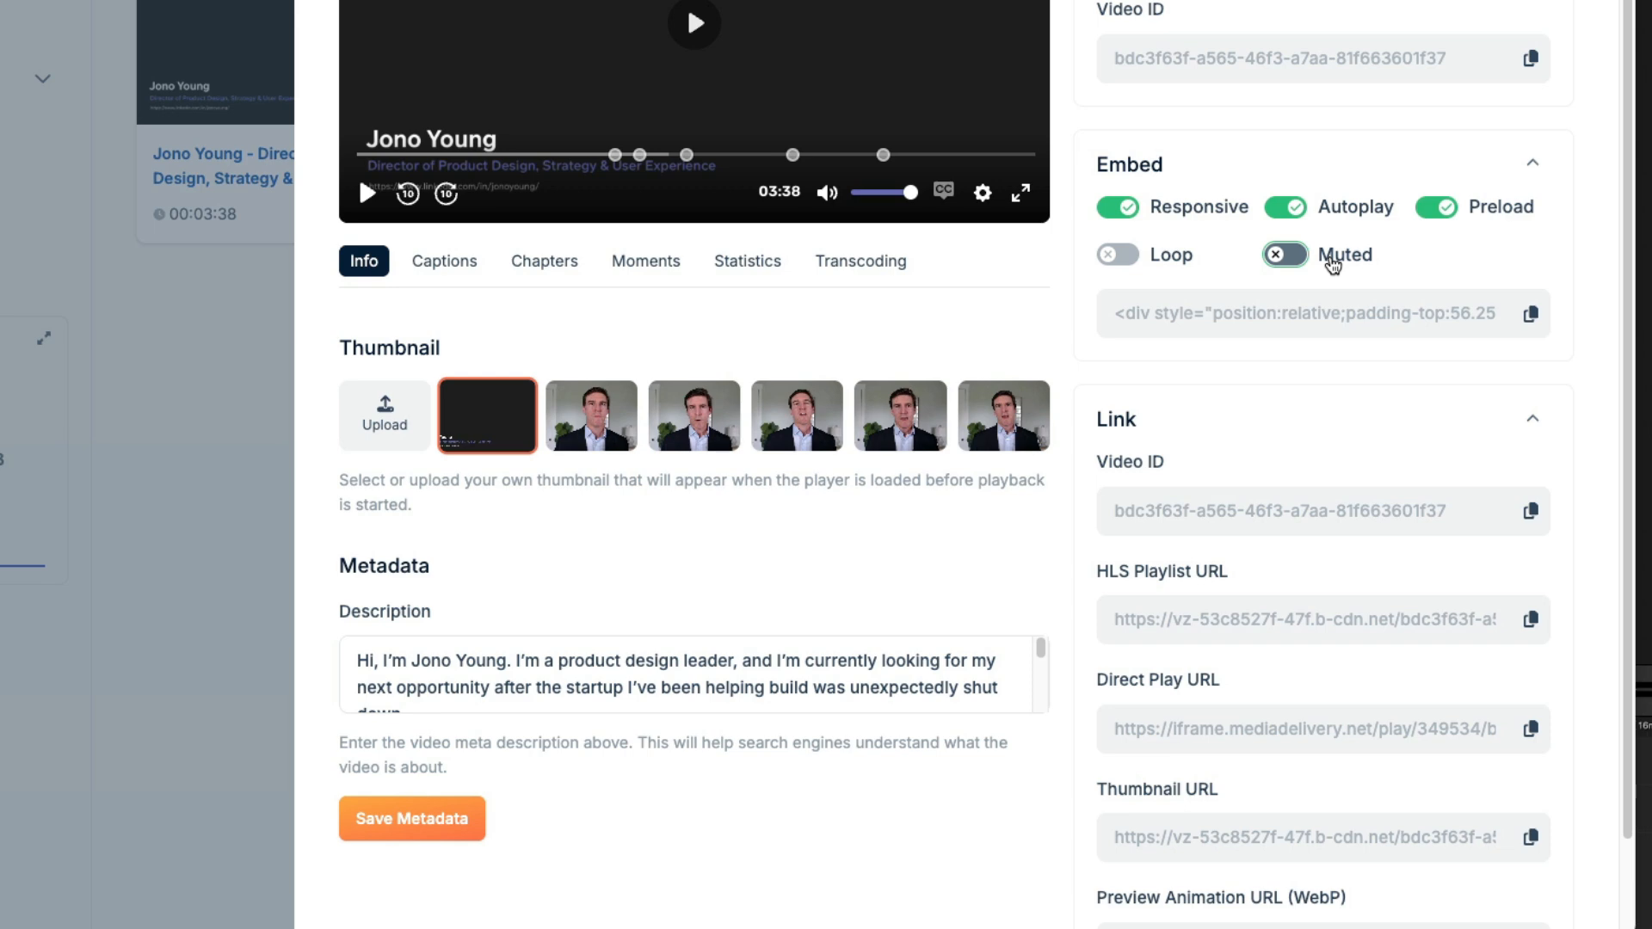
{"action": "left_click", "coordinate": [1530, 314]}
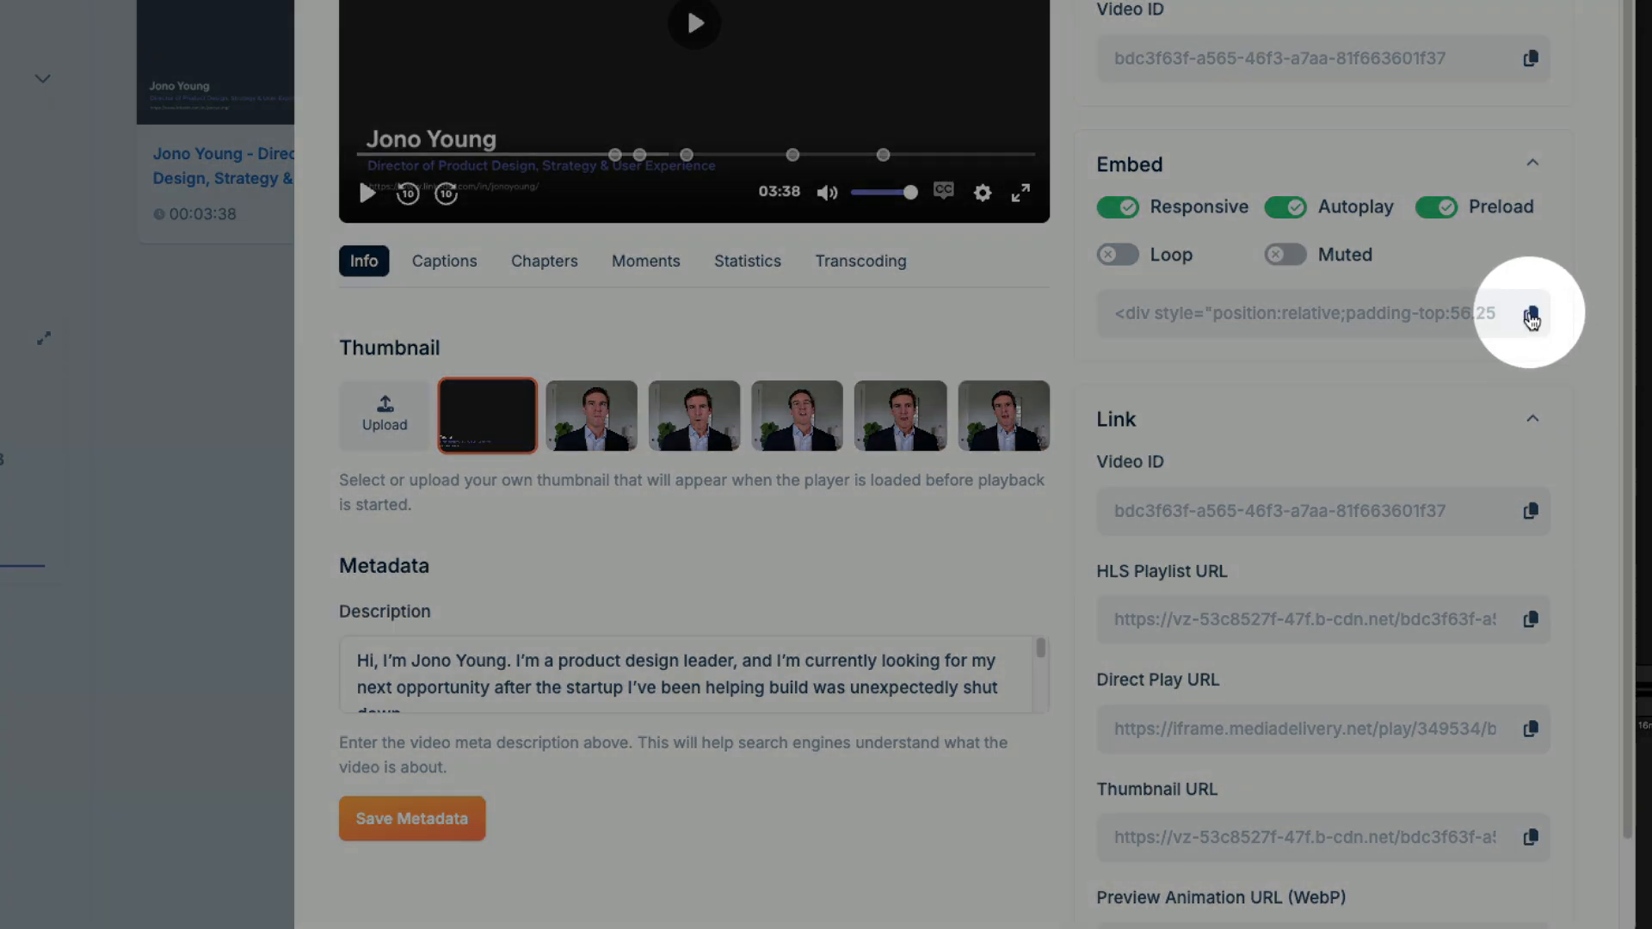
{"action": "left_click", "coordinate": [1531, 313]}
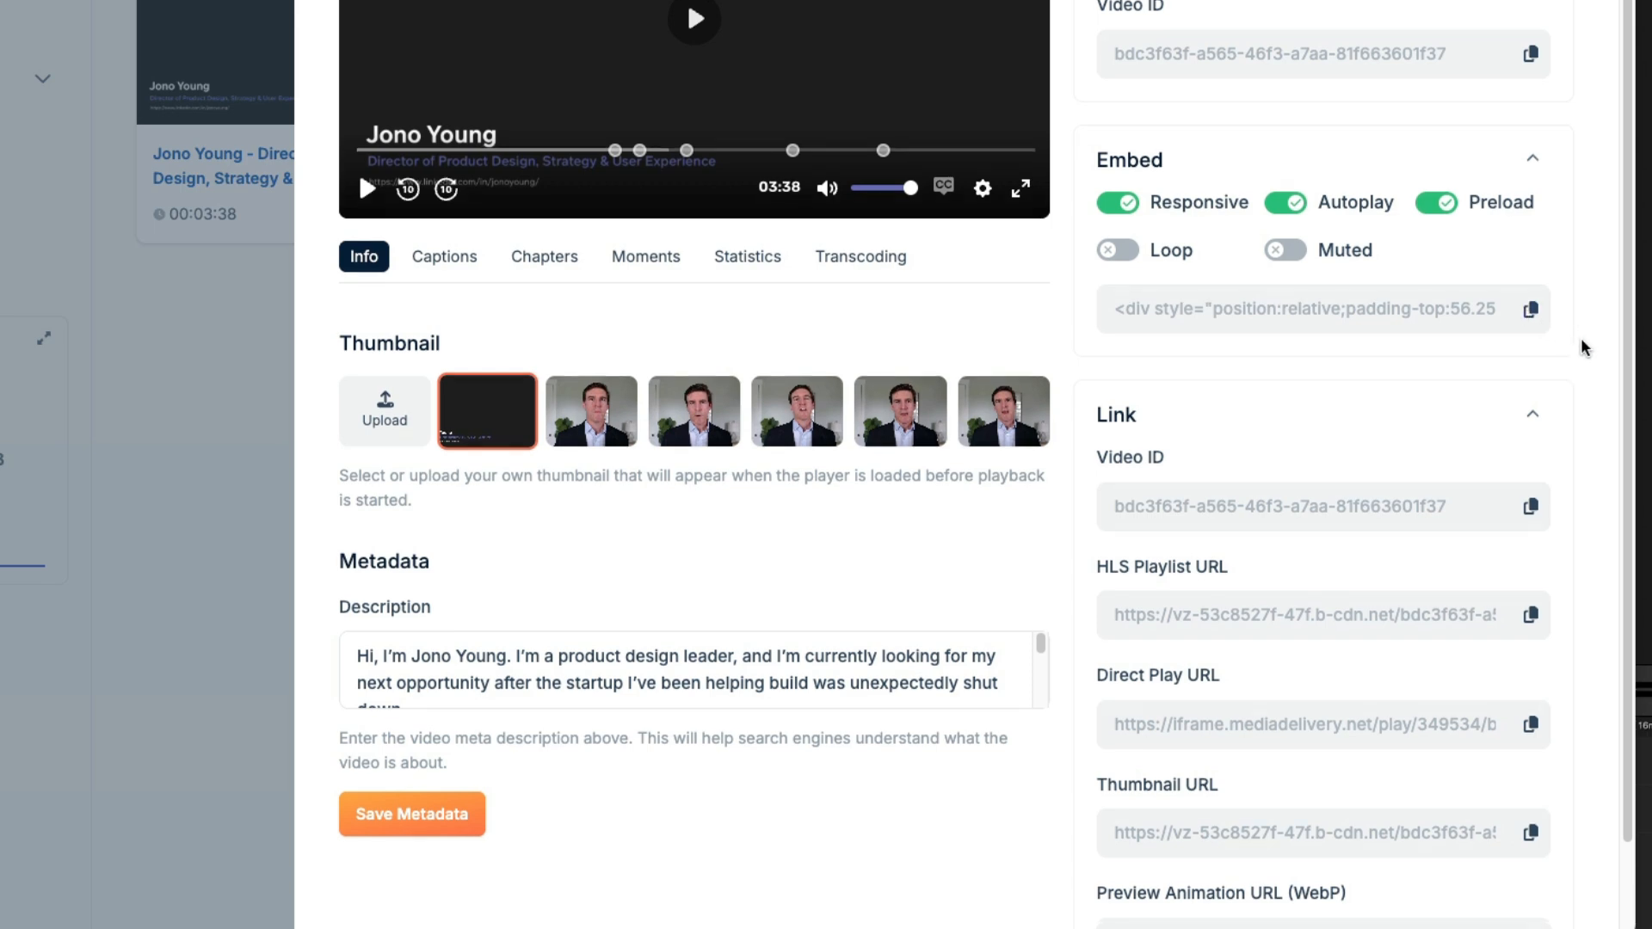
{"action": "scroll", "scroll_direction": "down", "scroll_amount": 3}
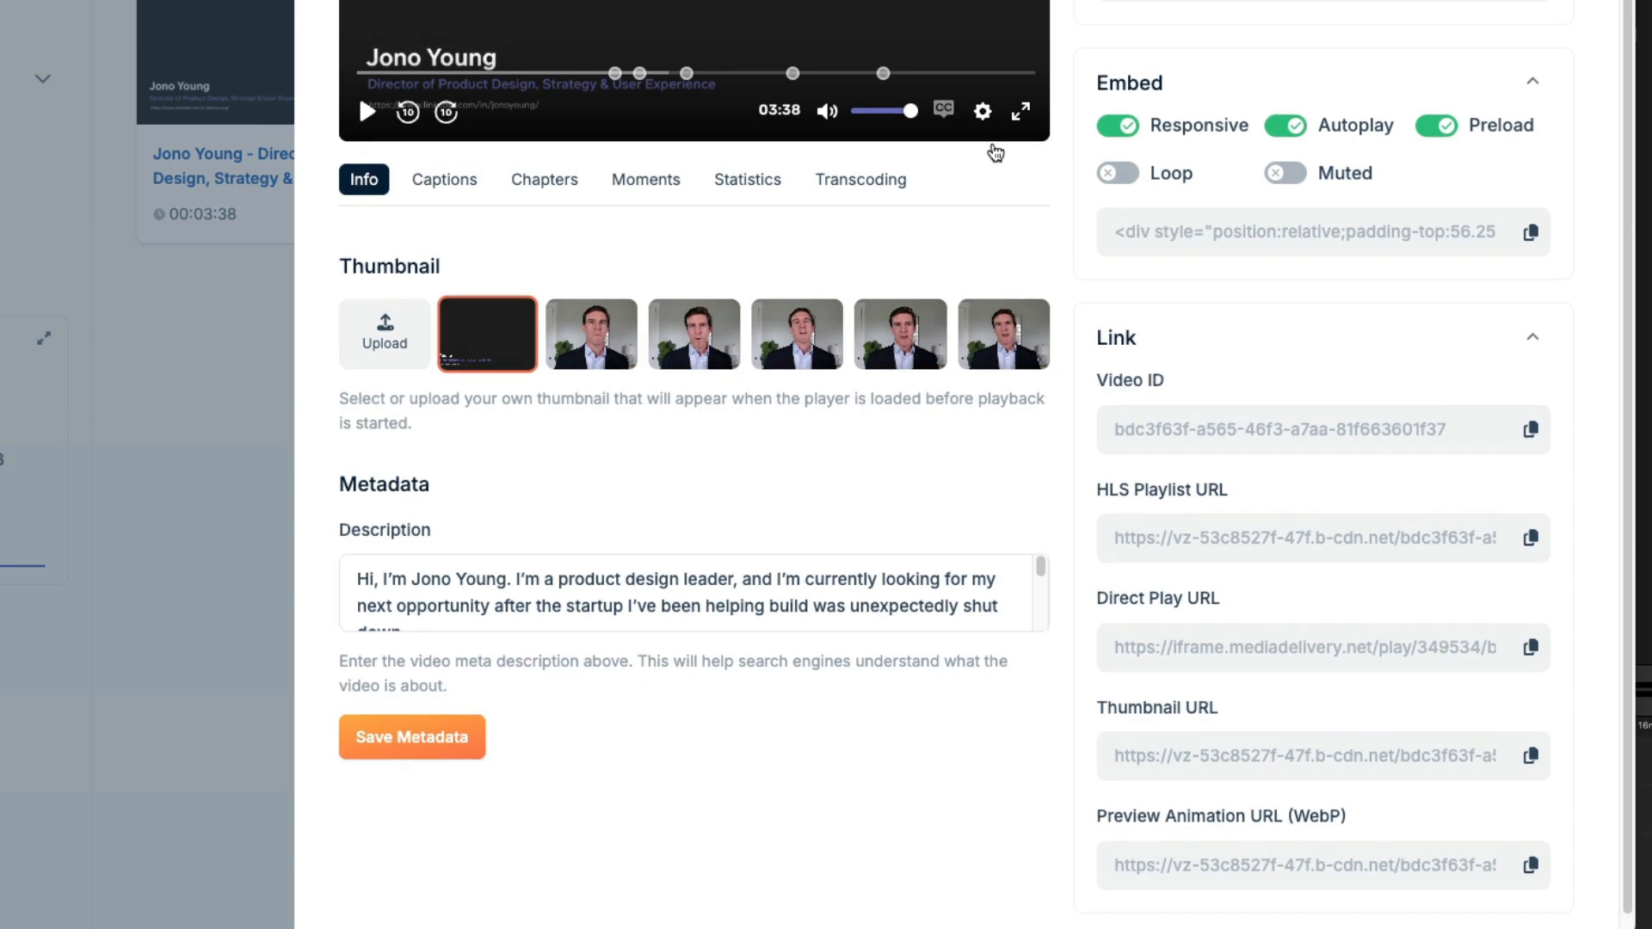
Check the video's English auto-generated caption track, then its empty Chapters tab.
{"action": "left_click", "coordinate": [444, 179]}
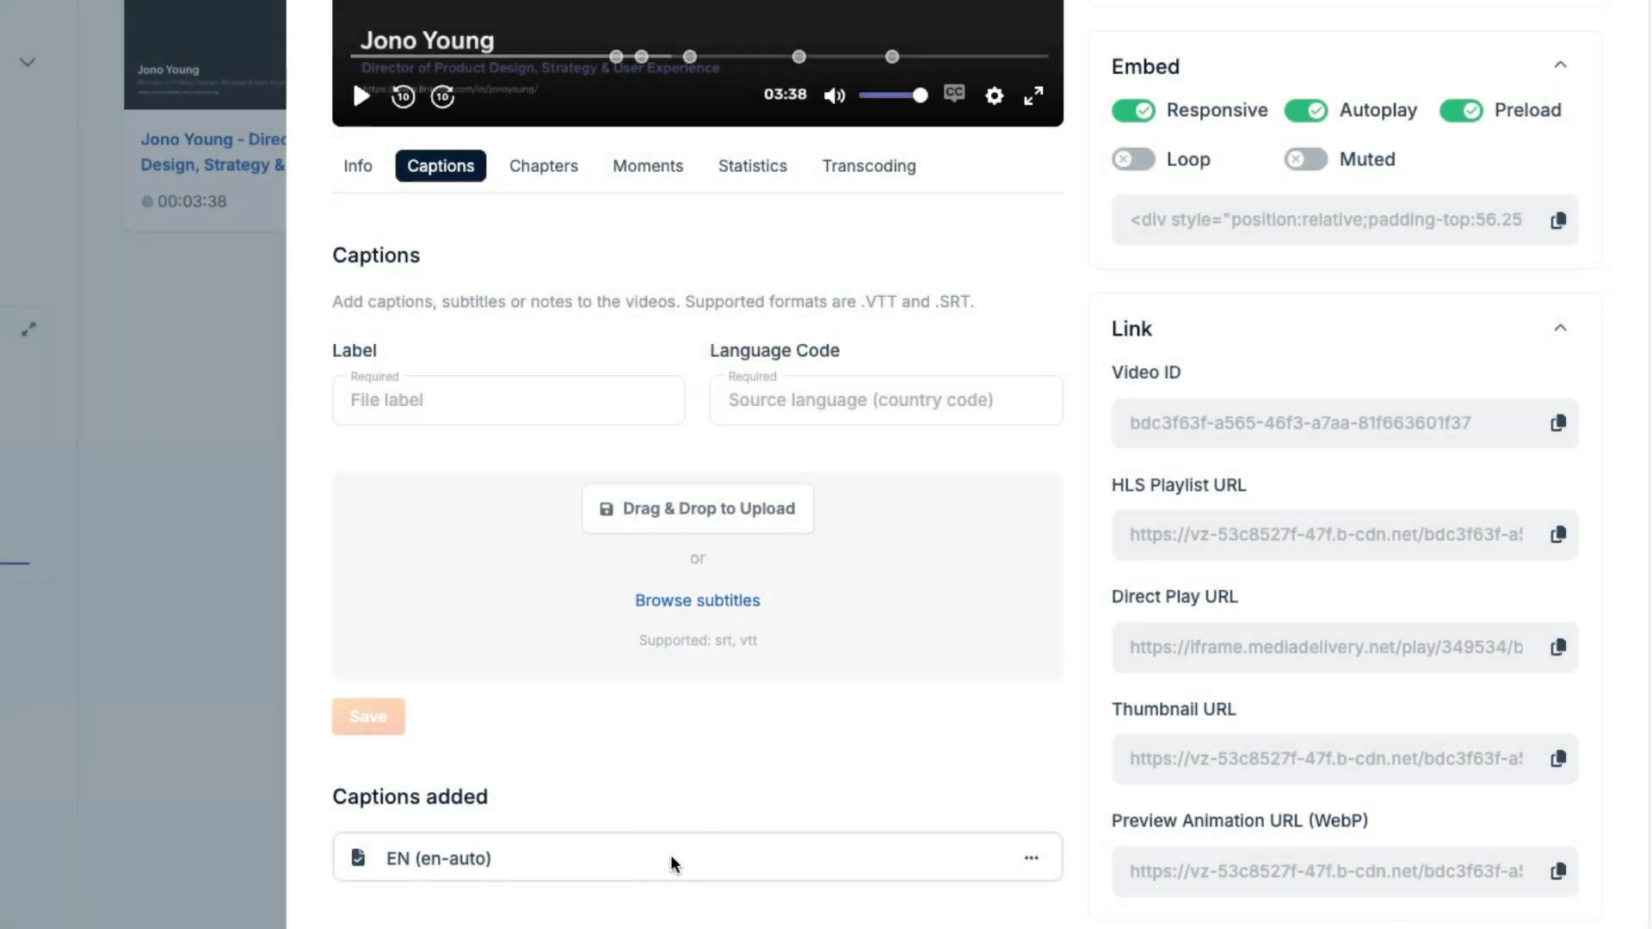
{"action": "left_click", "coordinate": [952, 95]}
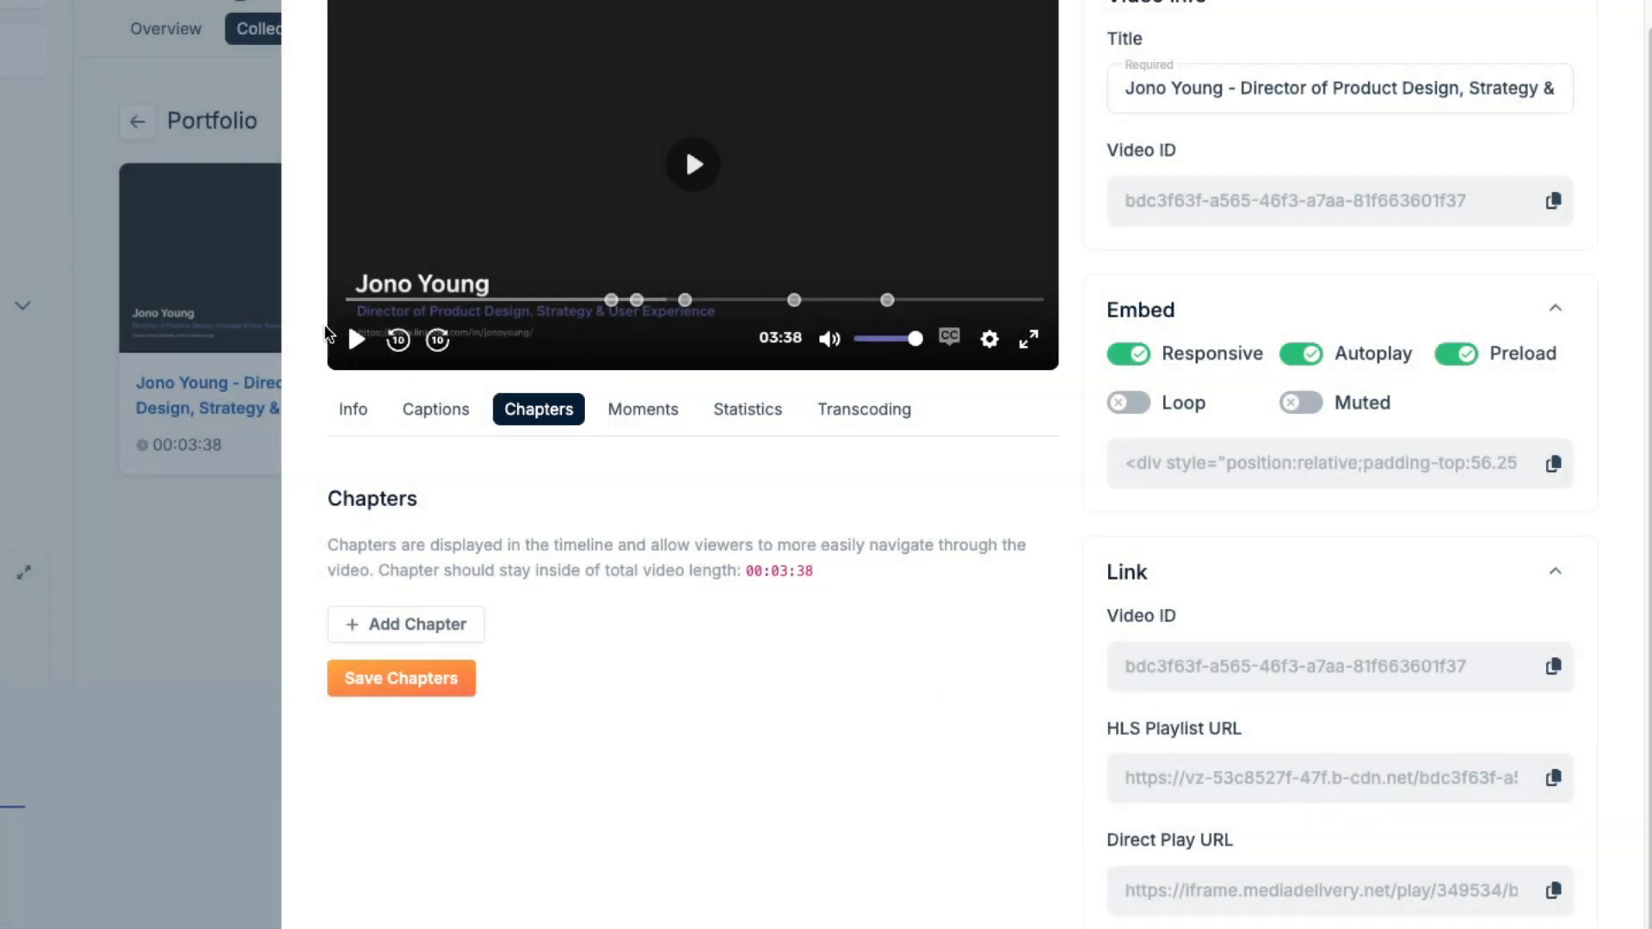
{"action": "mouse_move", "coordinate": [488, 302]}
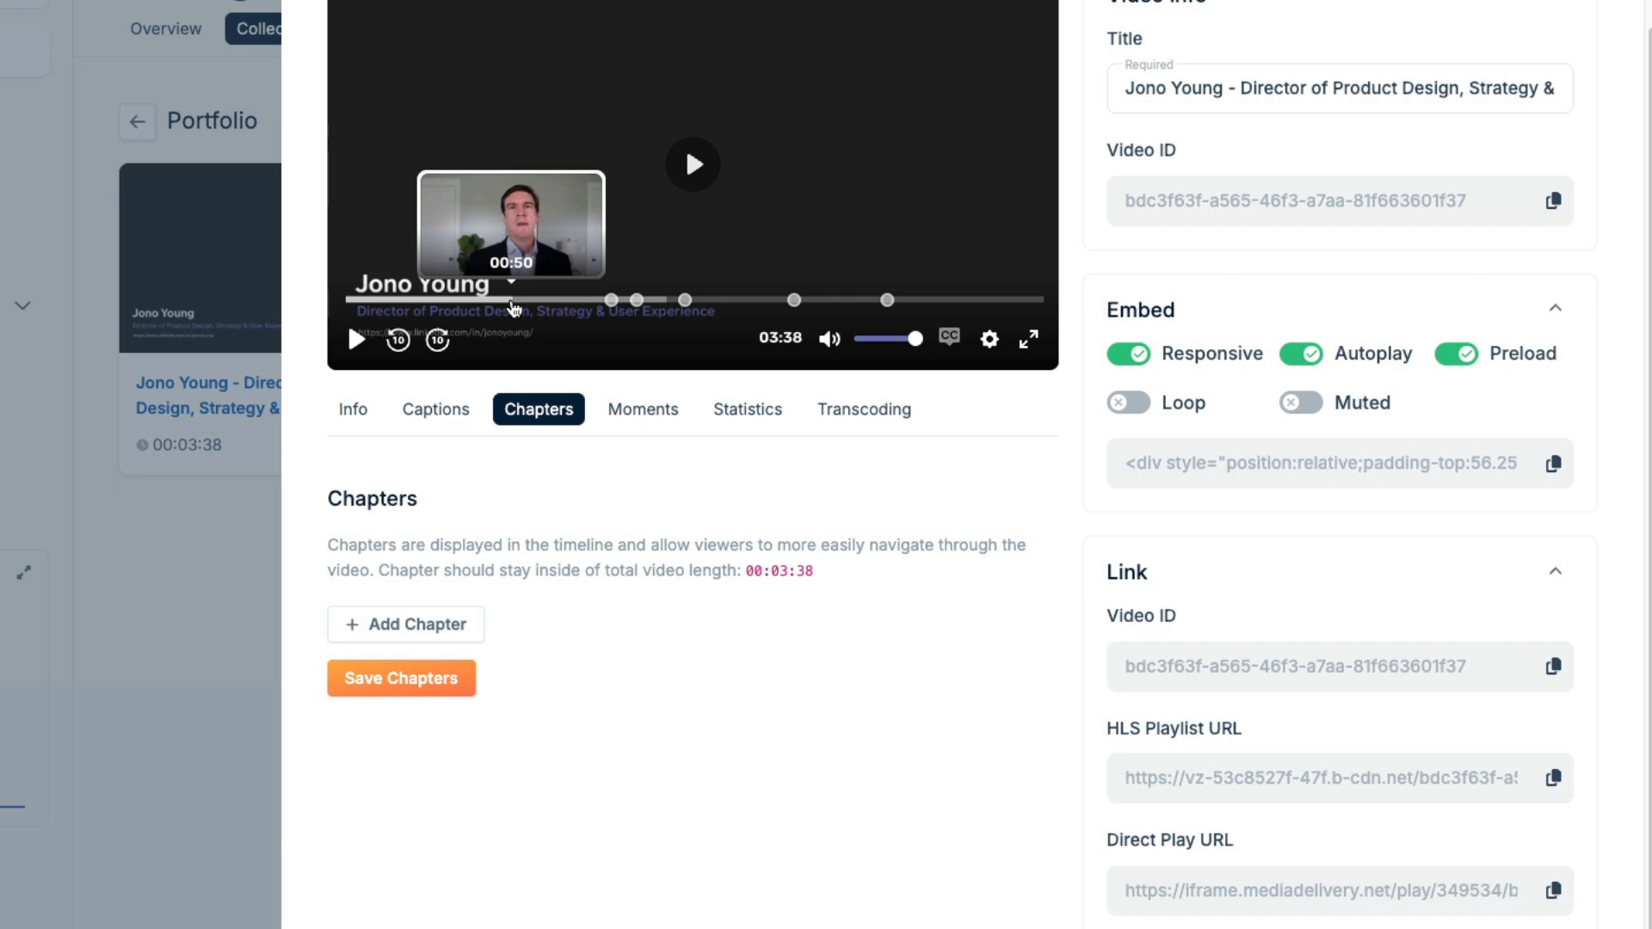
Review the video's moments and statistics, then the audio/video stream length transcoding warning.
{"action": "left_click", "coordinate": [642, 408]}
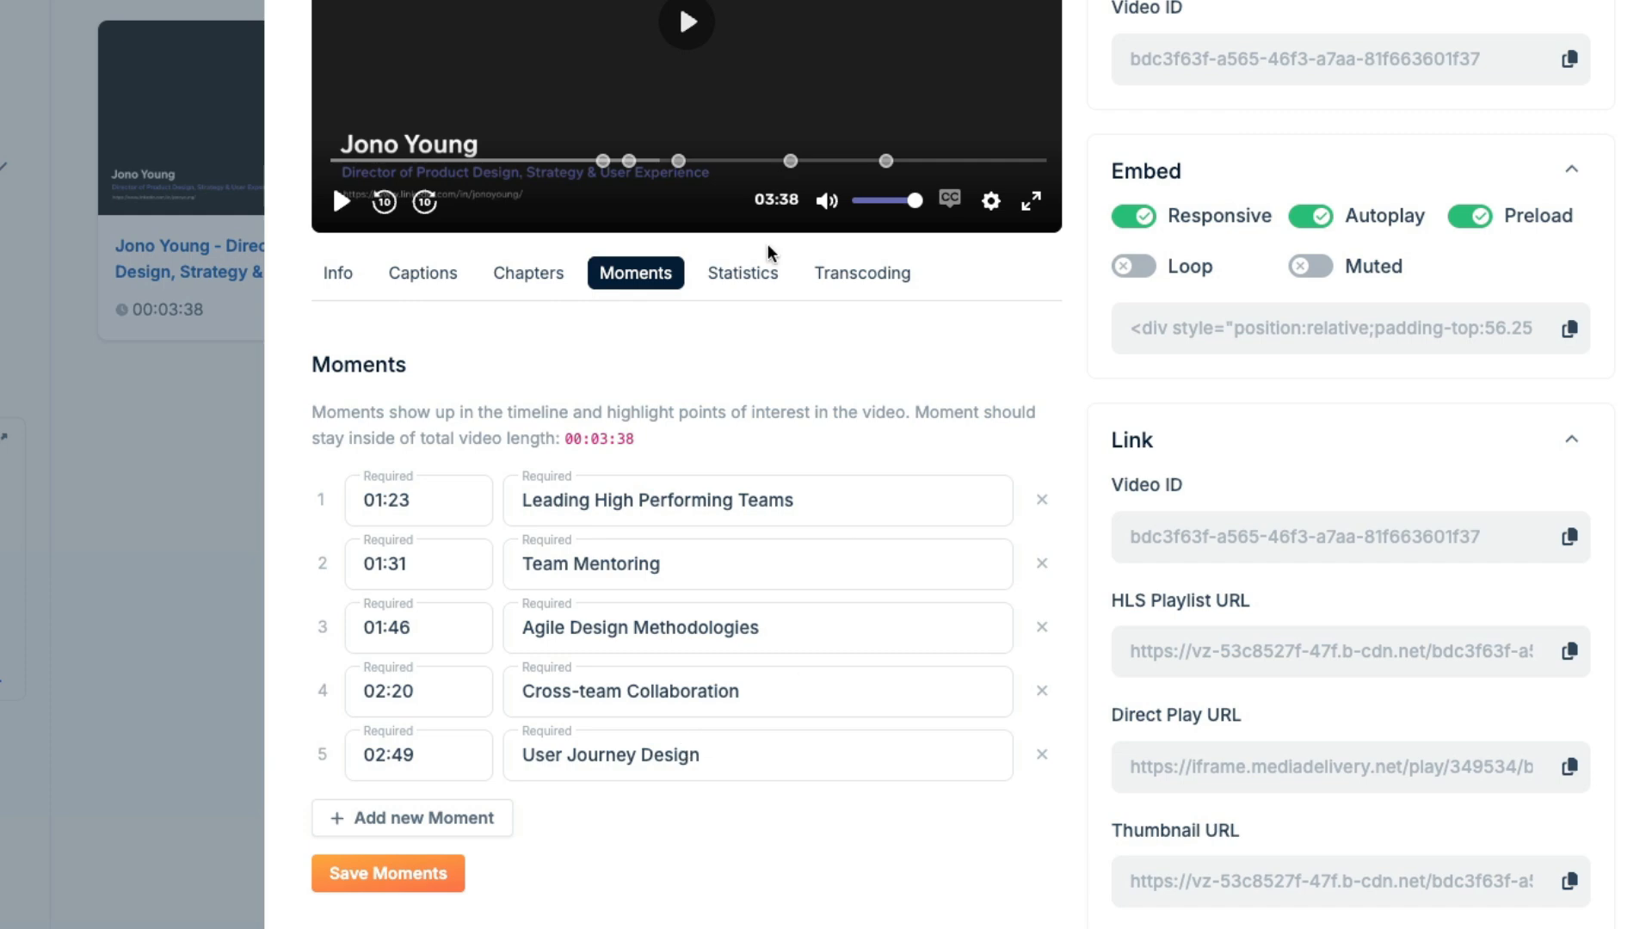
{"action": "mouse_move", "coordinate": [789, 161]}
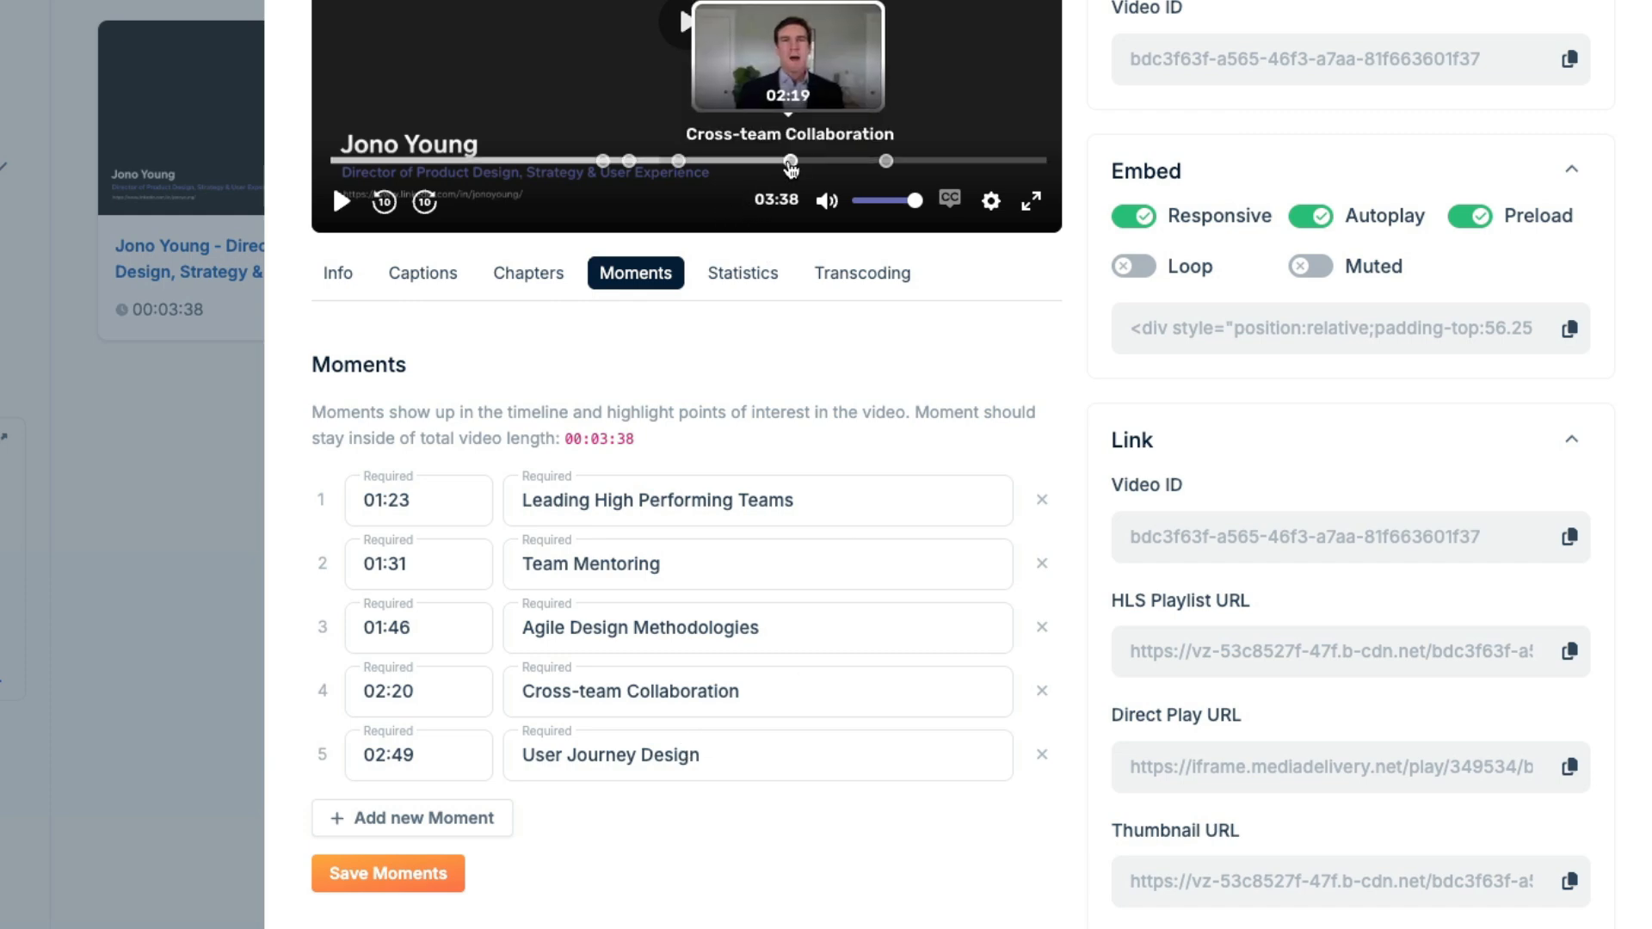
{"action": "left_click", "coordinate": [741, 273]}
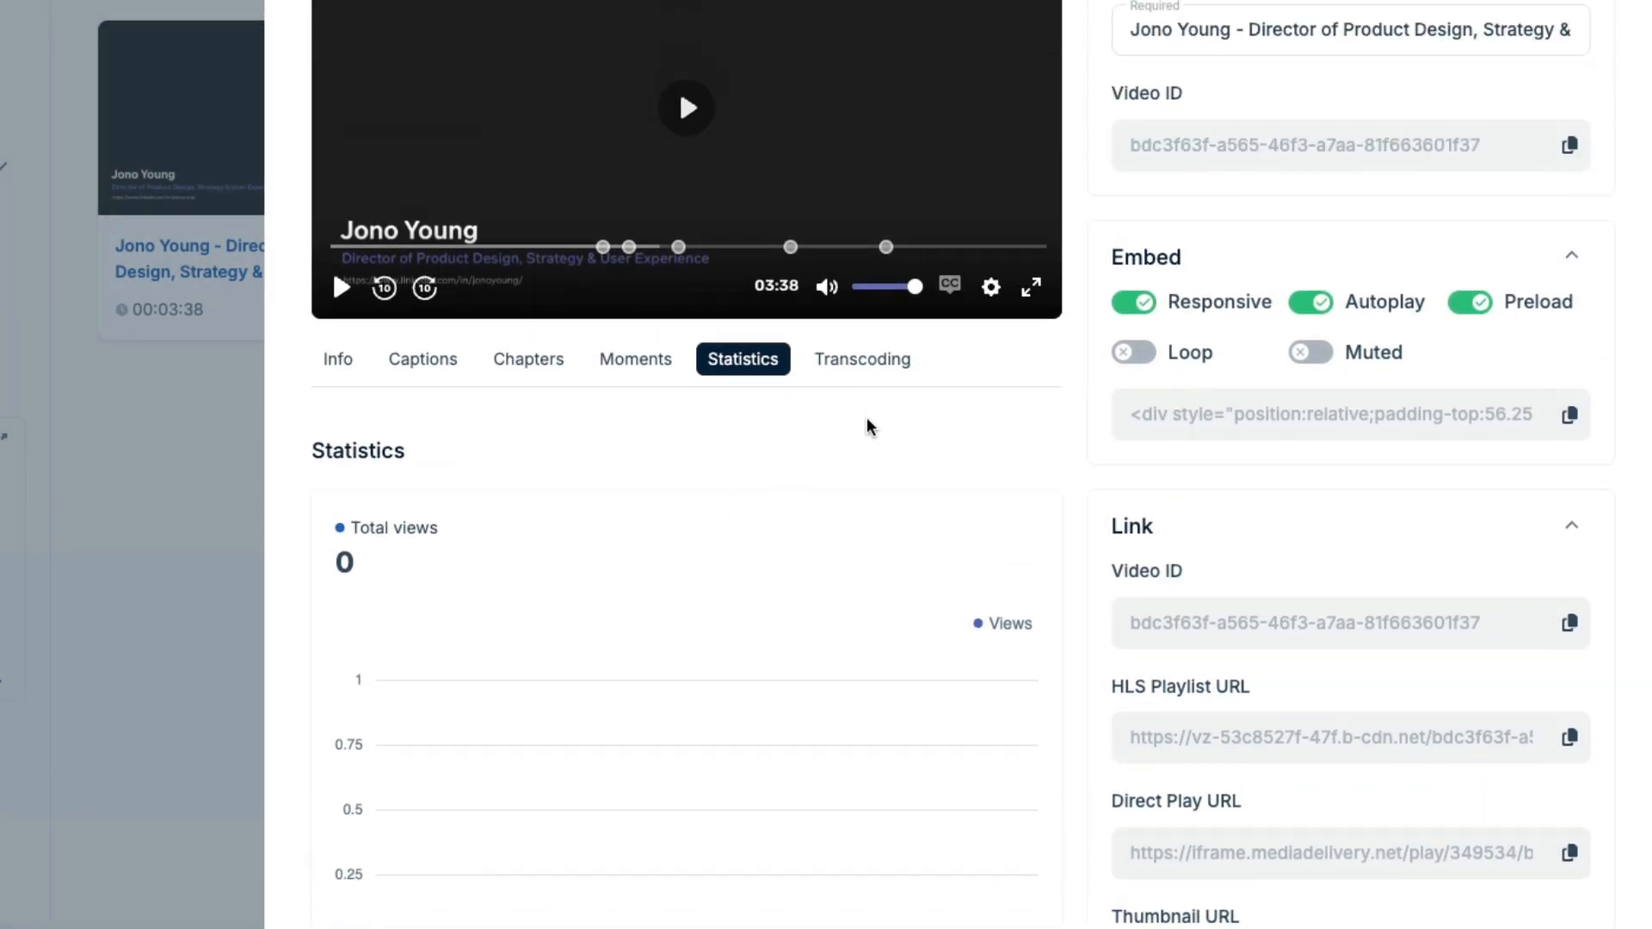
{"action": "left_click", "coordinate": [862, 360]}
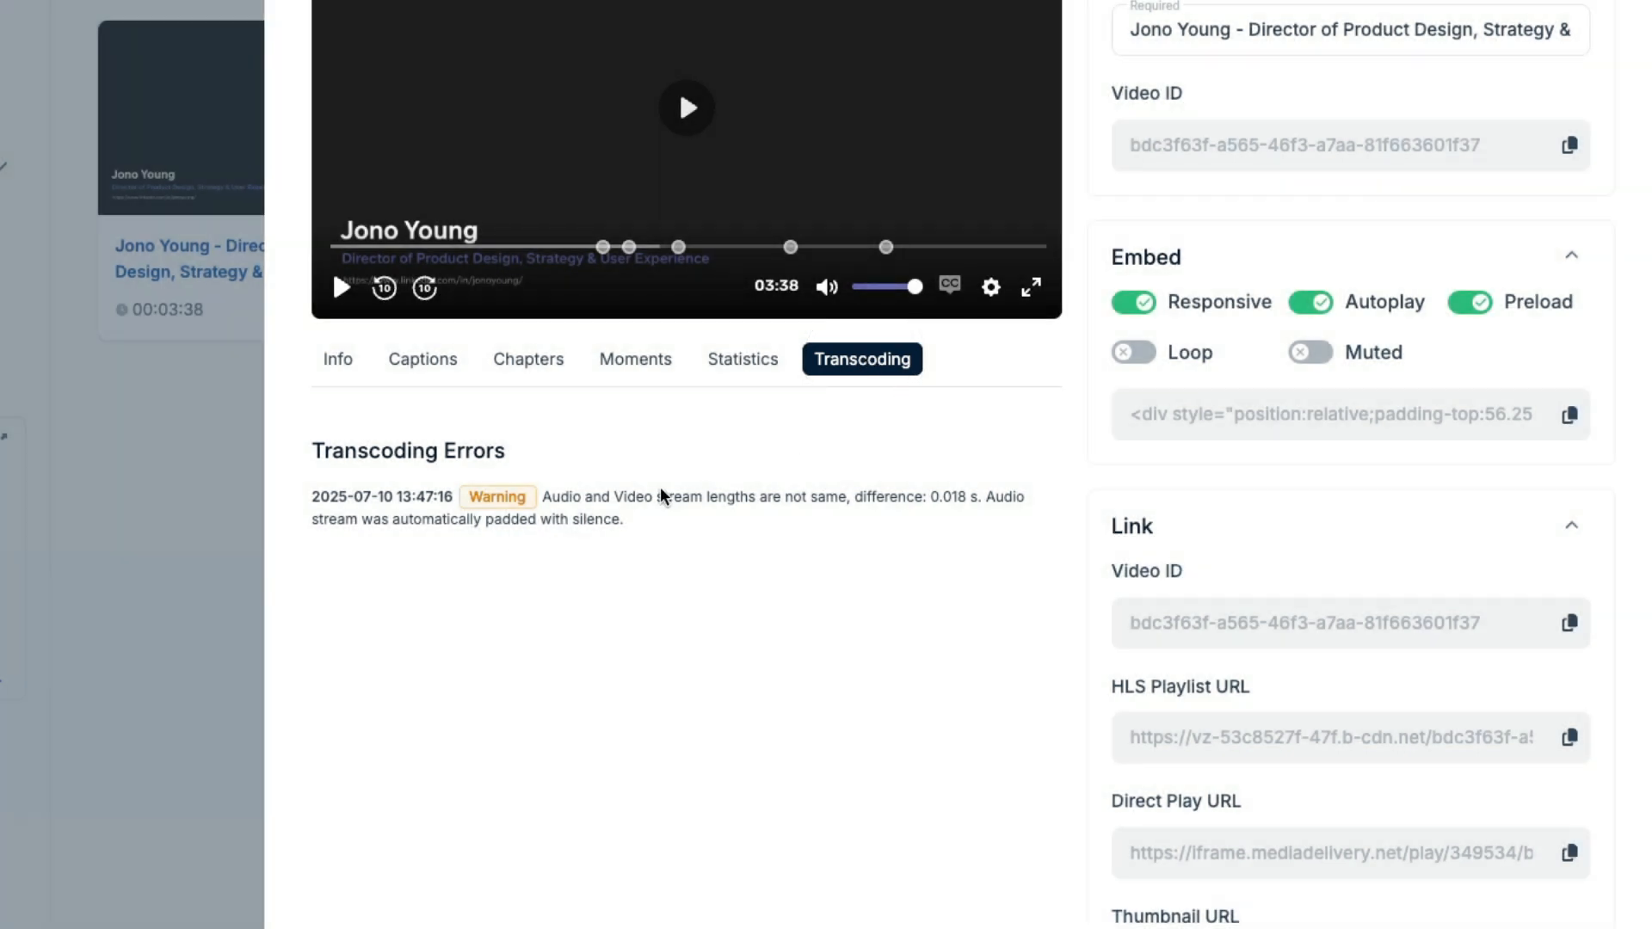
{"action": "scroll", "scroll_direction": "down", "scroll_amount": 3}
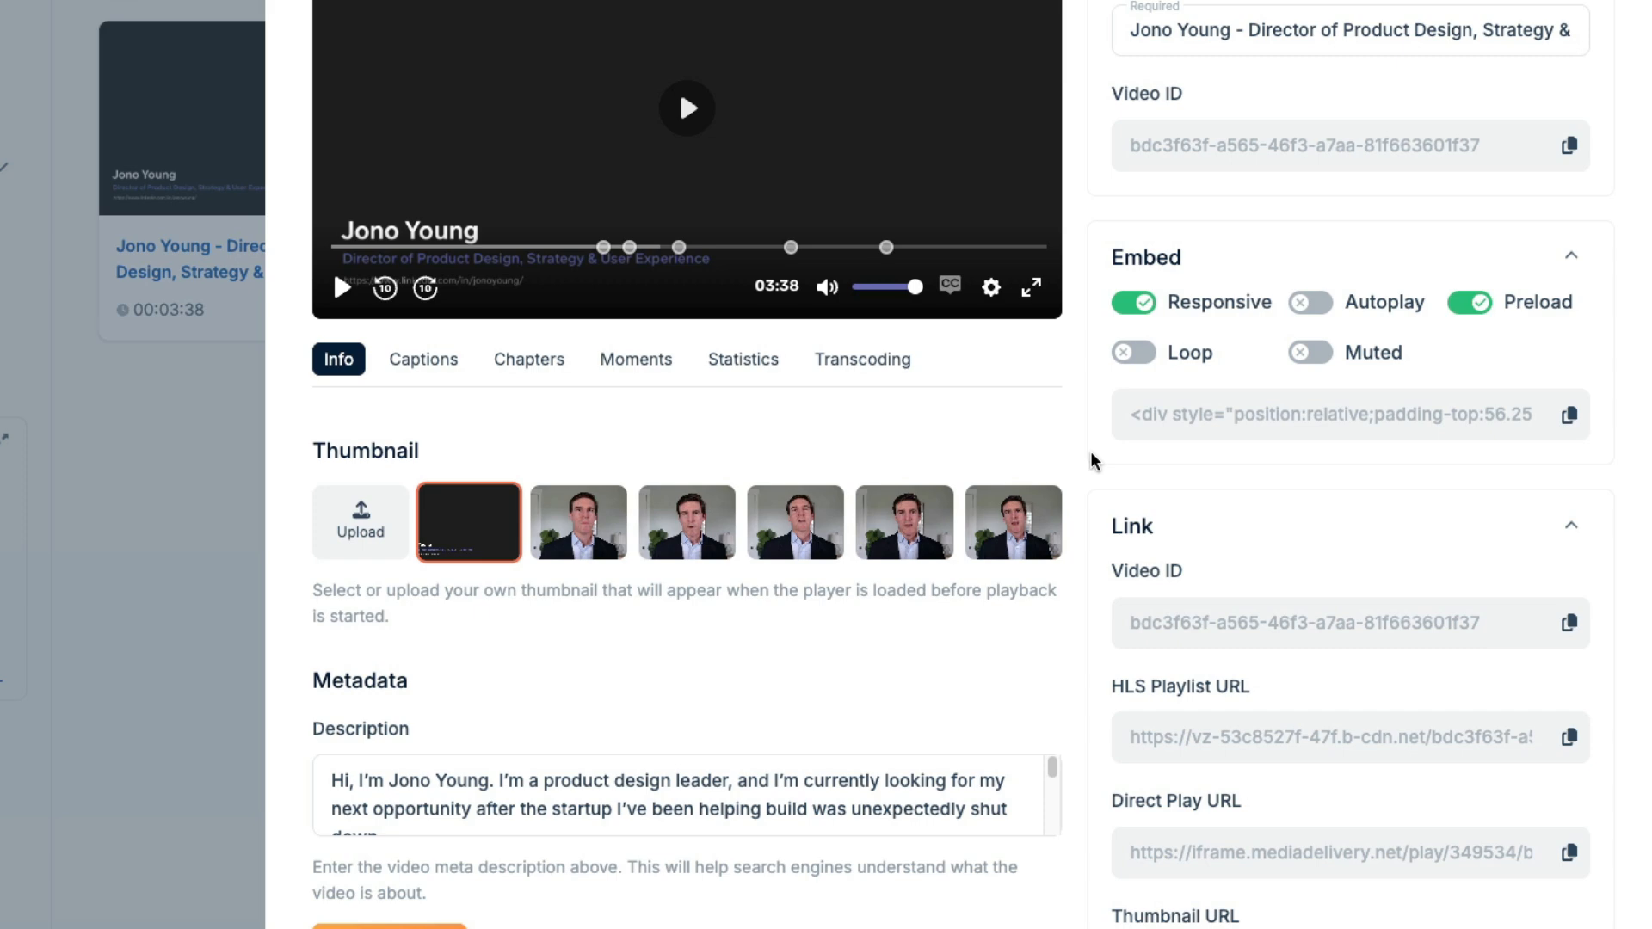
Scroll down the Jono Young video's info section to its thumbnail choices and description metadata.
{"action": "scroll", "scroll_direction": "down", "scroll_amount": 3}
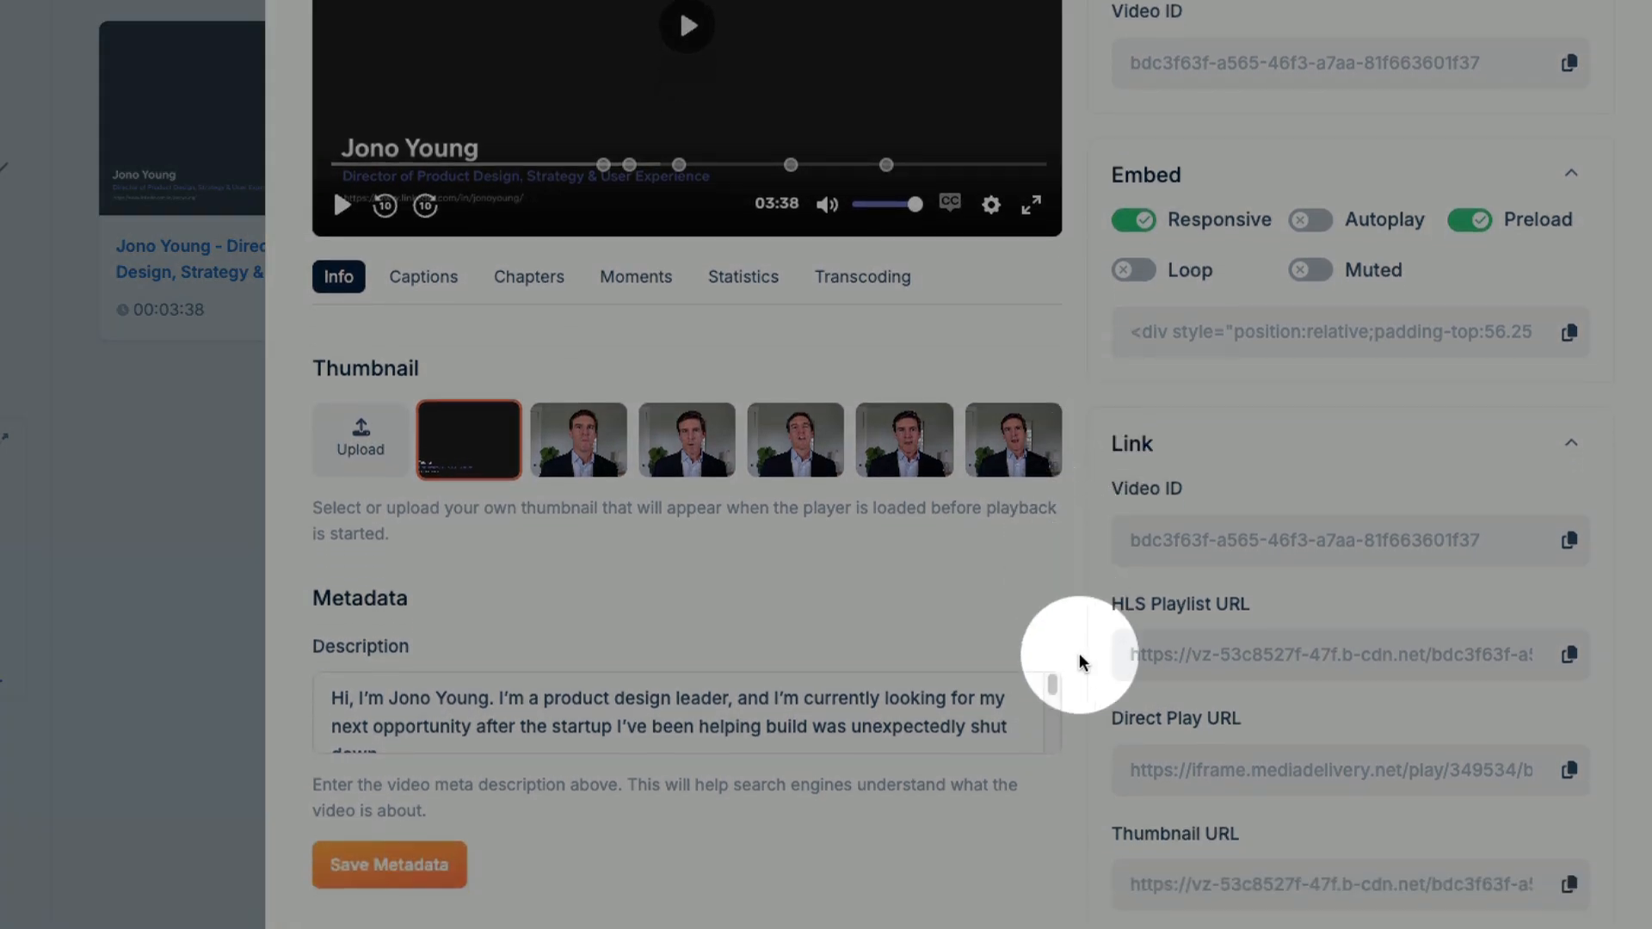
{"action": "mouse_move", "coordinate": [1429, 774]}
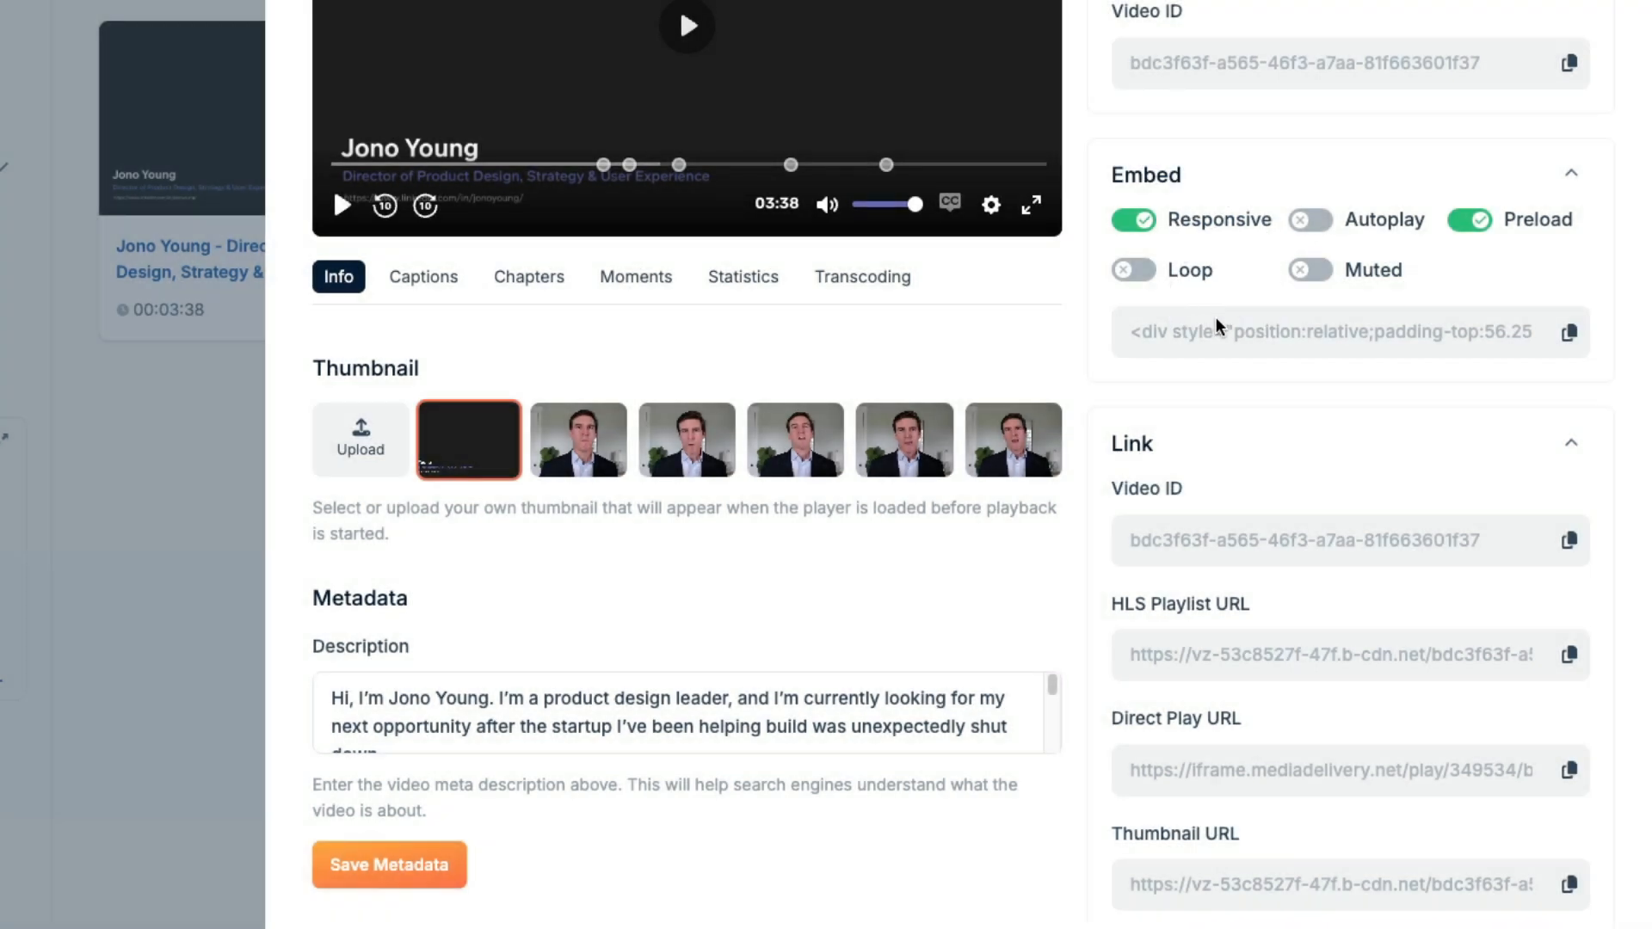
{"action": "mouse_move", "coordinate": [1207, 347]}
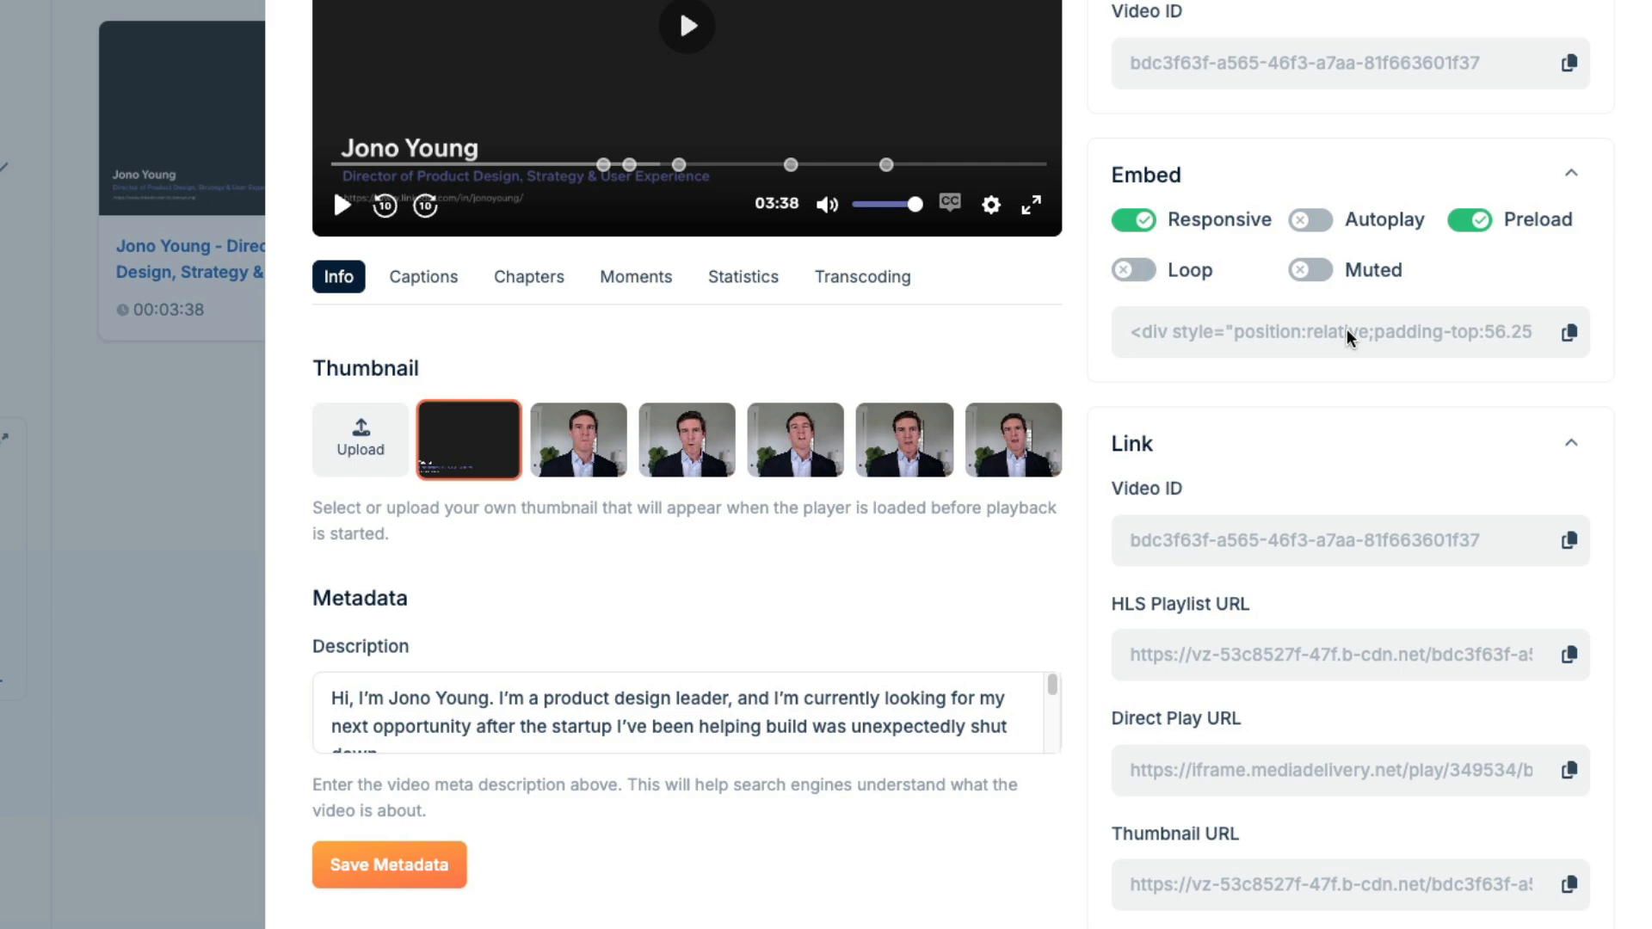
{"action": "mouse_move", "coordinate": [1230, 441]}
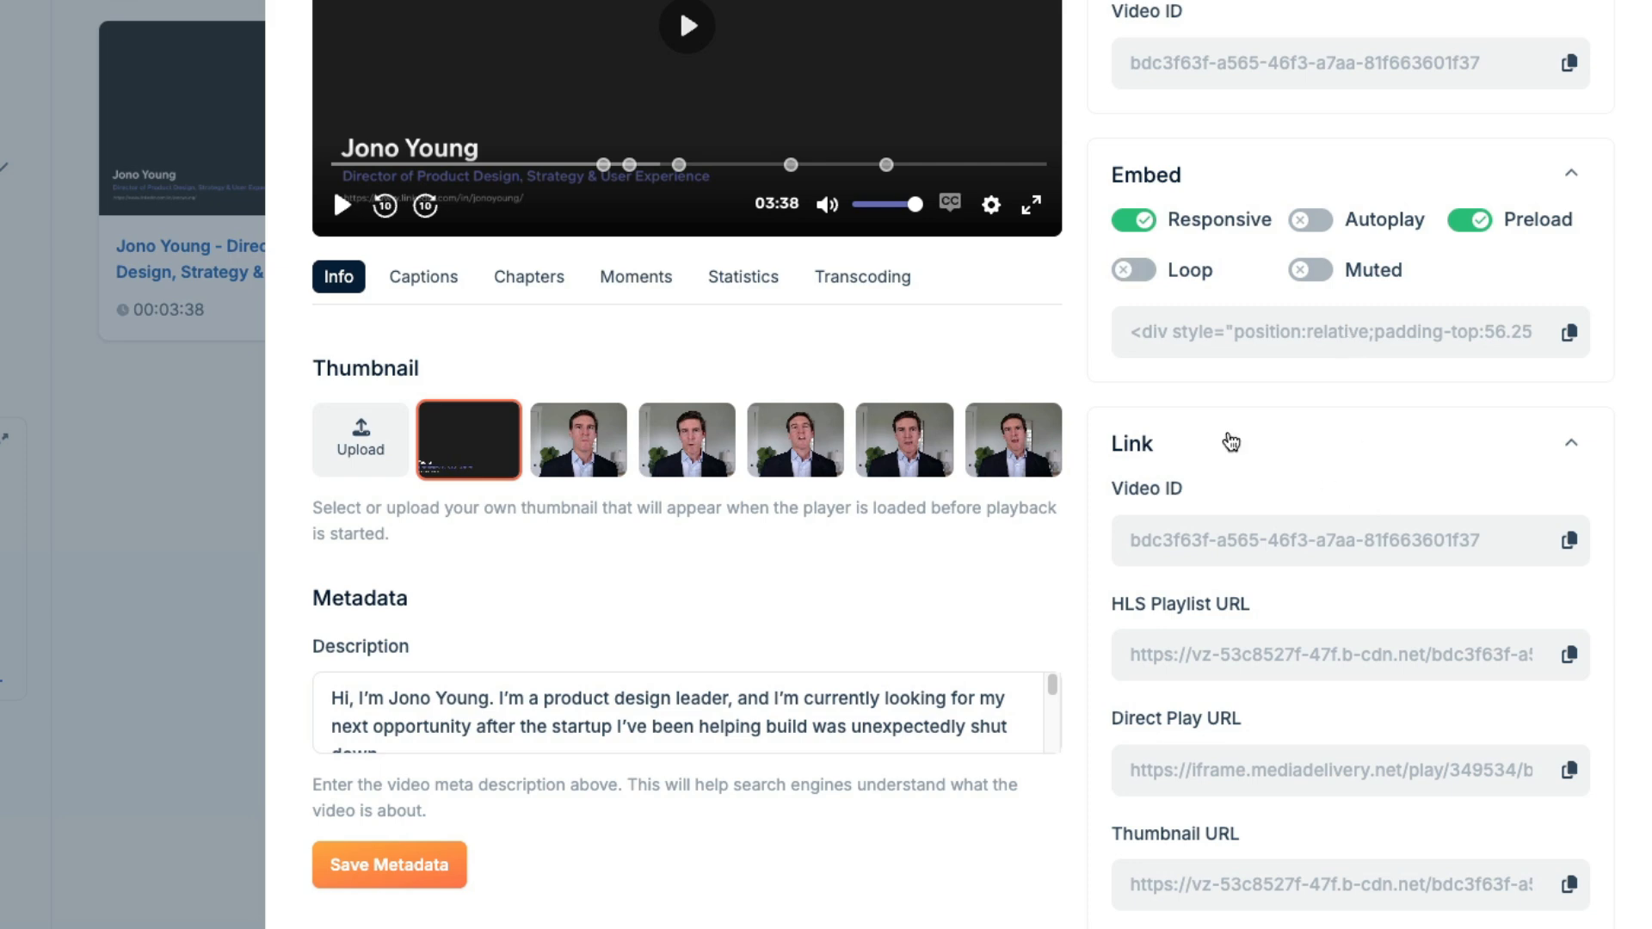
{"action": "mouse_move", "coordinate": [965, 891]}
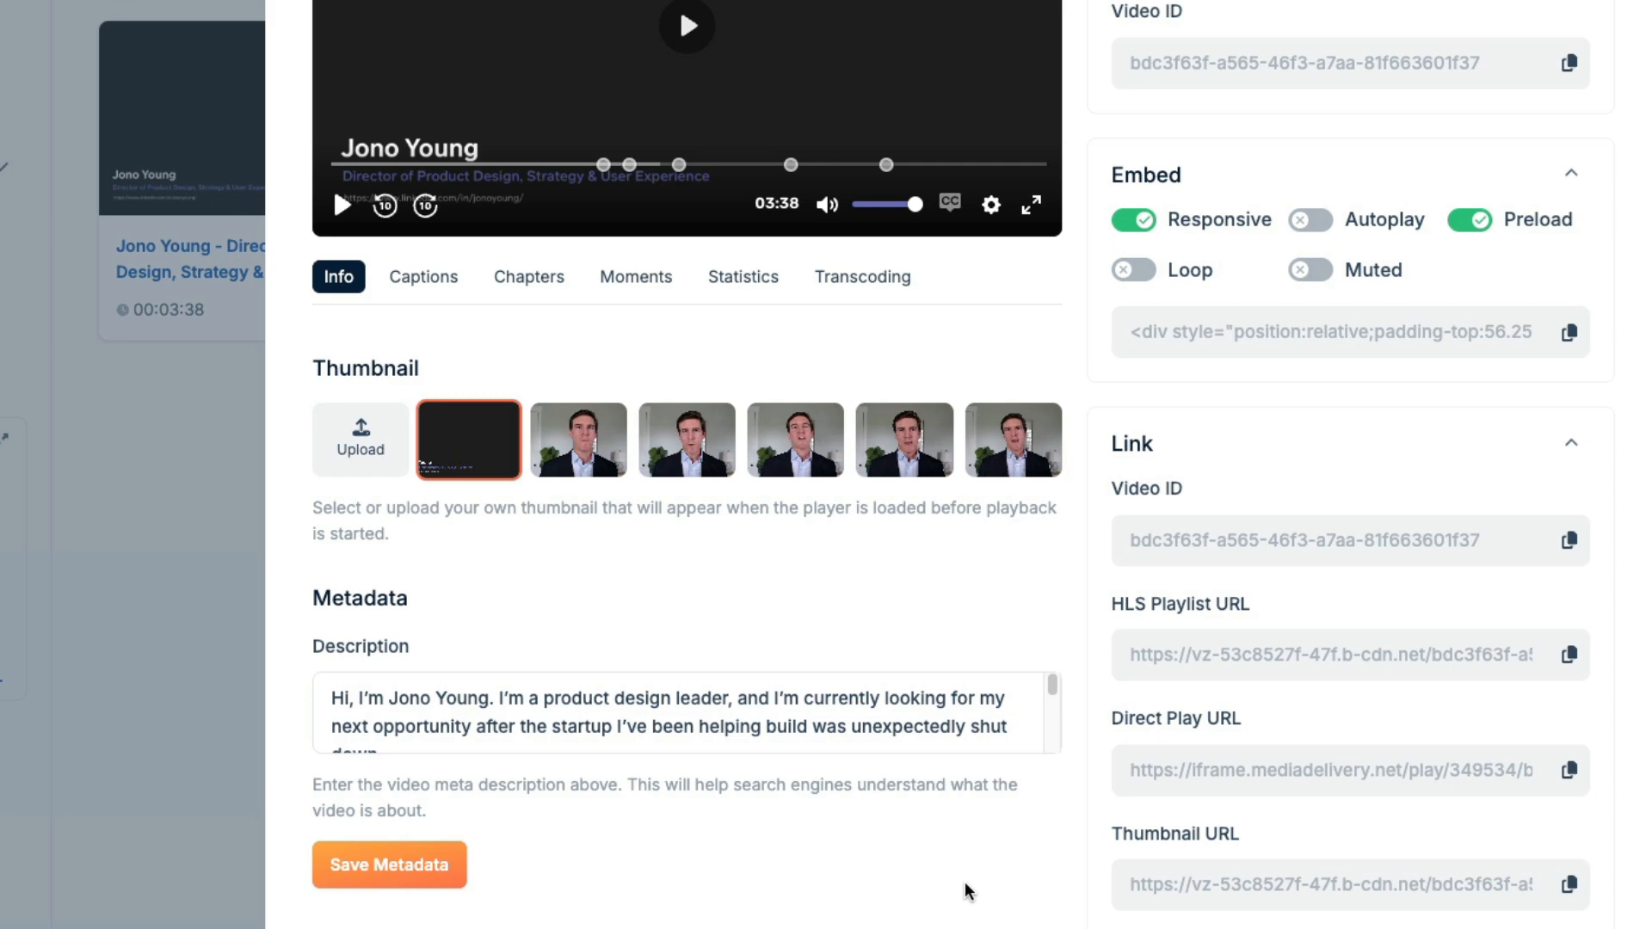
Insert an embed via /embed in the comment draft and submit the Bunny Direct Play link.
{"action": "left_click", "coordinate": [1568, 769]}
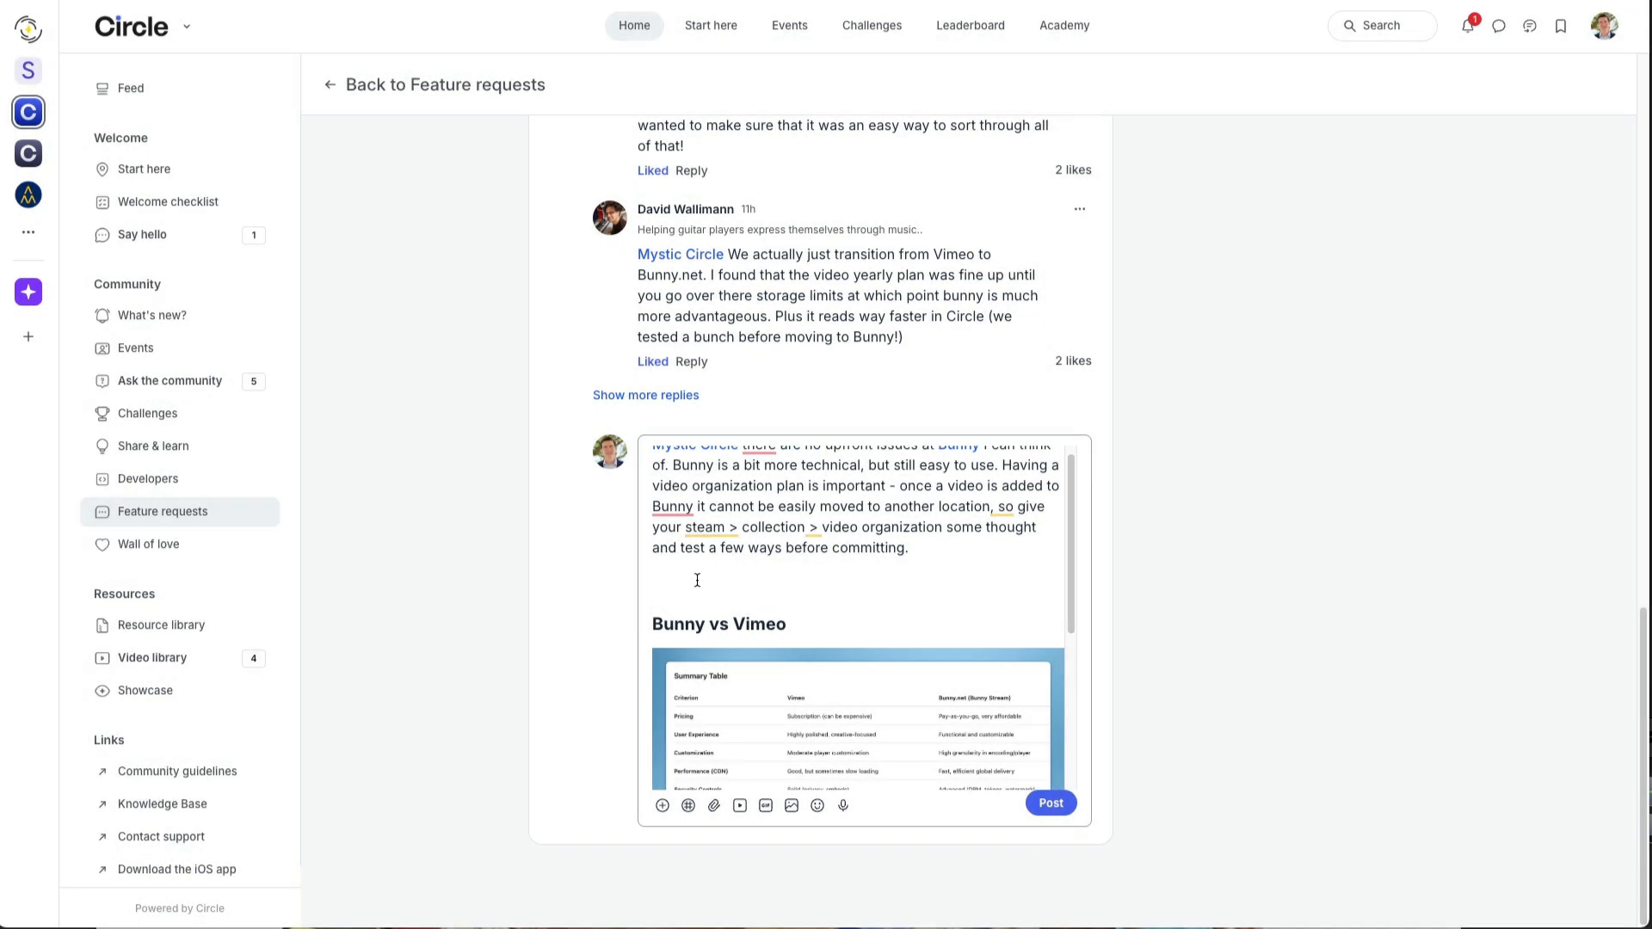
{"action": "type", "text": "/"}
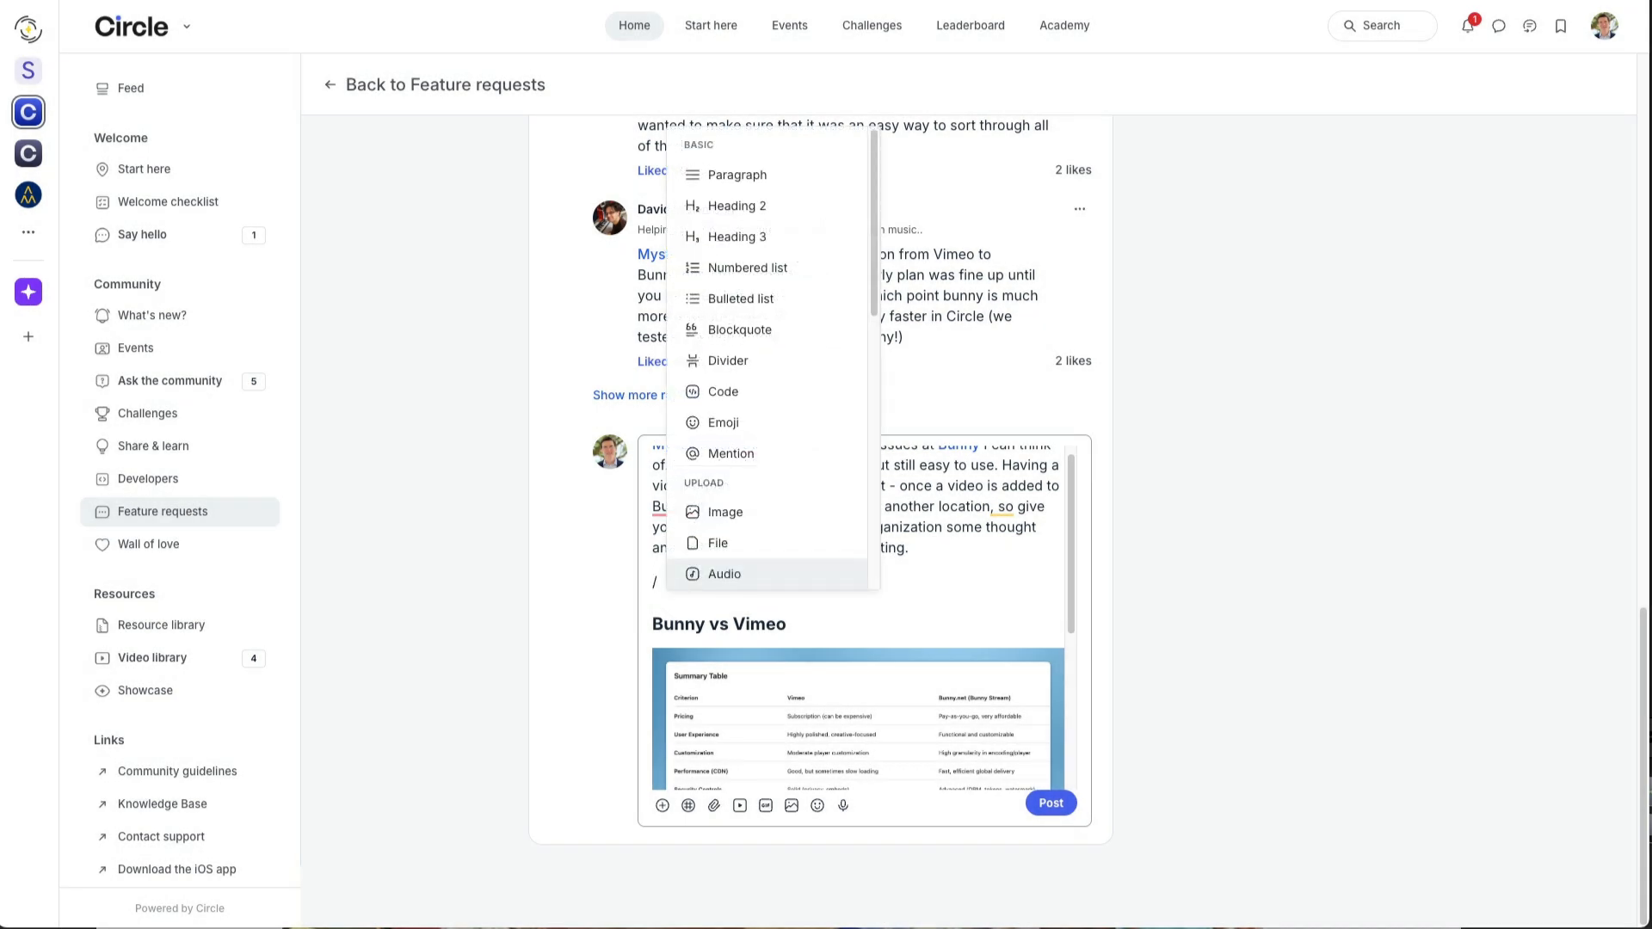
{"action": "type", "text": "embe"}
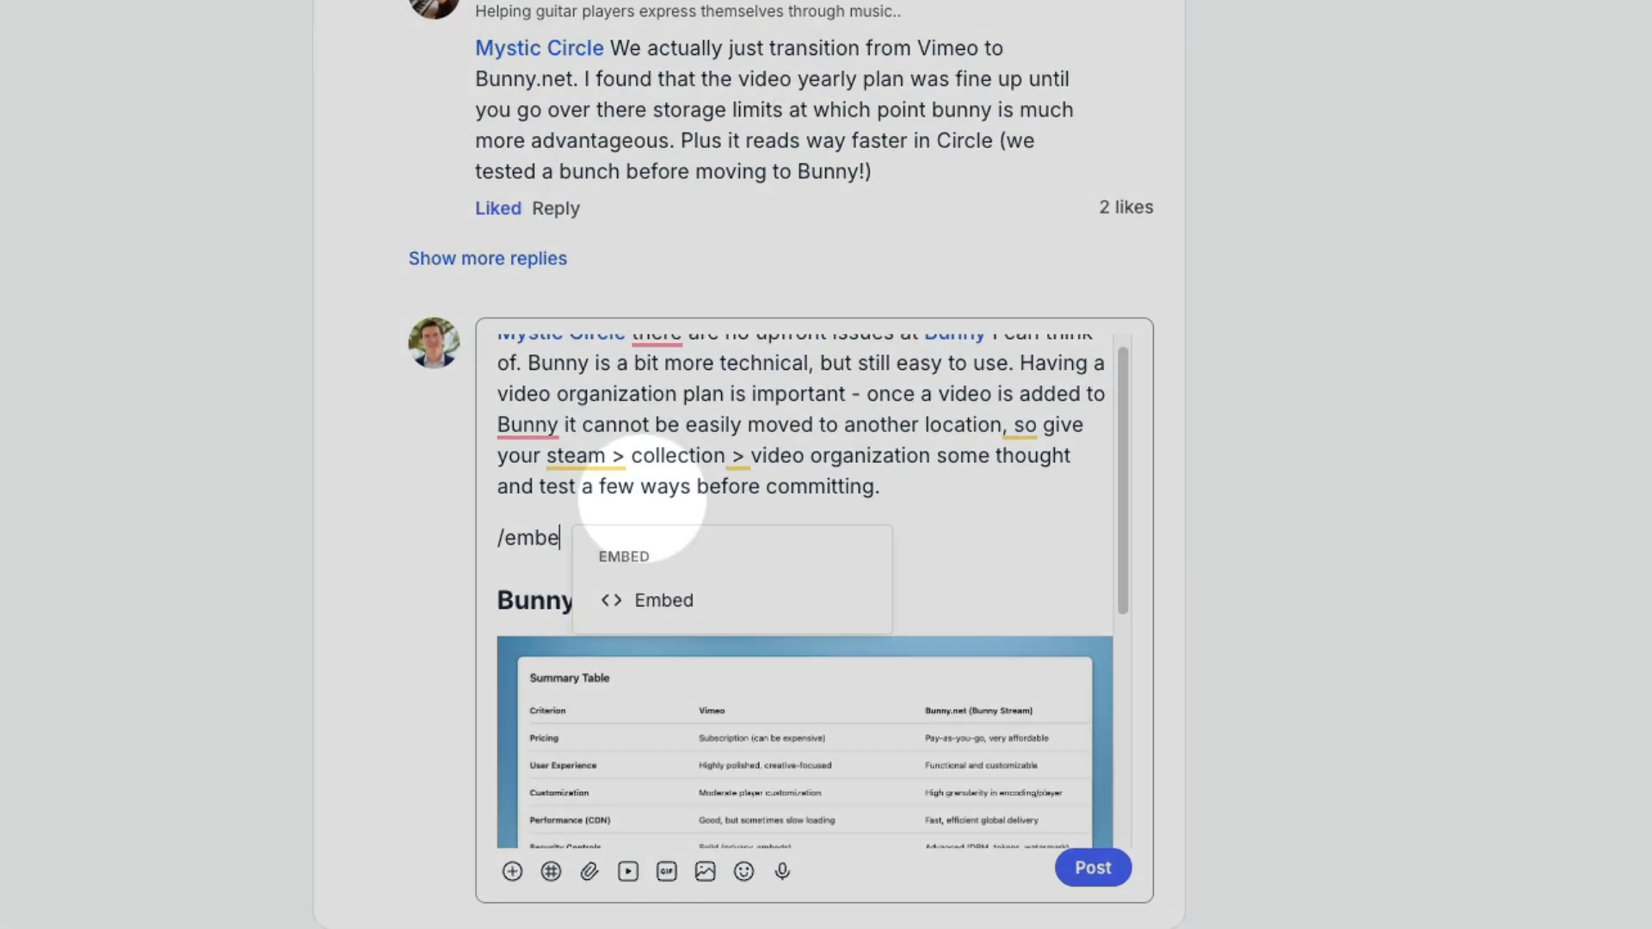
{"action": "left_click", "coordinate": [662, 599]}
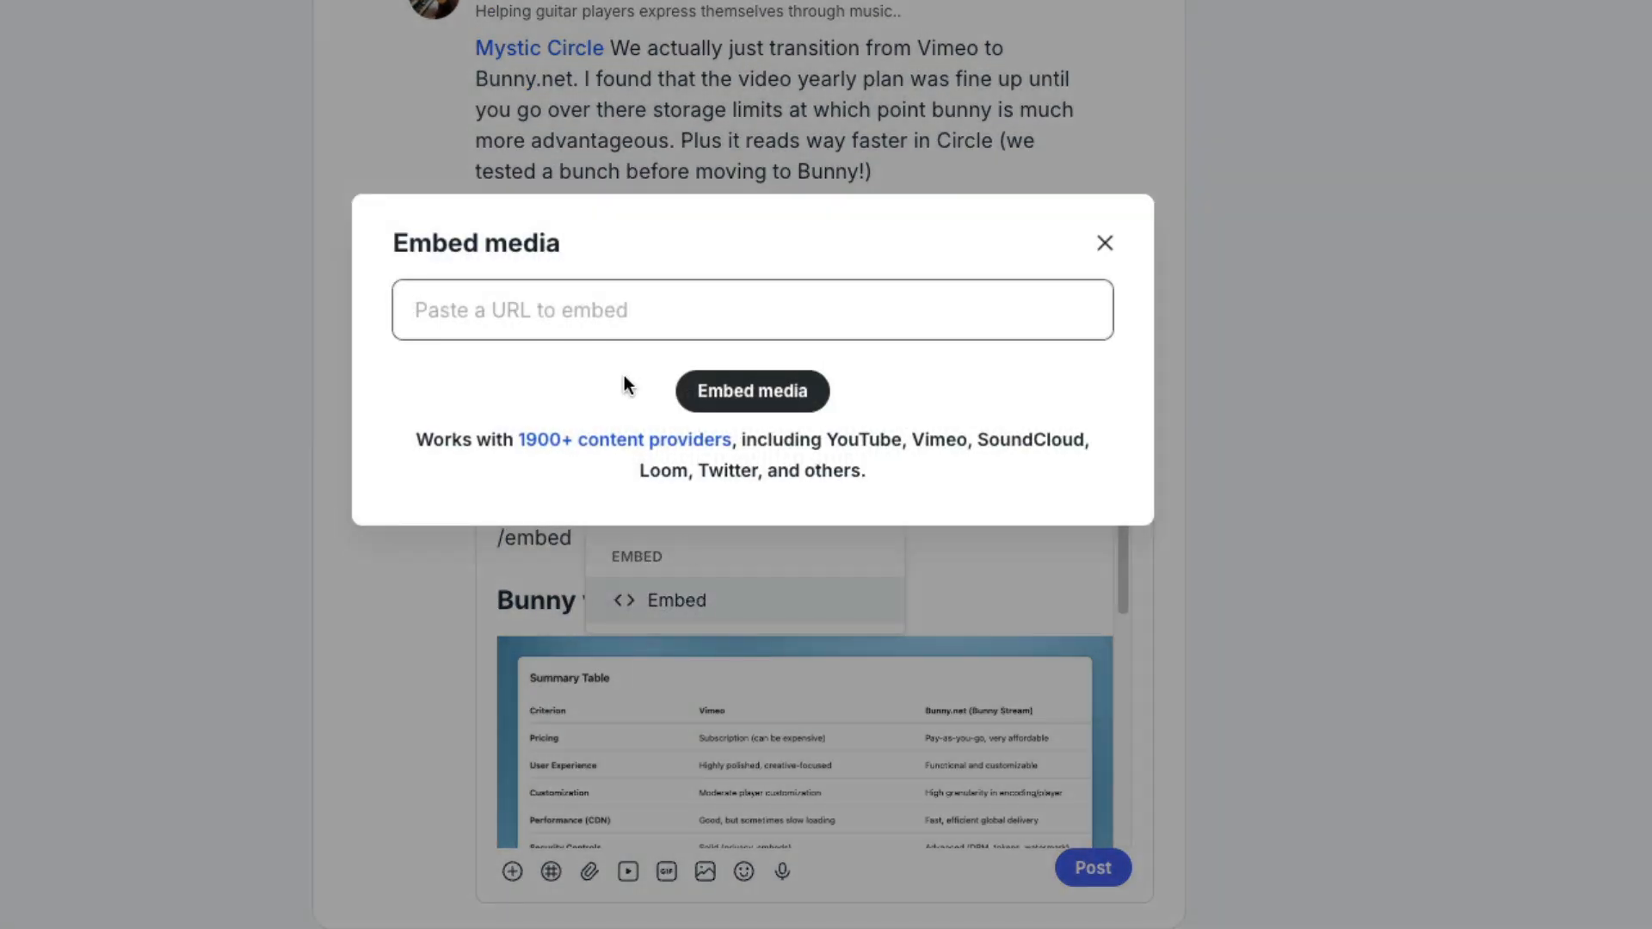
{"action": "left_click", "coordinate": [751, 391]}
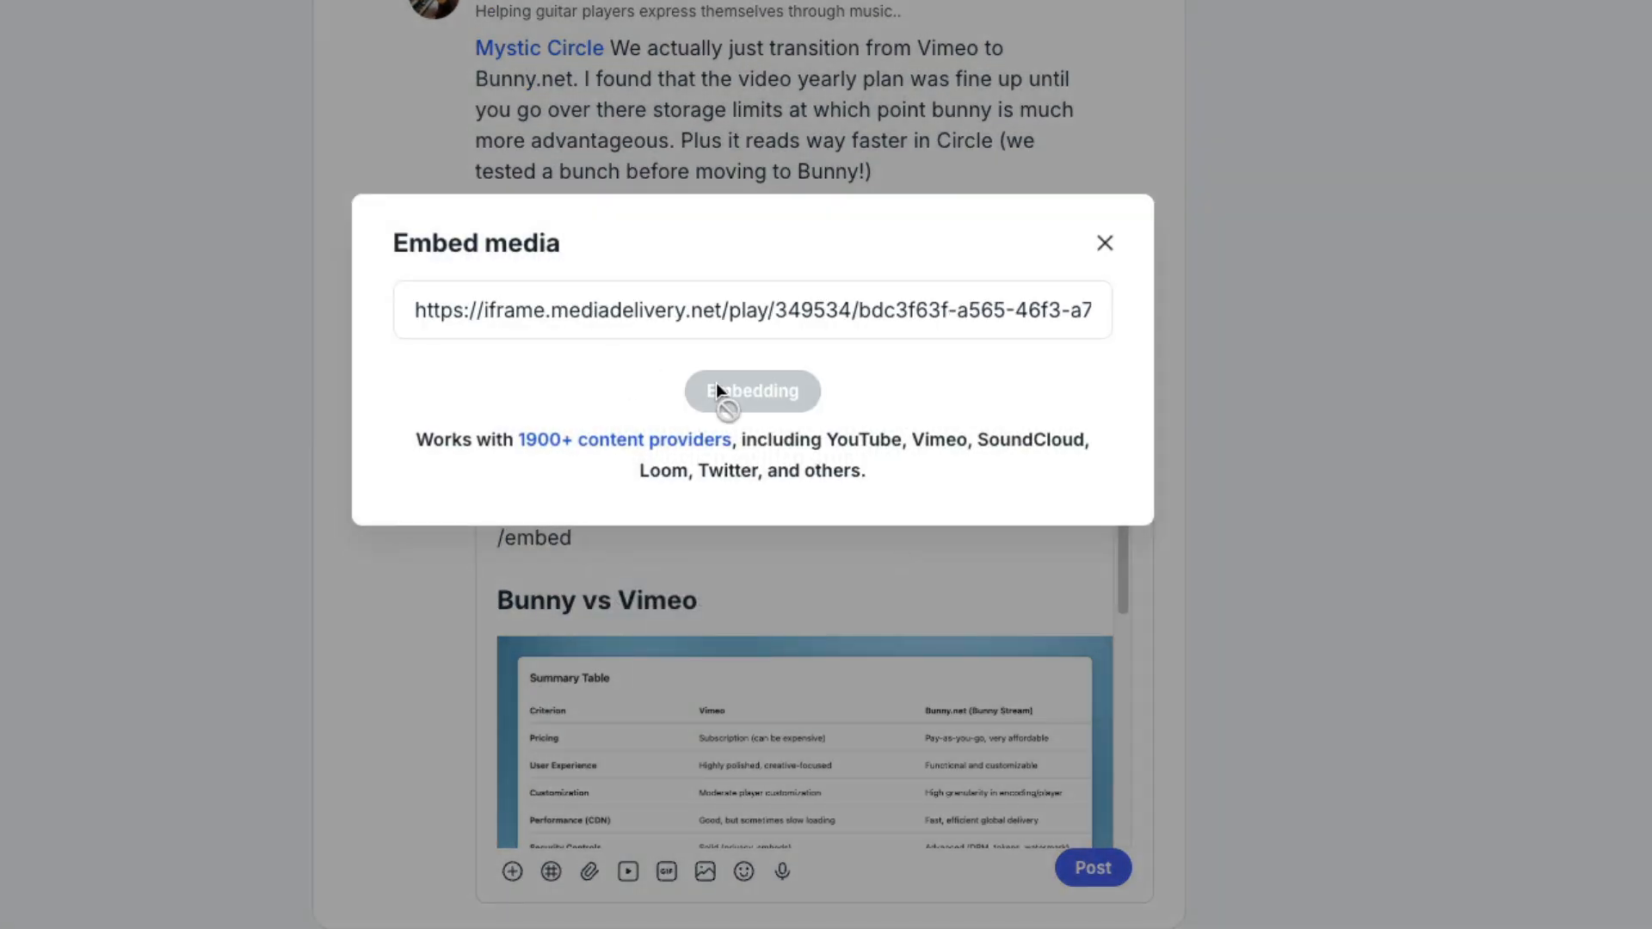
{"action": "left_click", "coordinate": [751, 390]}
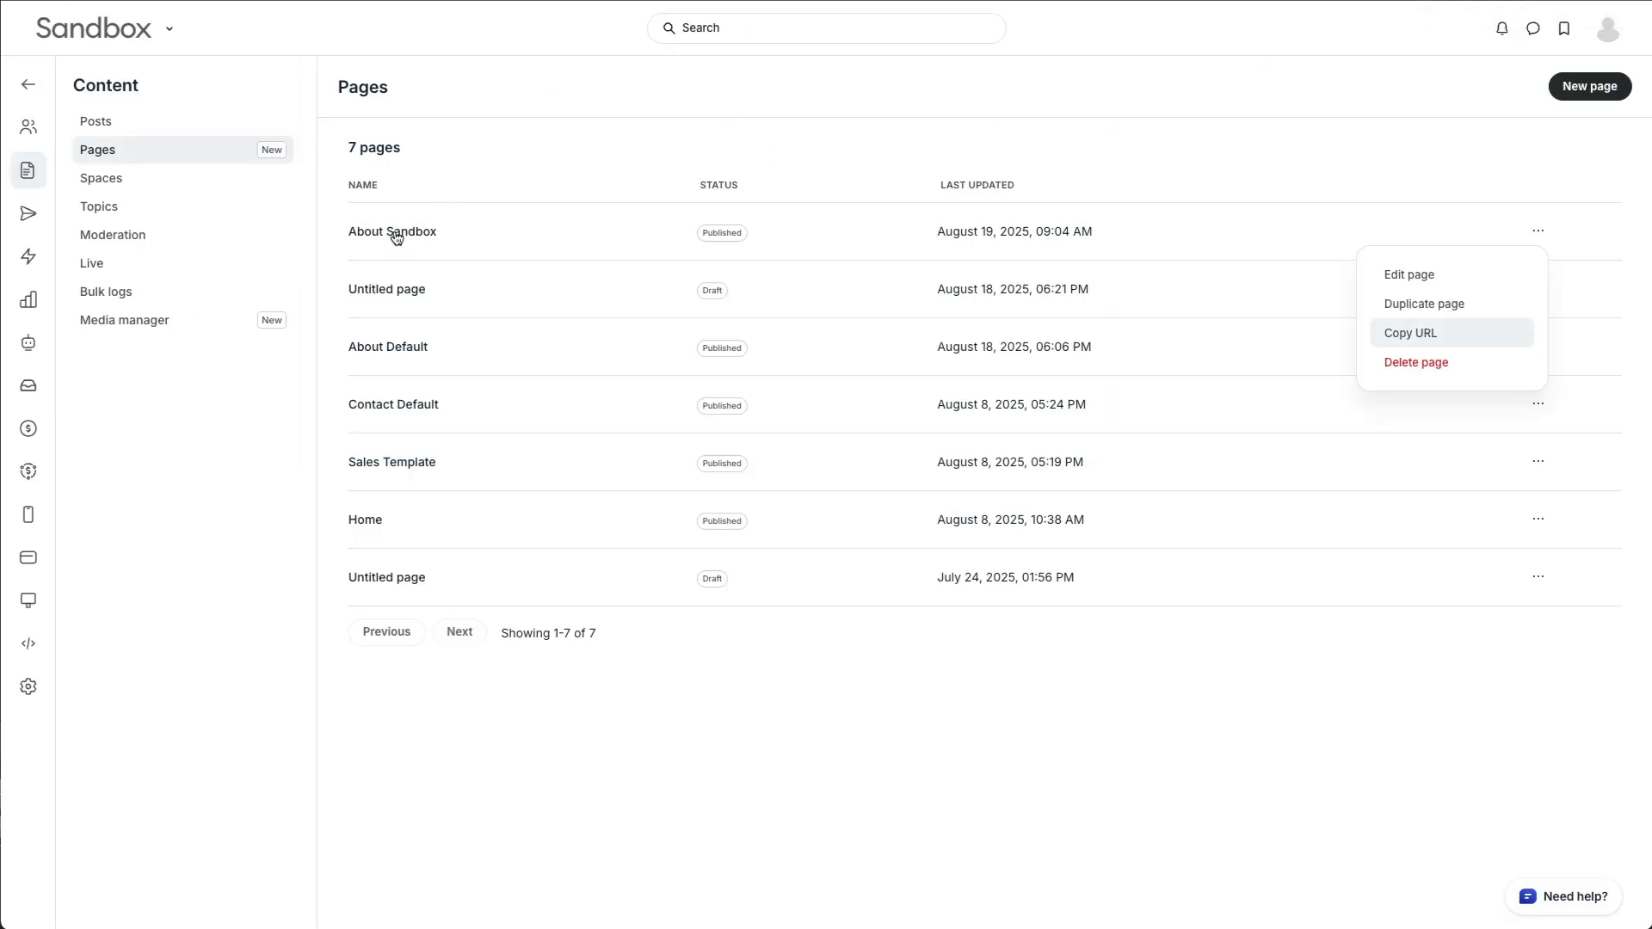
Edit the About Sandbox page and enter the Bunny play URL ending 81f663601f37 into the embed.
{"action": "left_click", "coordinate": [1409, 273]}
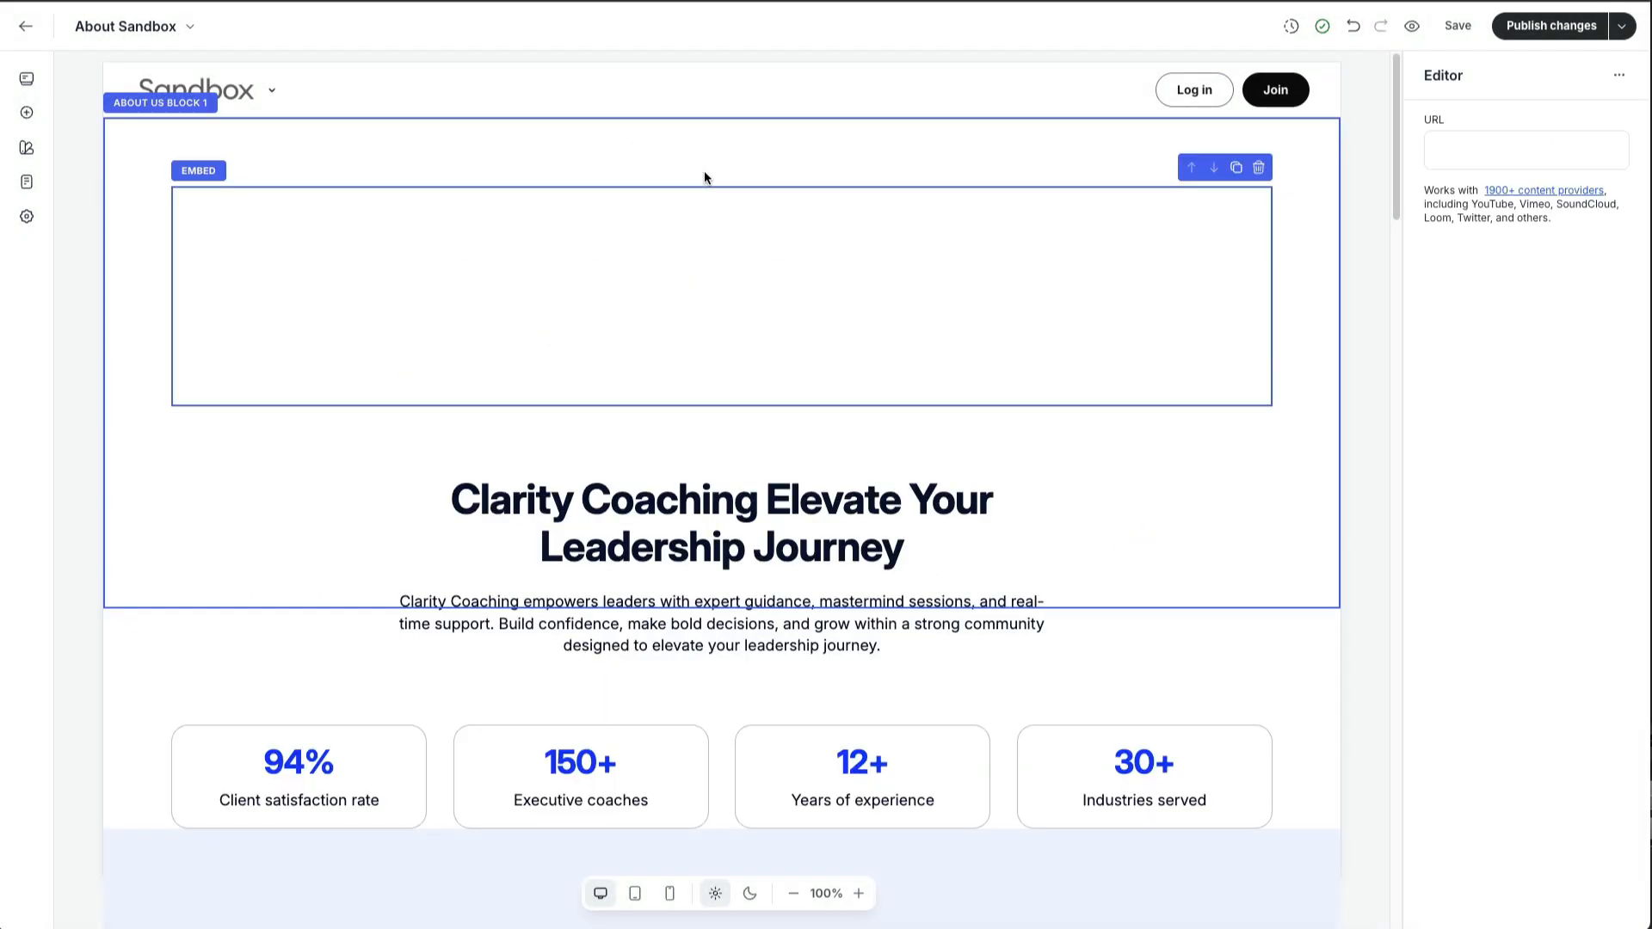
{"action": "type", "text": "5-46f3-a7aa-81f663601f37"}
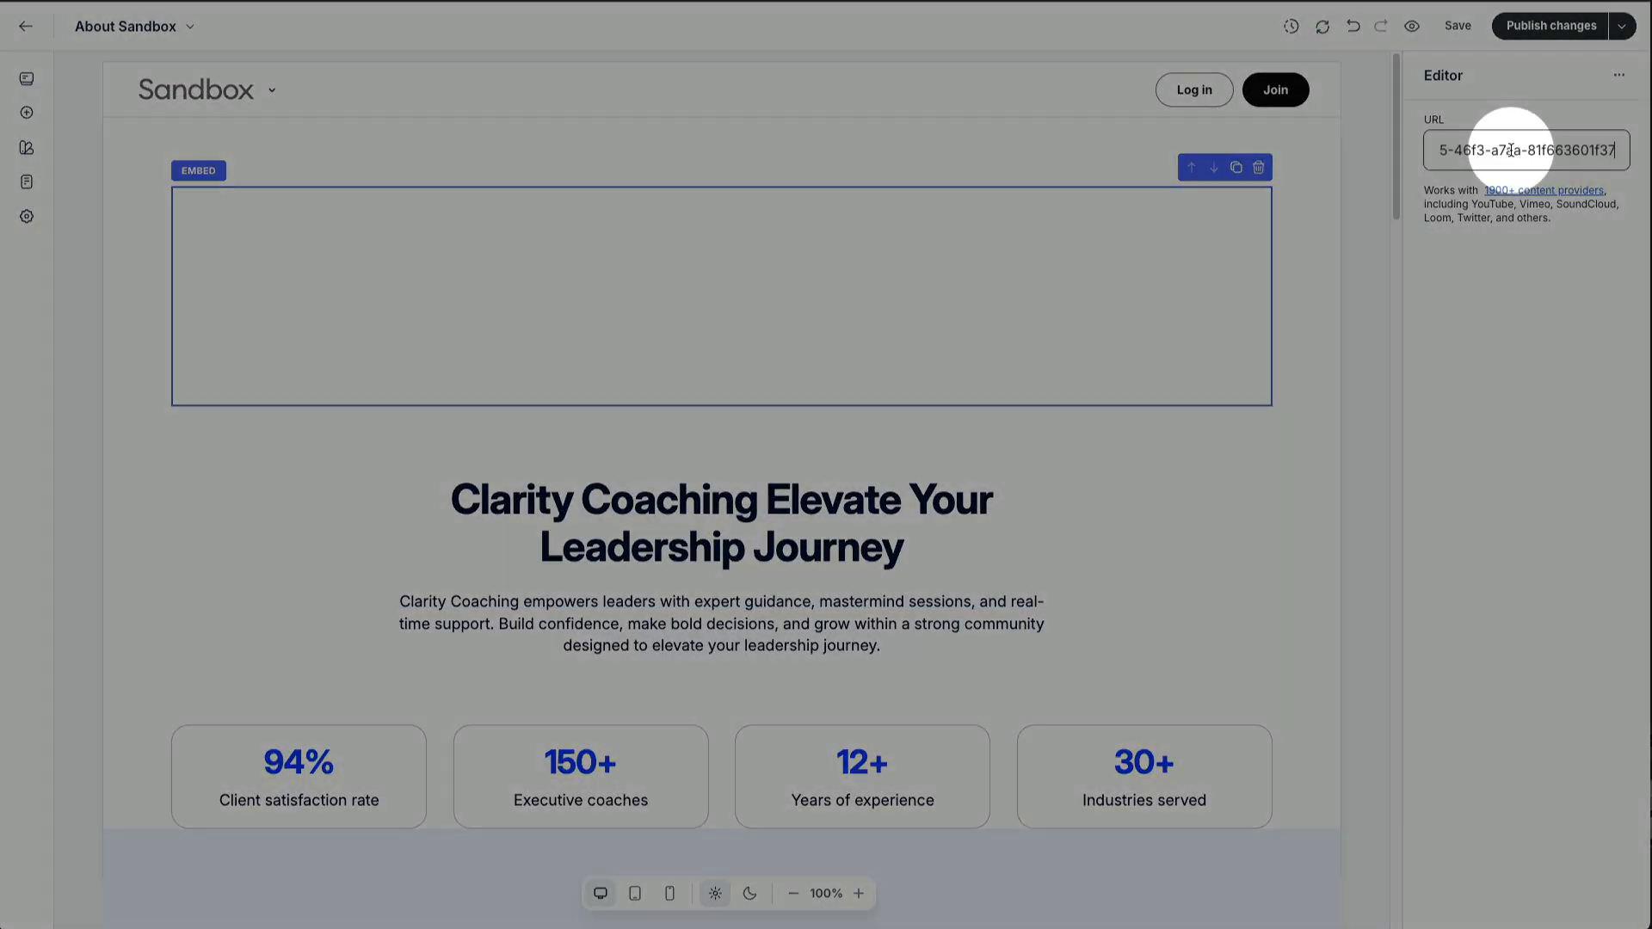